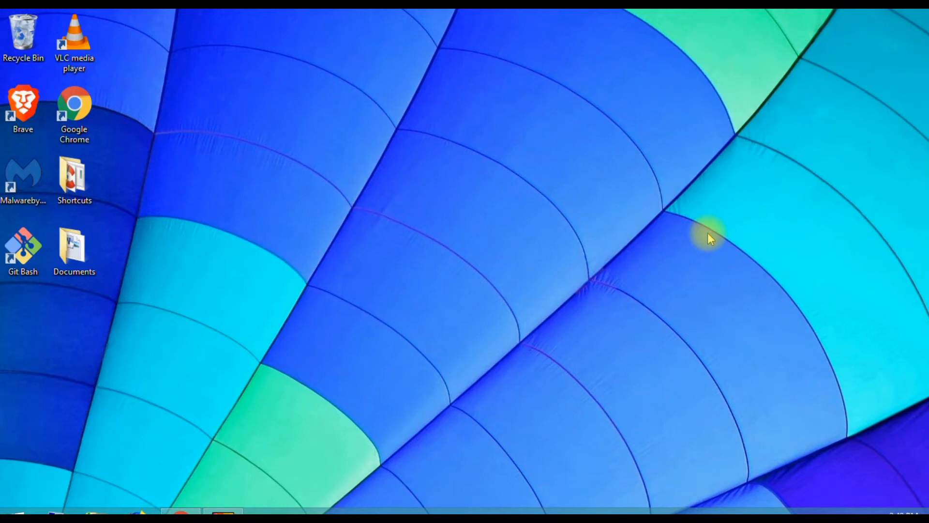
{"action": "mouse_move", "coordinate": [398, 311]}
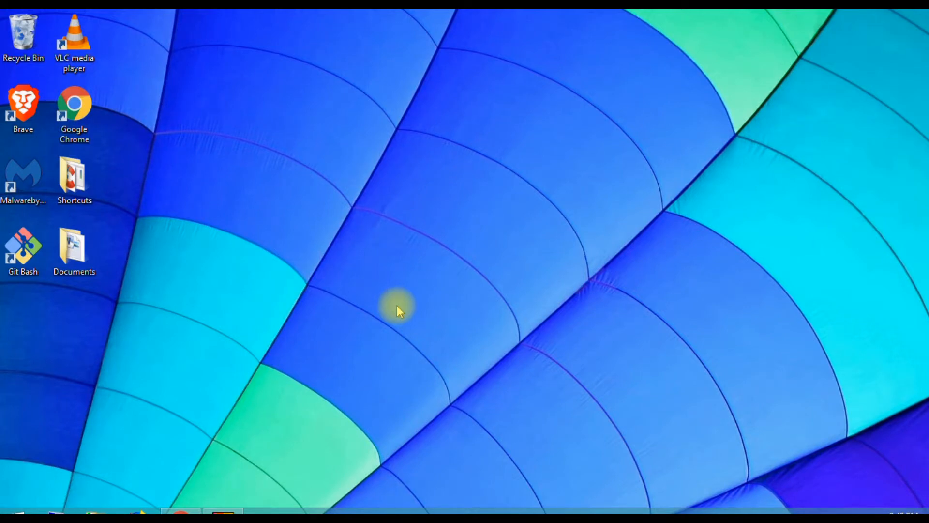
Create a new desktop folder via the context menu and name it machine_learning
{"action": "right_click", "coordinate": [397, 311]}
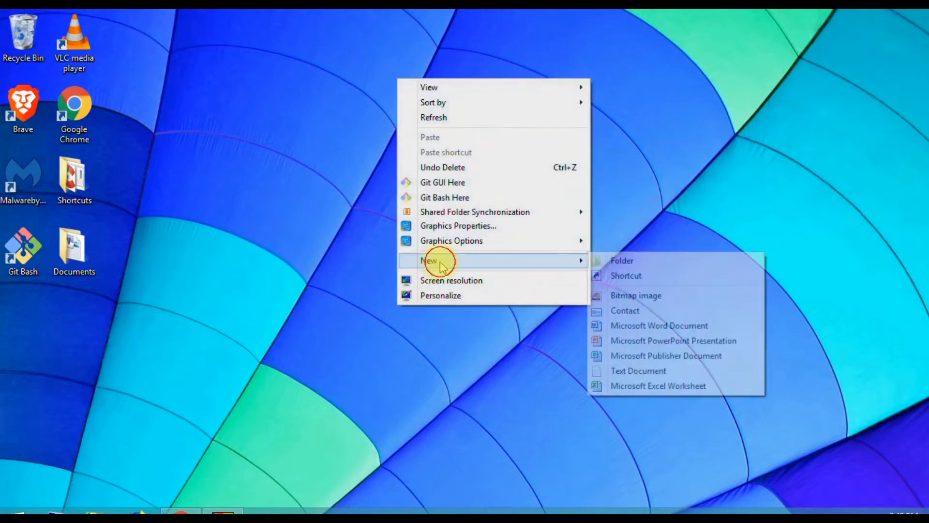
{"action": "left_click", "coordinate": [622, 261]}
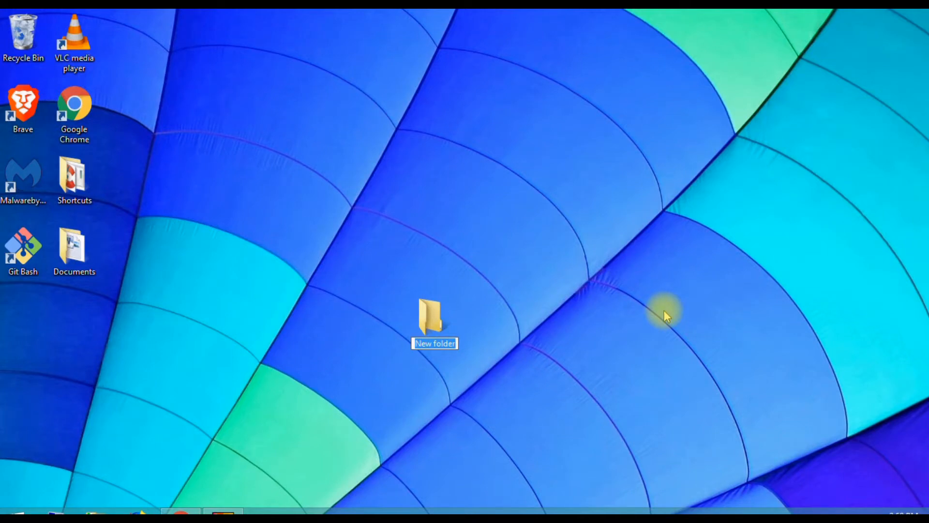
{"action": "type", "text": "machi"}
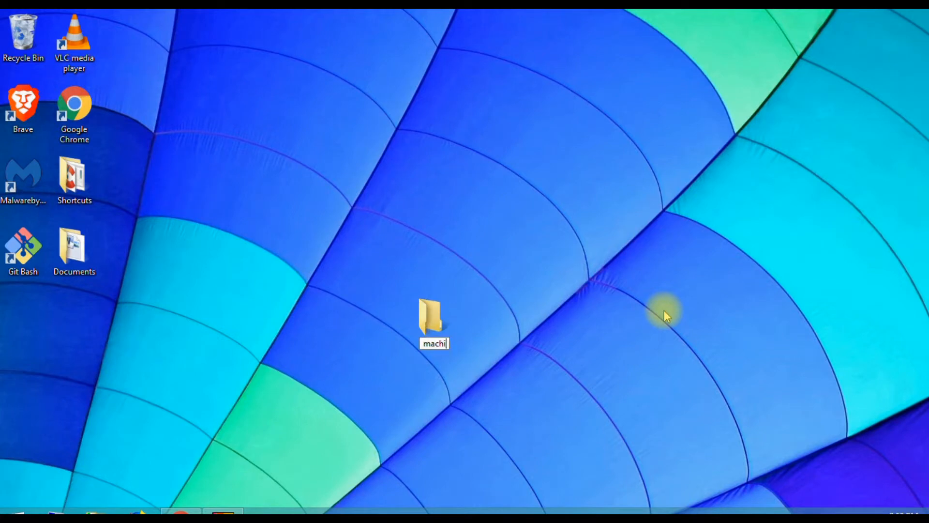
{"action": "type", "text": "ne_learning"}
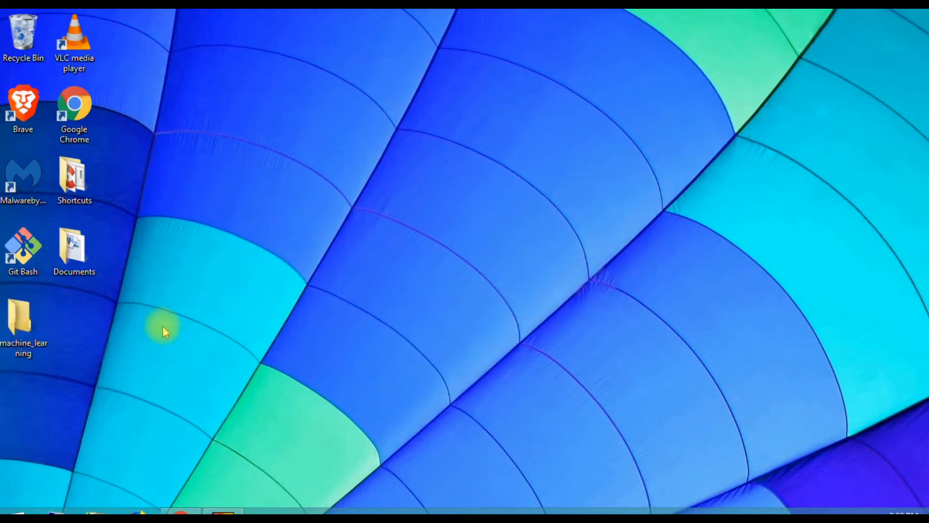
{"action": "mouse_move", "coordinate": [107, 329]}
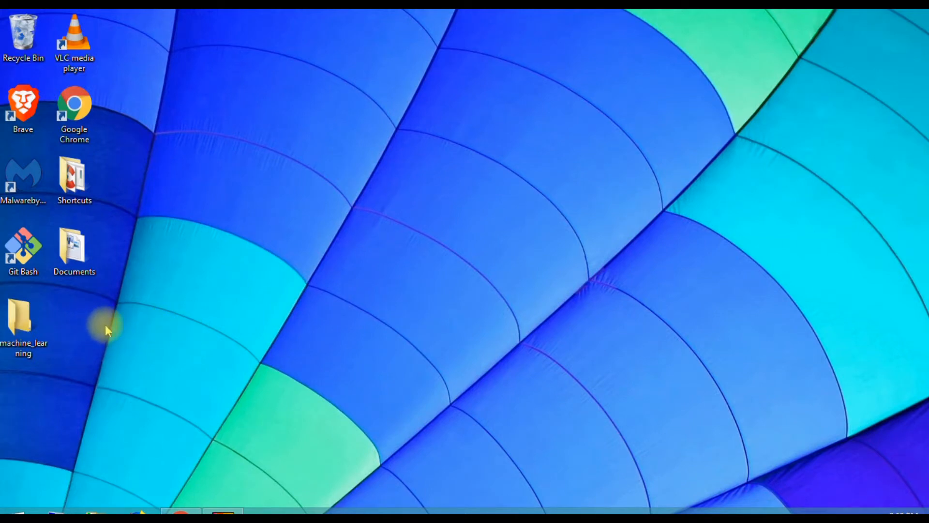
{"action": "mouse_move", "coordinate": [92, 328]}
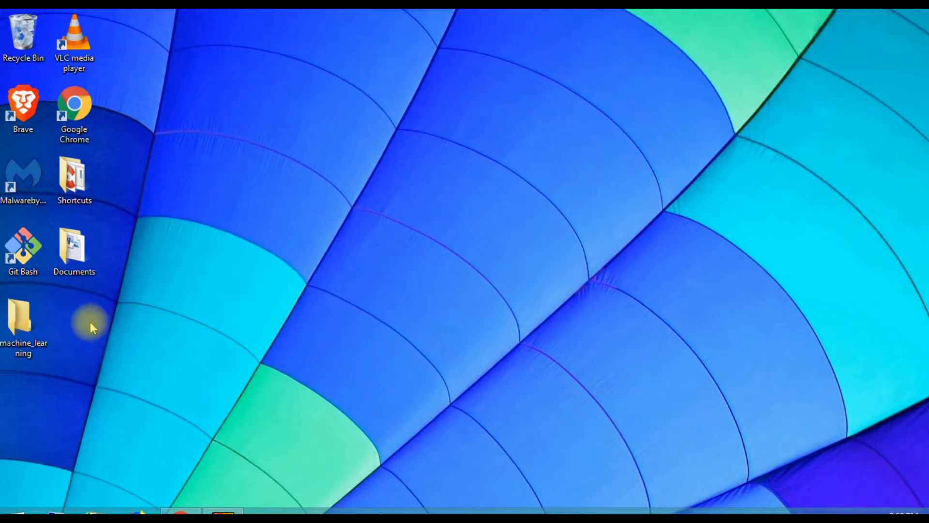
{"action": "mouse_move", "coordinate": [83, 333]}
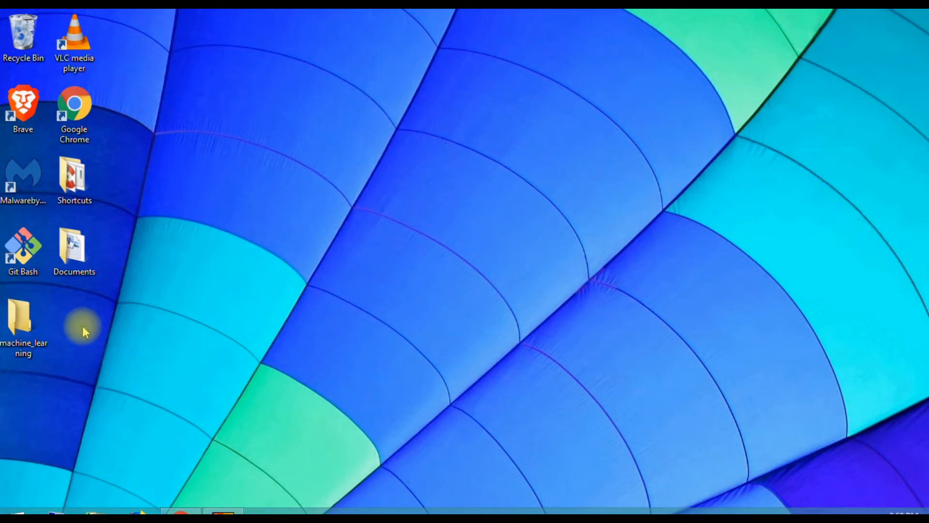
{"action": "mouse_move", "coordinate": [113, 390]}
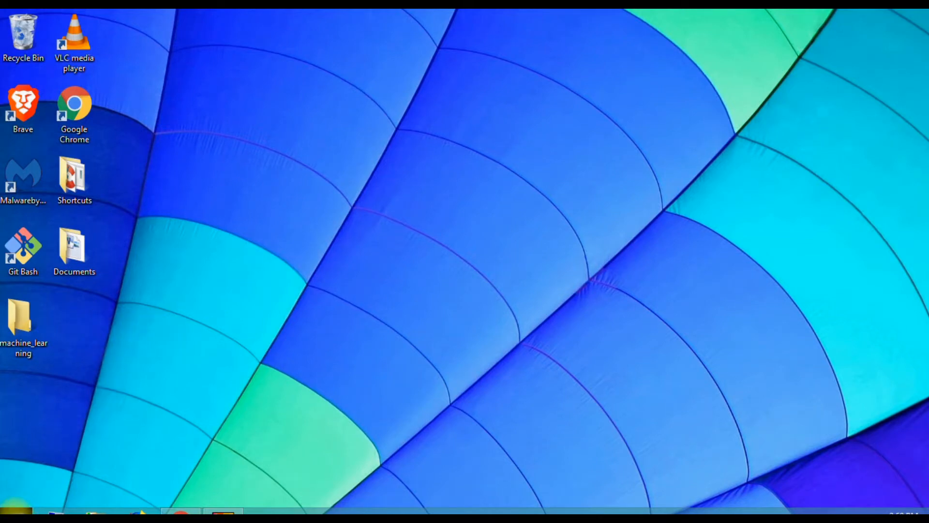
From the Start menu's Run dialog, launch Visual Studio Code with the 'code .' command
{"action": "right_click", "coordinate": [11, 514]}
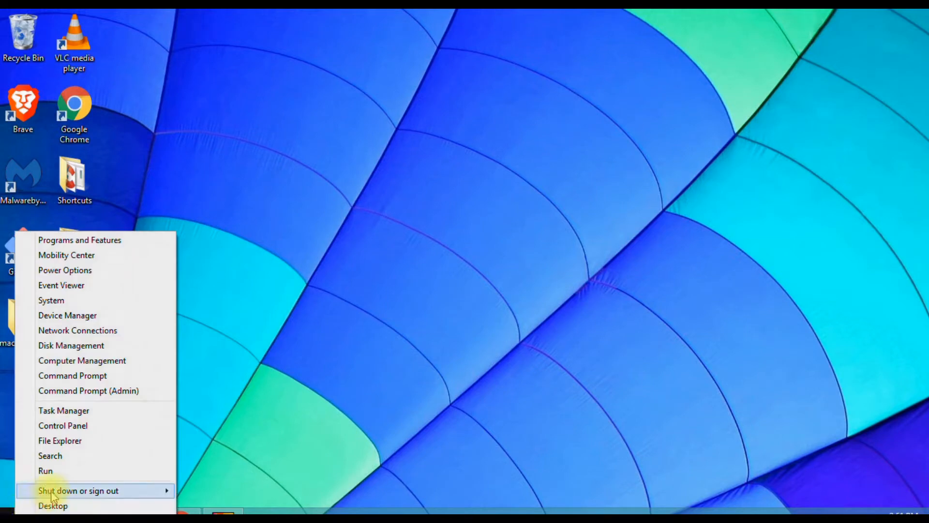
{"action": "left_click", "coordinate": [46, 471]}
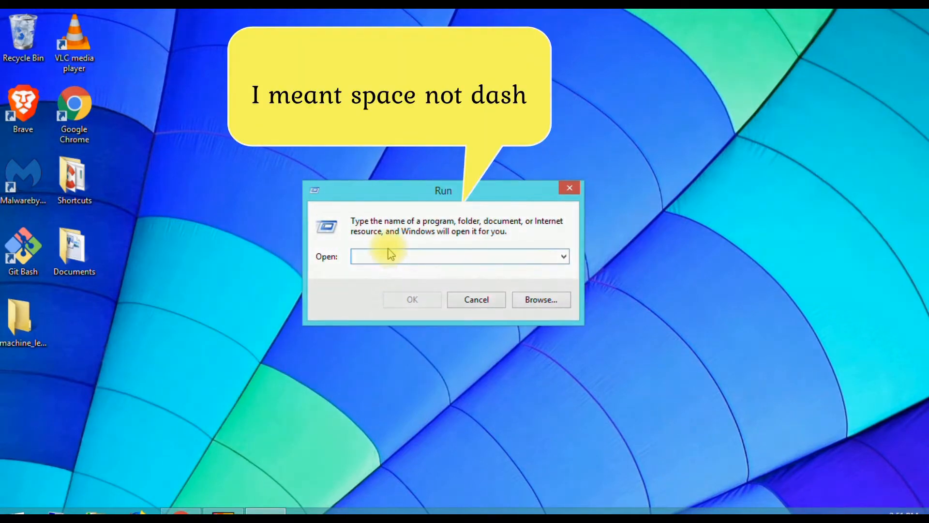
{"action": "type", "text": "code ."}
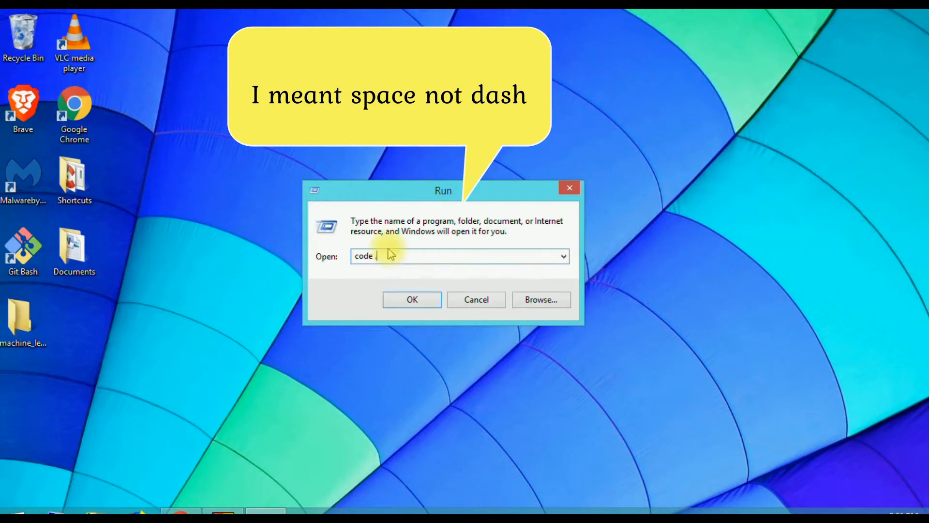
{"action": "left_click", "coordinate": [412, 299]}
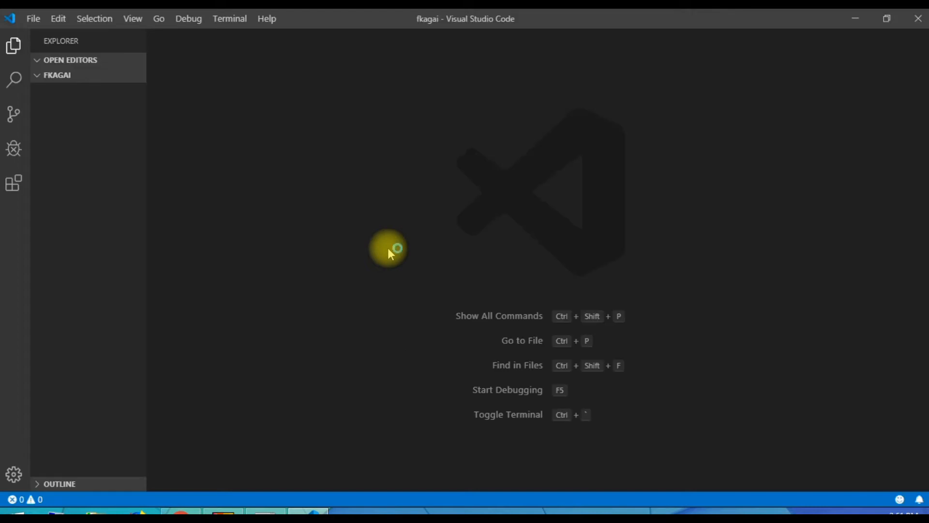
{"action": "left_click", "coordinate": [57, 75]}
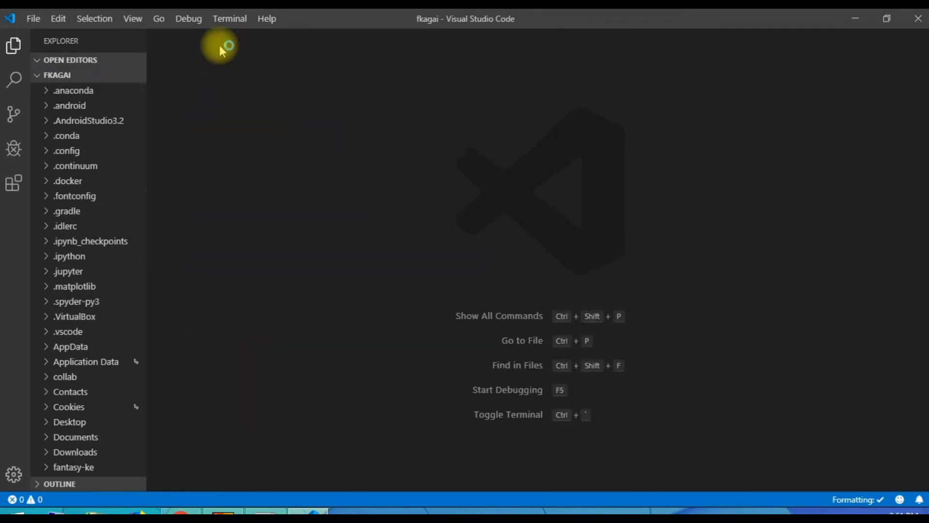
{"action": "mouse_move", "coordinate": [182, 70]}
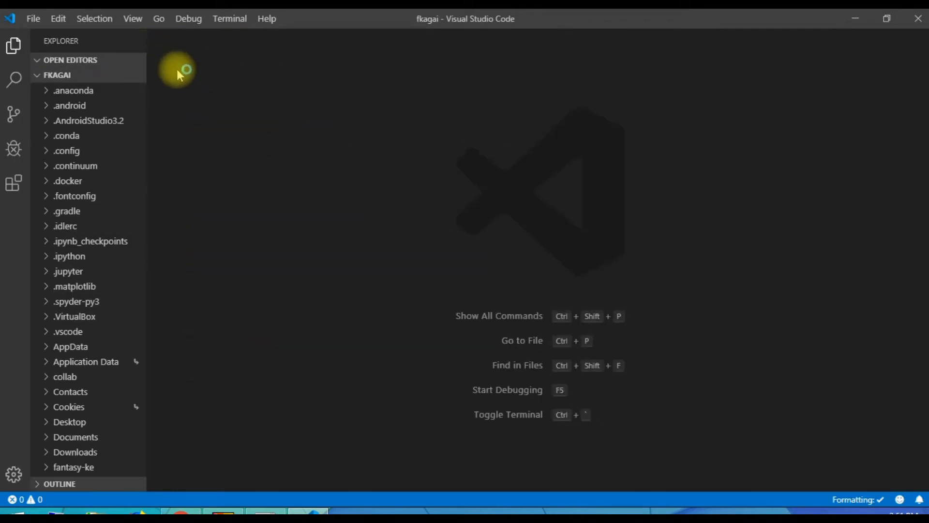
{"action": "mouse_move", "coordinate": [180, 71]}
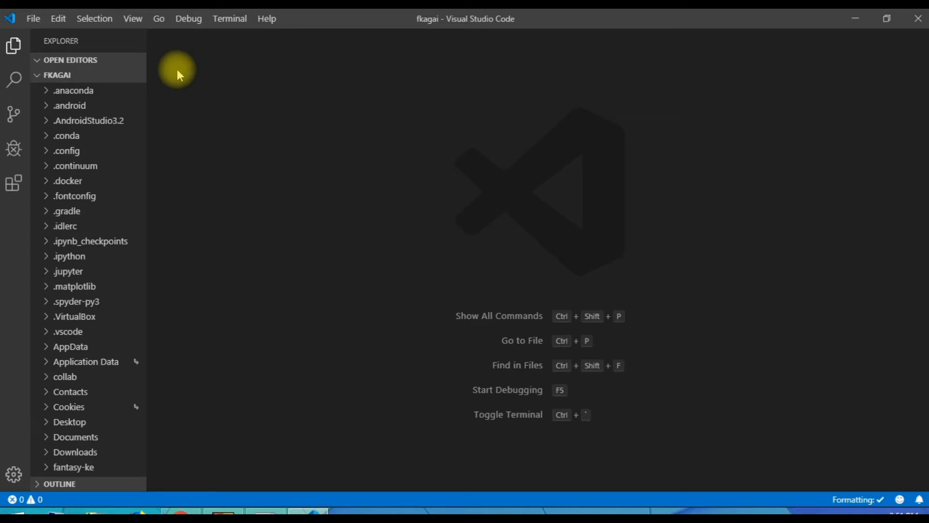
{"action": "mouse_move", "coordinate": [33, 19]}
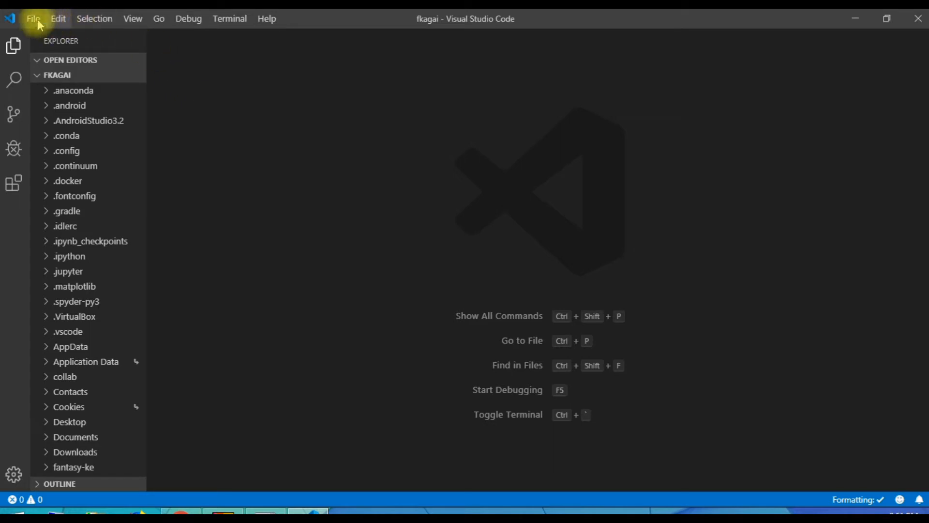
Open the Desktop's machine_learning folder as the VS Code workspace via Open Folder
{"action": "left_click", "coordinate": [33, 19]}
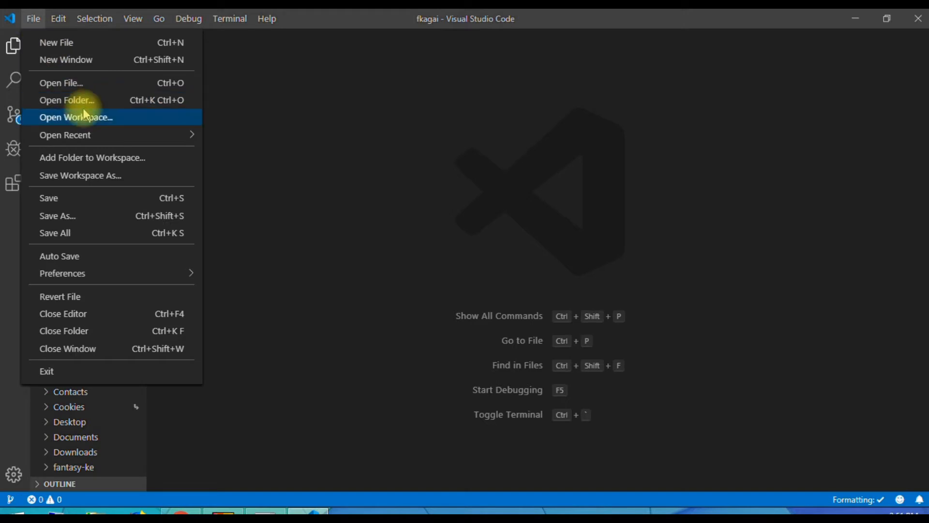
{"action": "left_click", "coordinate": [67, 100]}
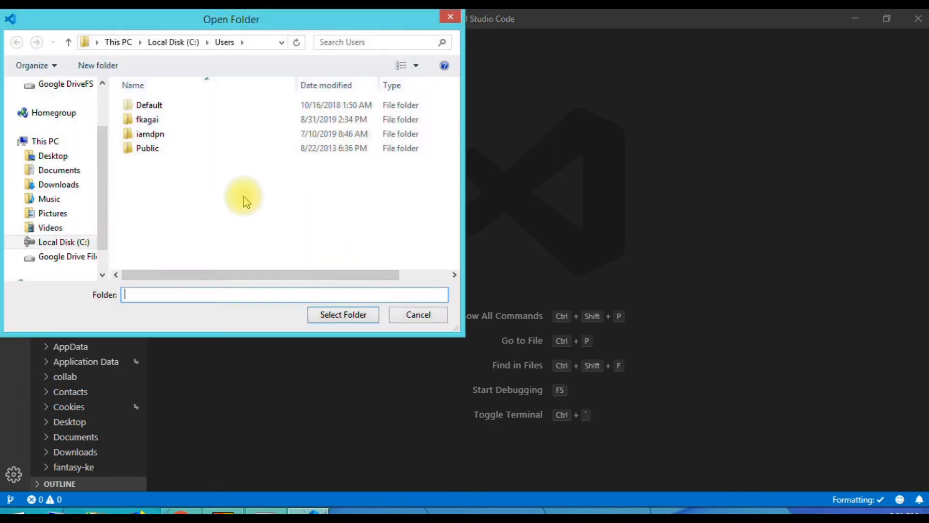
{"action": "left_click", "coordinate": [53, 155]}
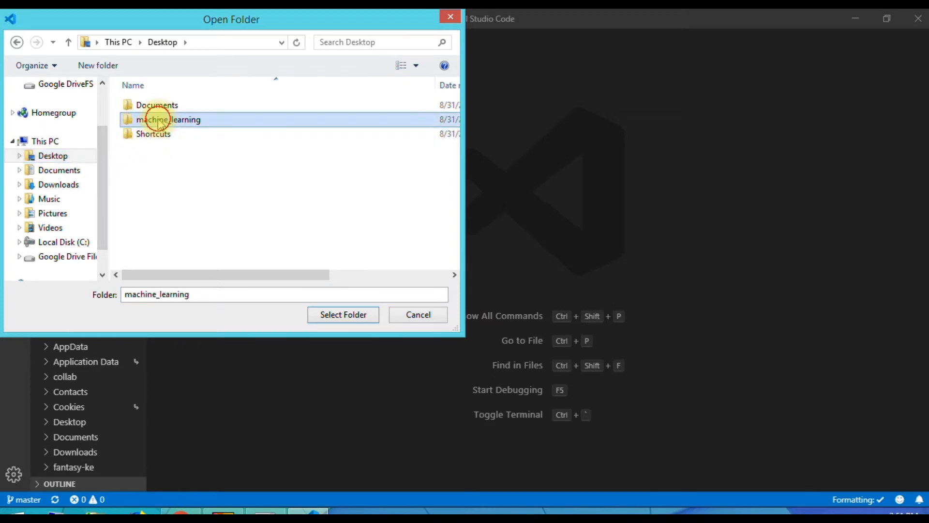
{"action": "double_click", "coordinate": [169, 119]}
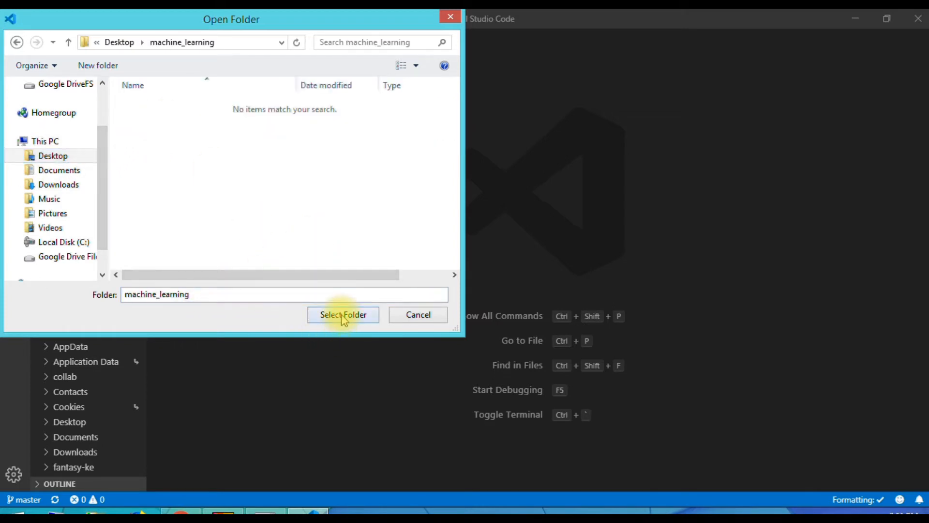
{"action": "left_click", "coordinate": [342, 313]}
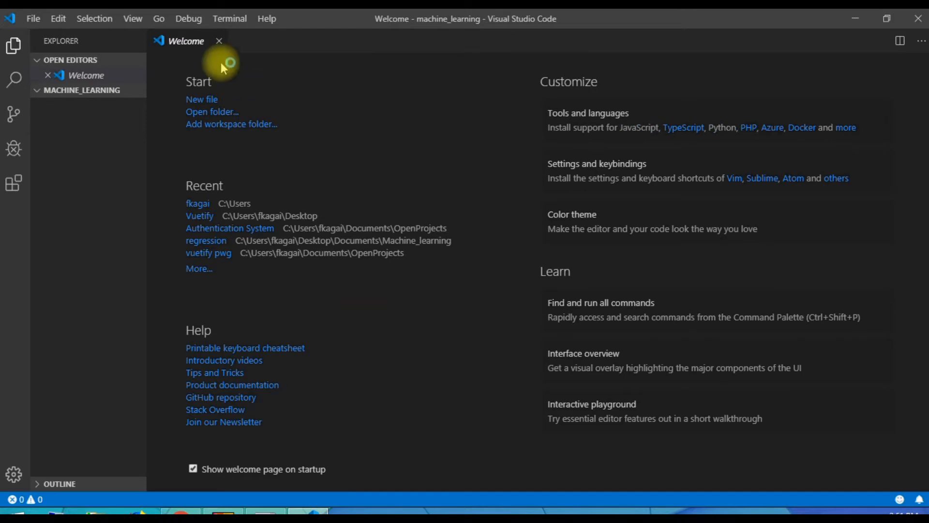
Close the Welcome tab so the machine_learning workspace has no editors open
{"action": "left_click", "coordinate": [219, 40]}
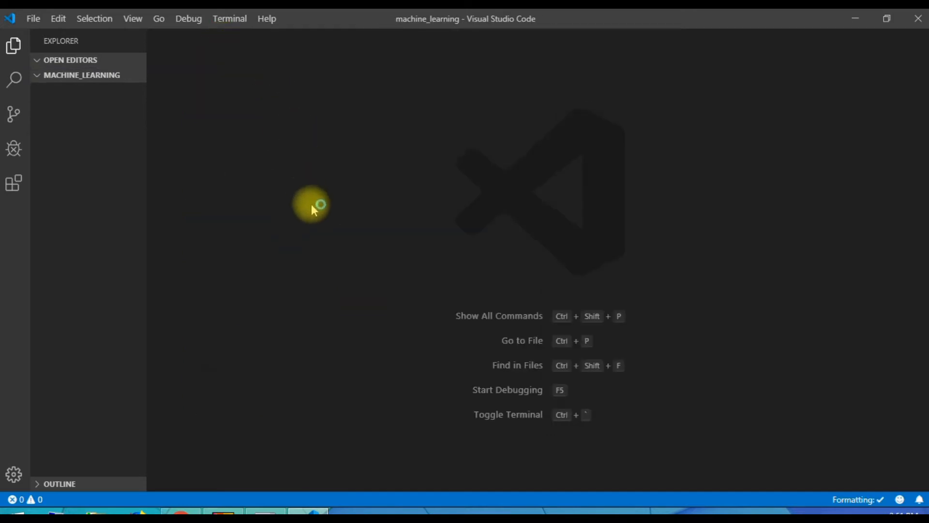
{"action": "mouse_move", "coordinate": [229, 18]}
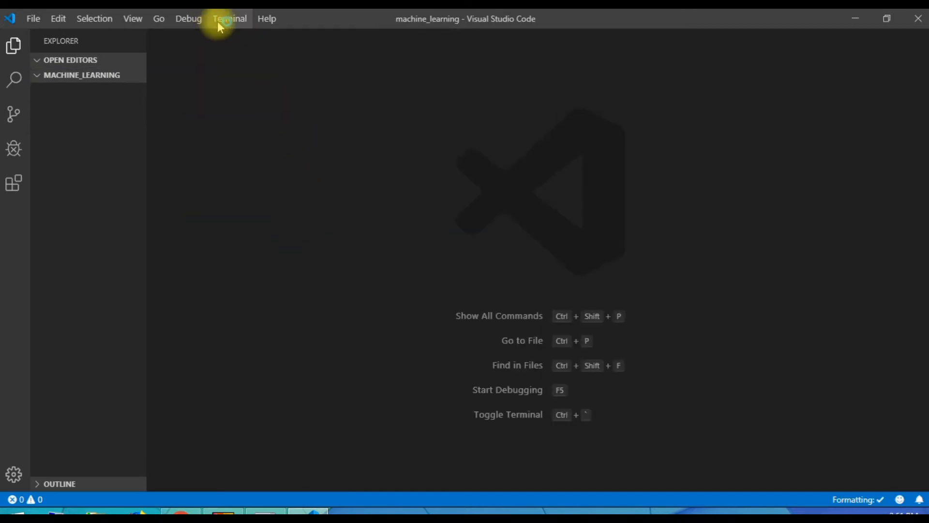
{"action": "left_click", "coordinate": [228, 19]}
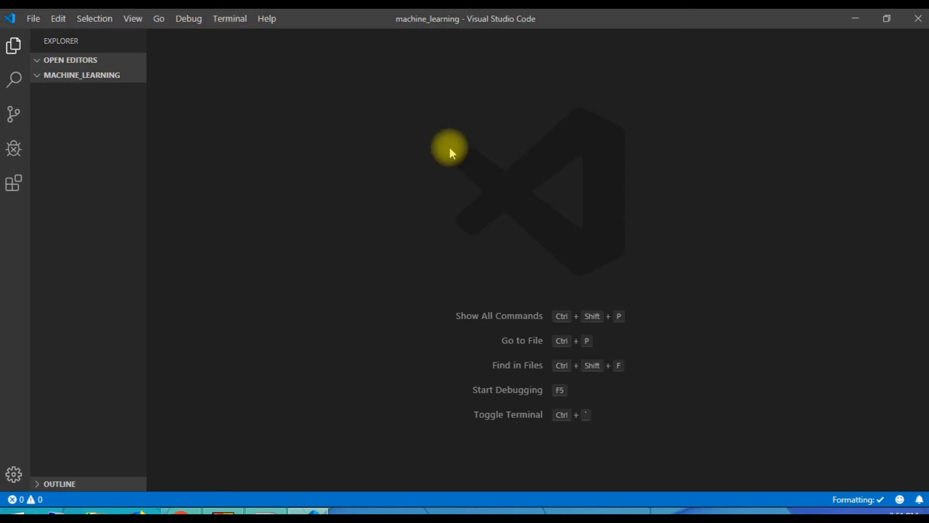
{"action": "mouse_move", "coordinate": [328, 147]}
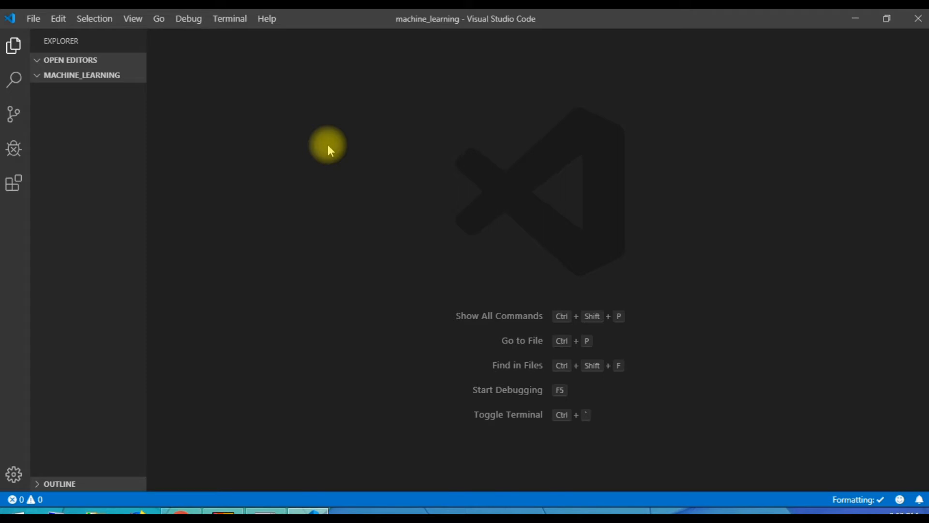
{"action": "mouse_move", "coordinate": [229, 18]}
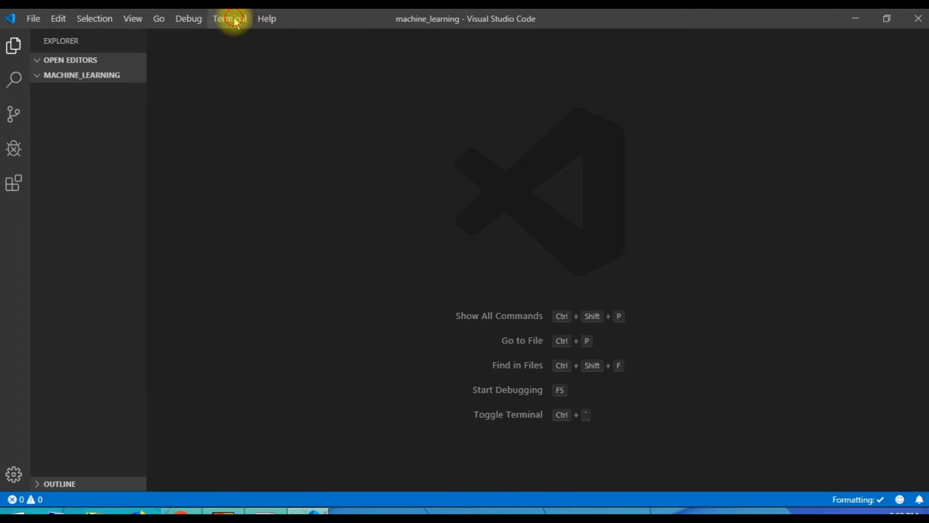
Run node -v in a new integrated terminal, which reports v10.15.3
{"action": "left_click", "coordinate": [229, 18]}
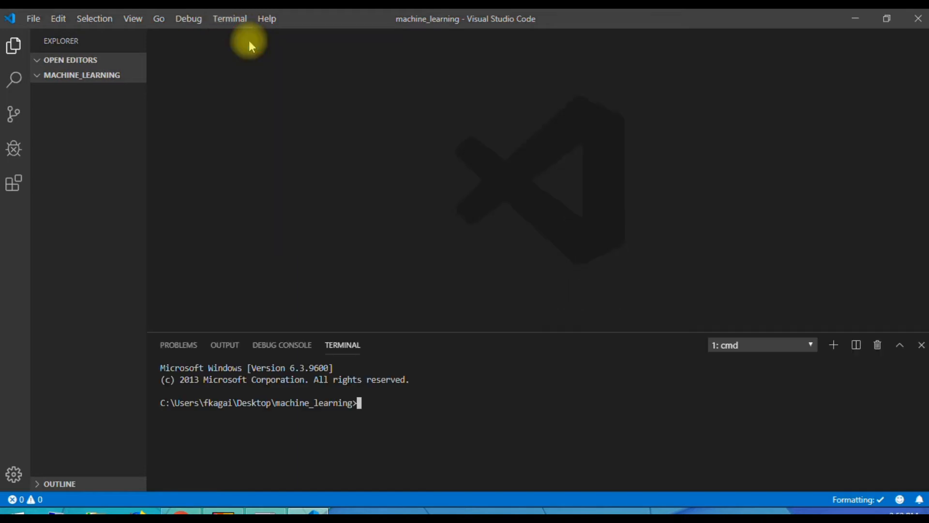
{"action": "mouse_move", "coordinate": [378, 442]}
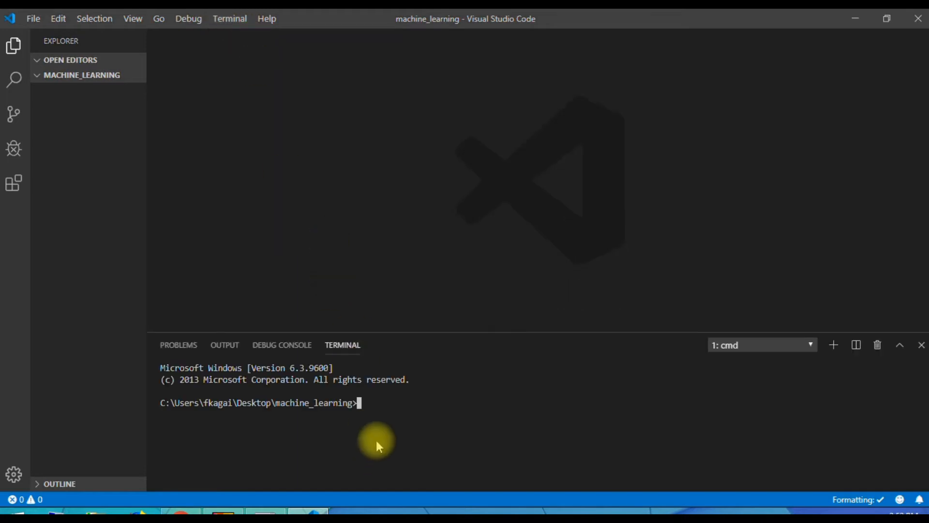
{"action": "mouse_move", "coordinate": [311, 474]}
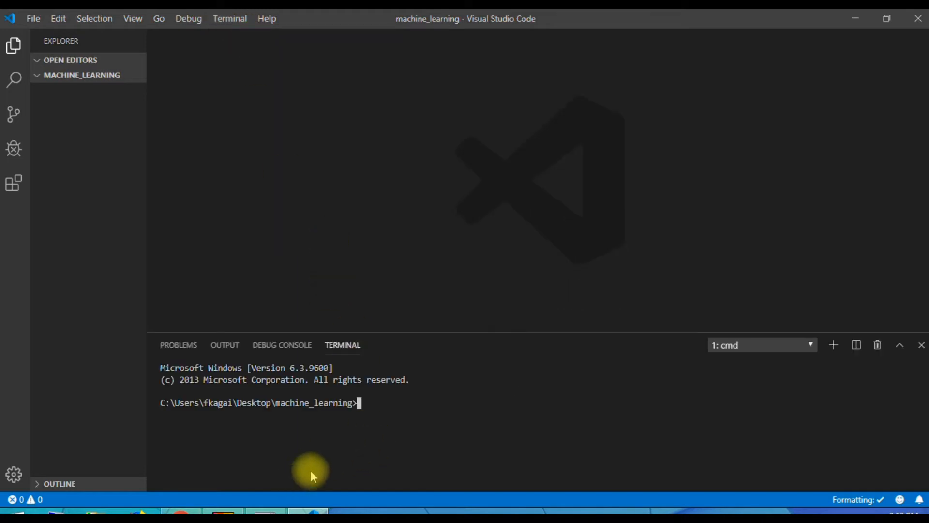
{"action": "mouse_move", "coordinate": [347, 466]}
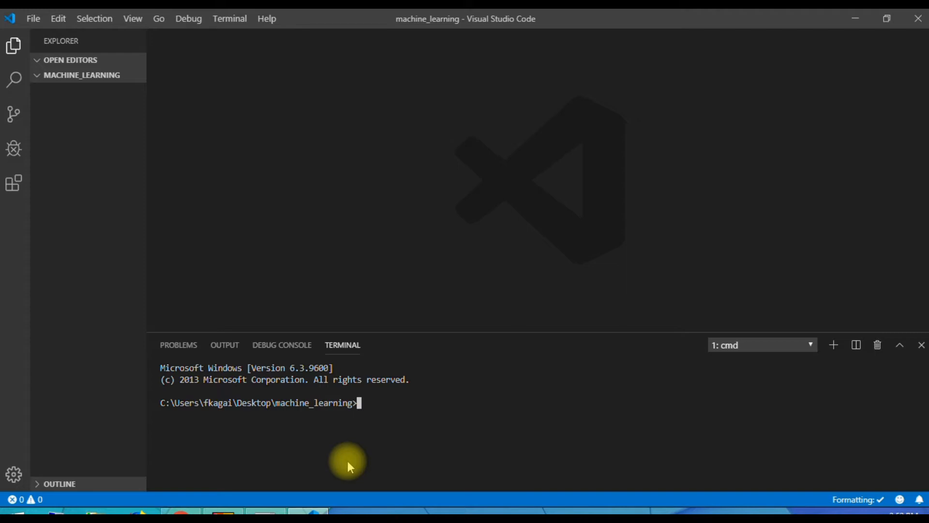
{"action": "type", "text": "no"}
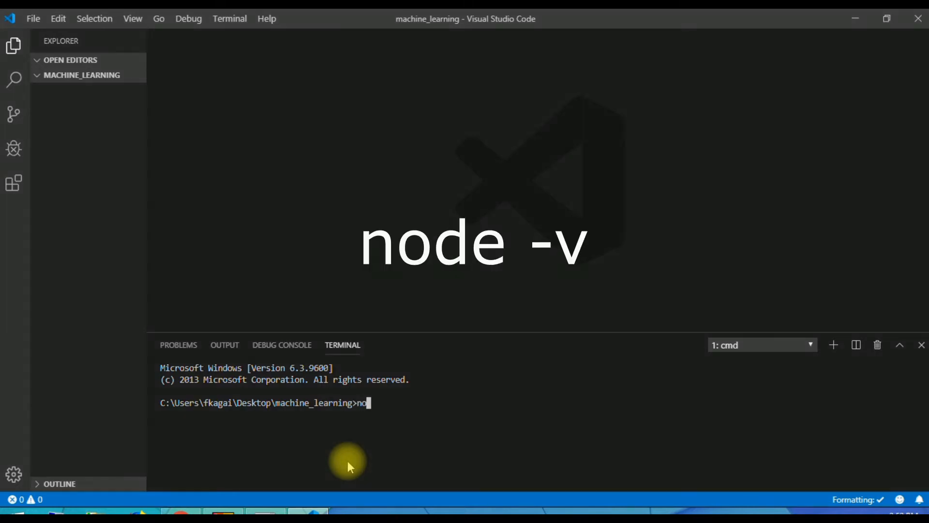
{"action": "type", "text": "de"}
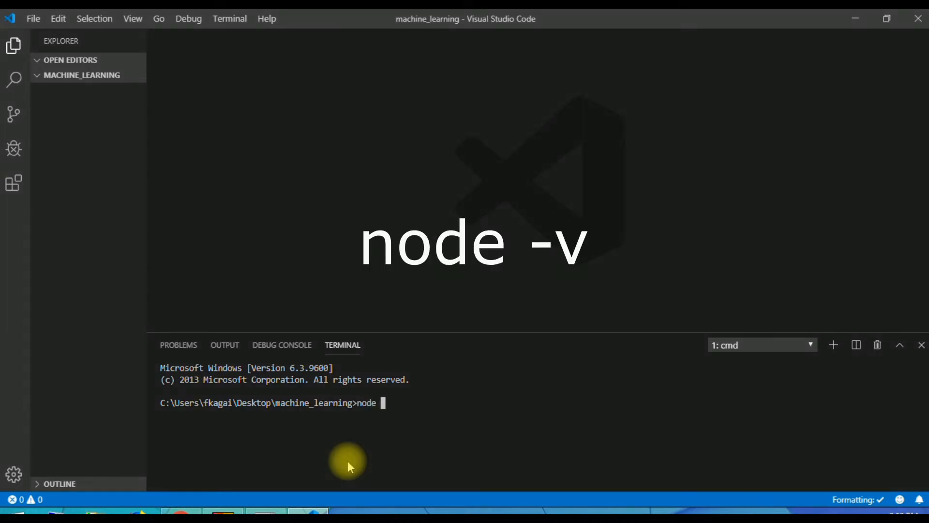
{"action": "type", "text": "-v"}
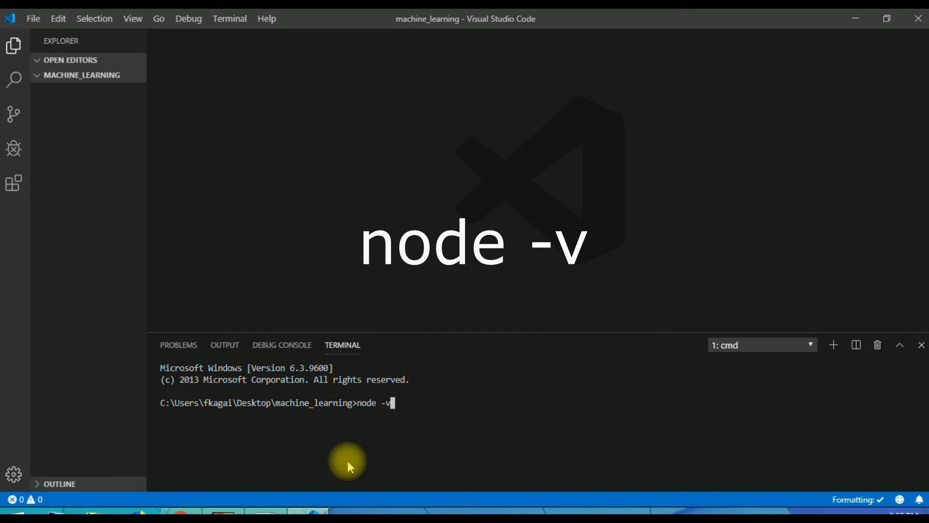
{"action": "key", "text": "Return"}
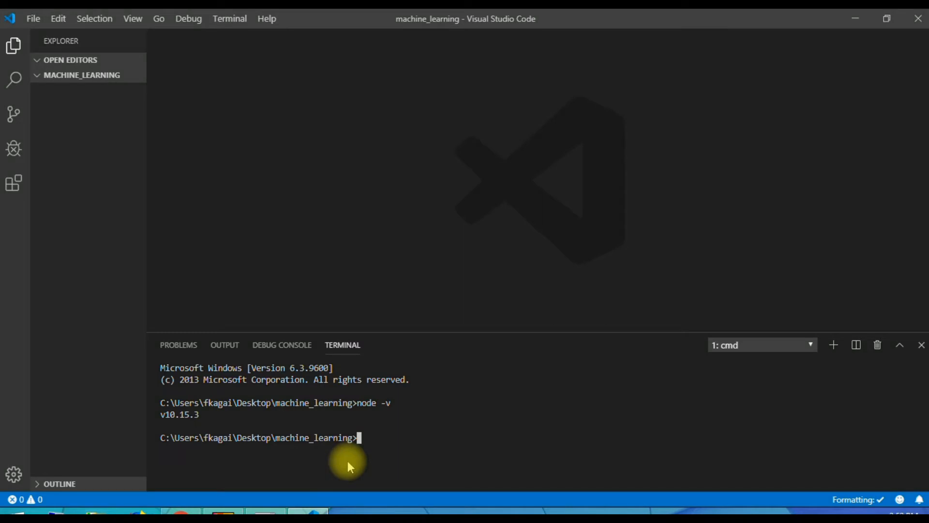
{"action": "mouse_move", "coordinate": [178, 419]}
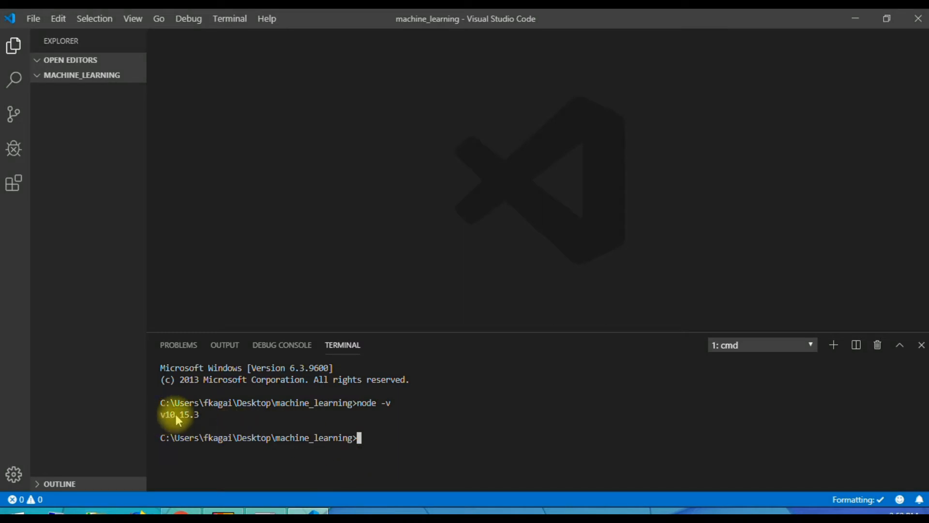
{"action": "mouse_move", "coordinate": [209, 424]}
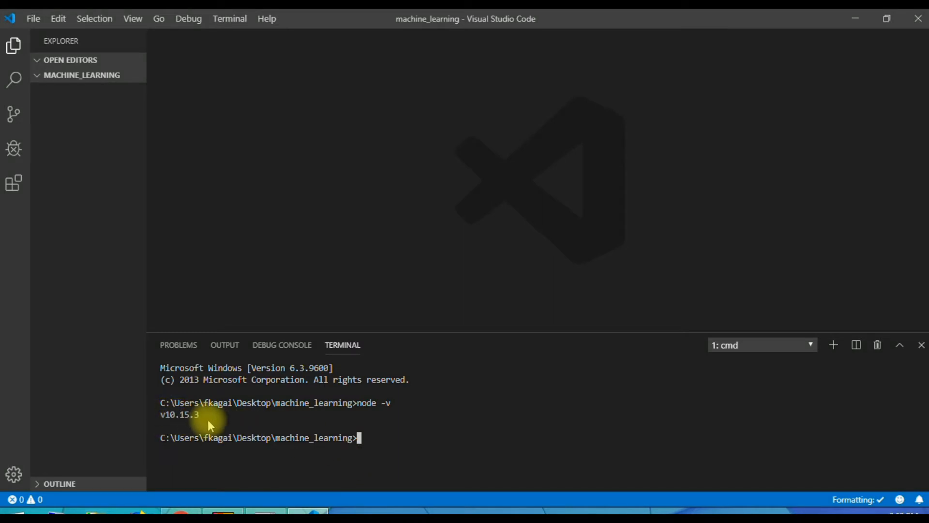
{"action": "mouse_move", "coordinate": [188, 413]}
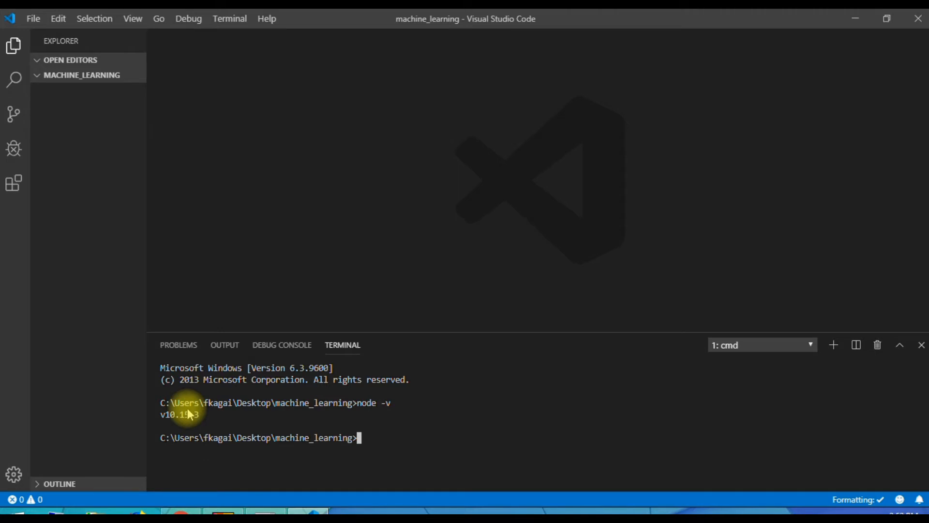
{"action": "type", "text": "npm i"}
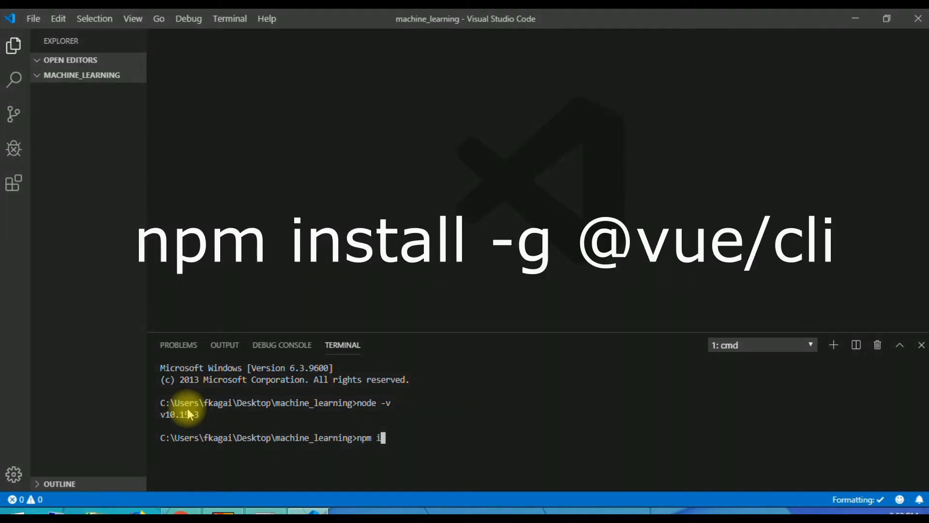
{"action": "type", "text": "nstall"}
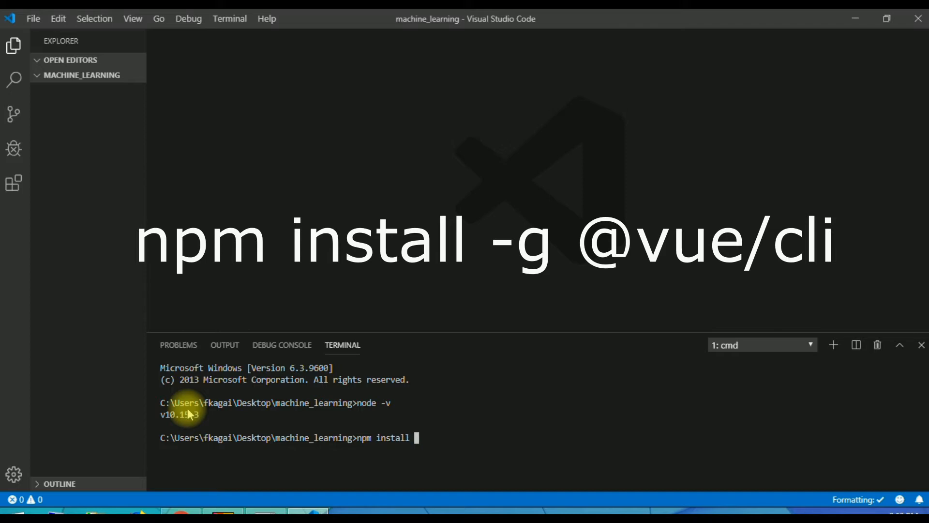
{"action": "type", "text": "-g"}
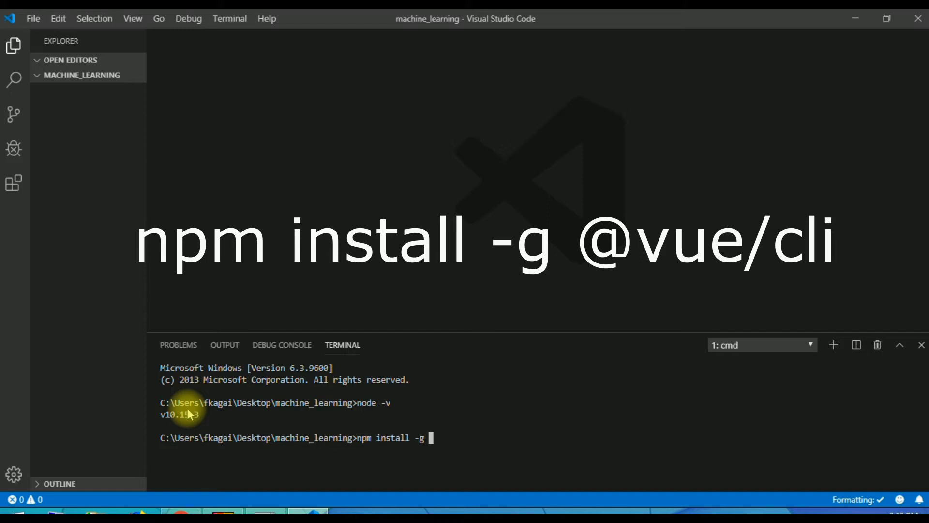
{"action": "type", "text": "@"}
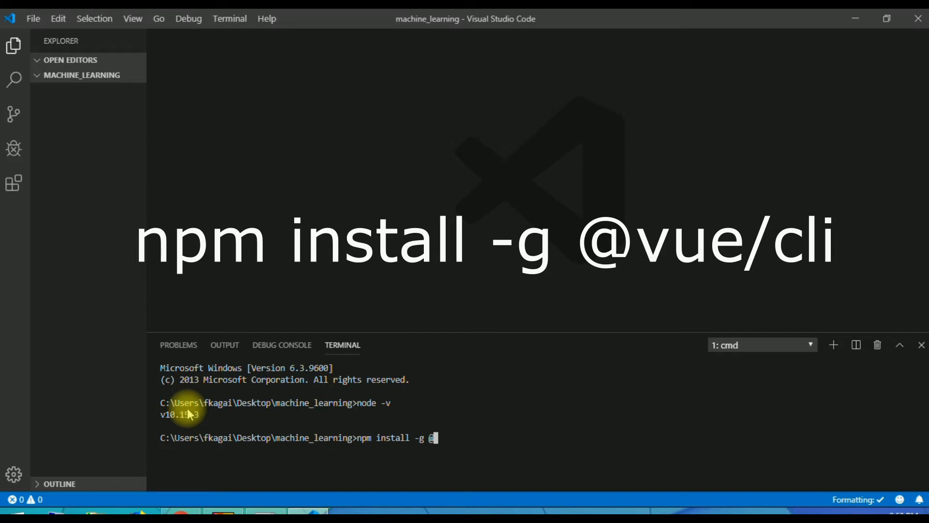
{"action": "type", "text": "vue"}
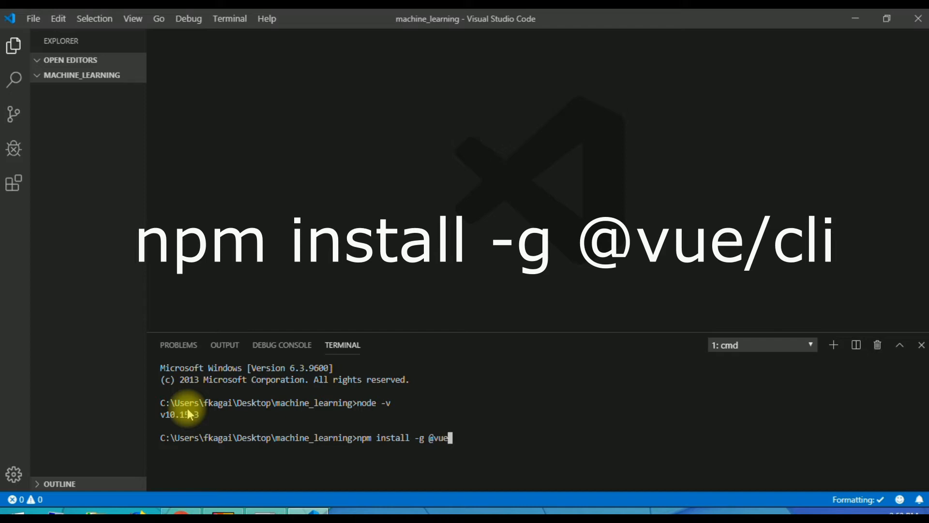
{"action": "type", "text": "/cli"}
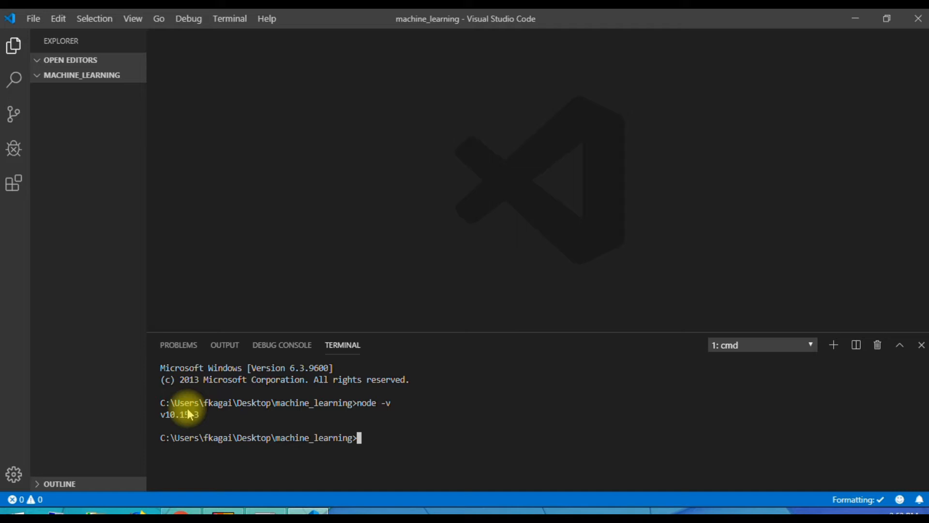
Run vue create francis and choose the default babel/eslint preset
{"action": "type", "text": "create"}
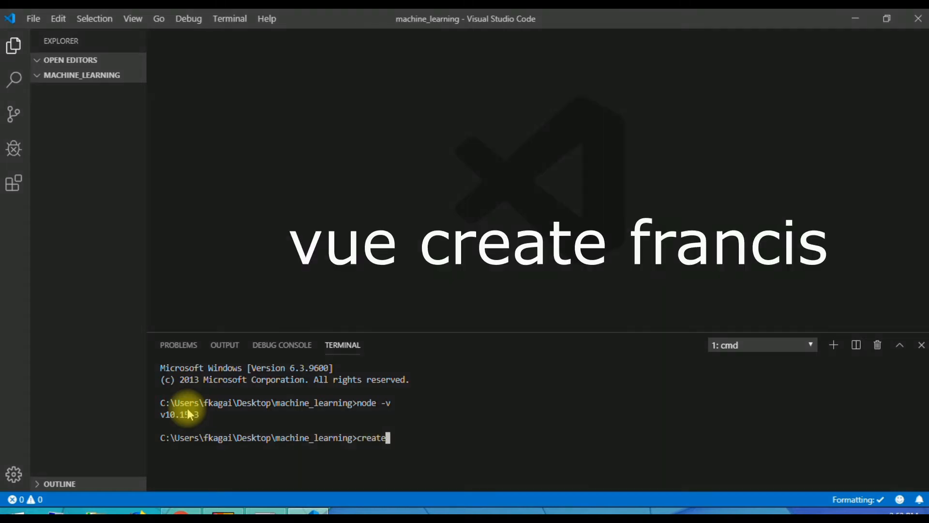
{"action": "type", "text": "vue"}
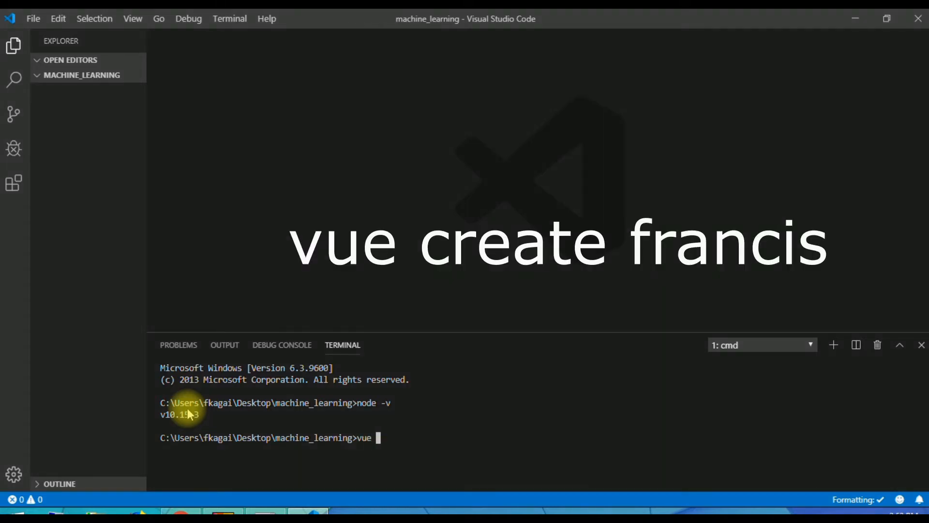
{"action": "type", "text": "create"}
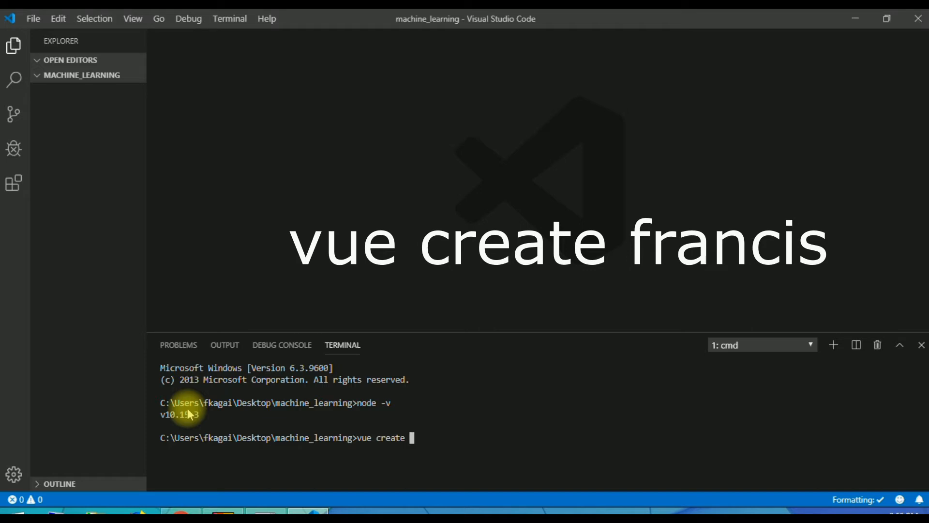
{"action": "type", "text": "francis"}
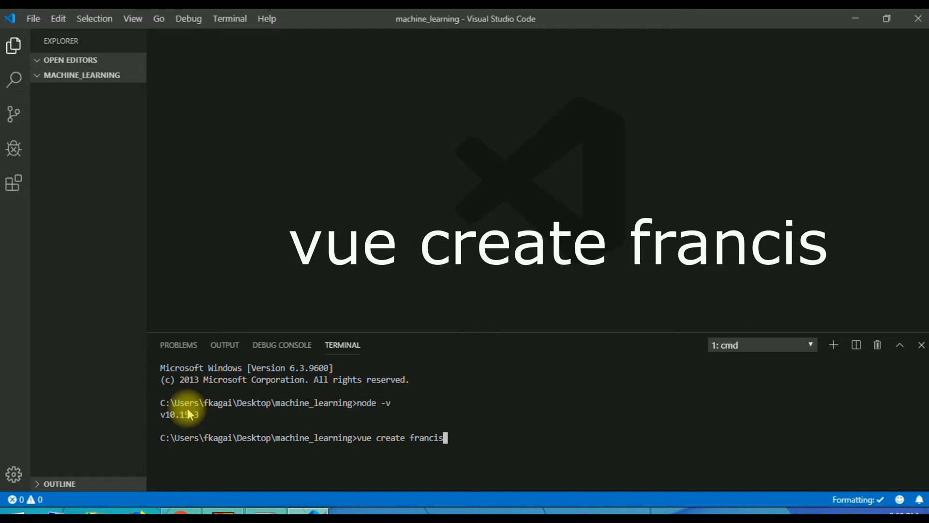
{"action": "key", "text": "Return"}
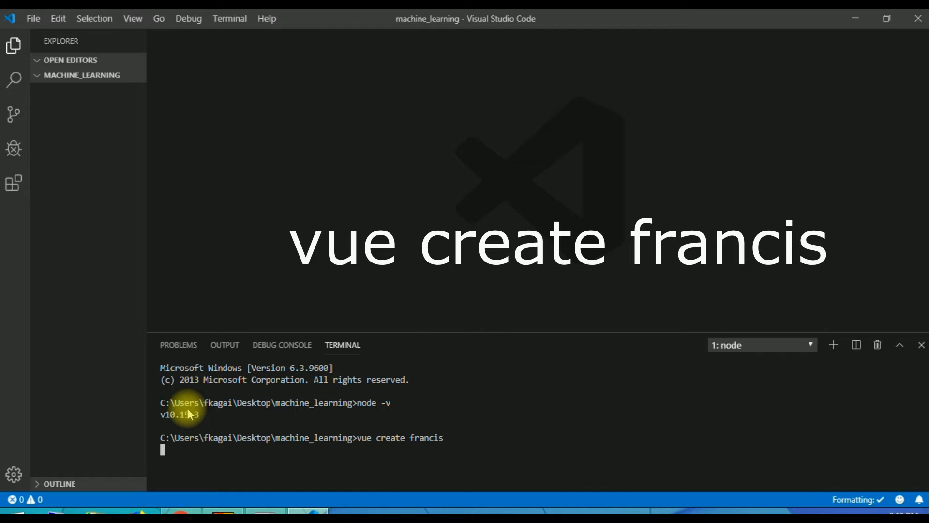
{"action": "key", "text": "Return"}
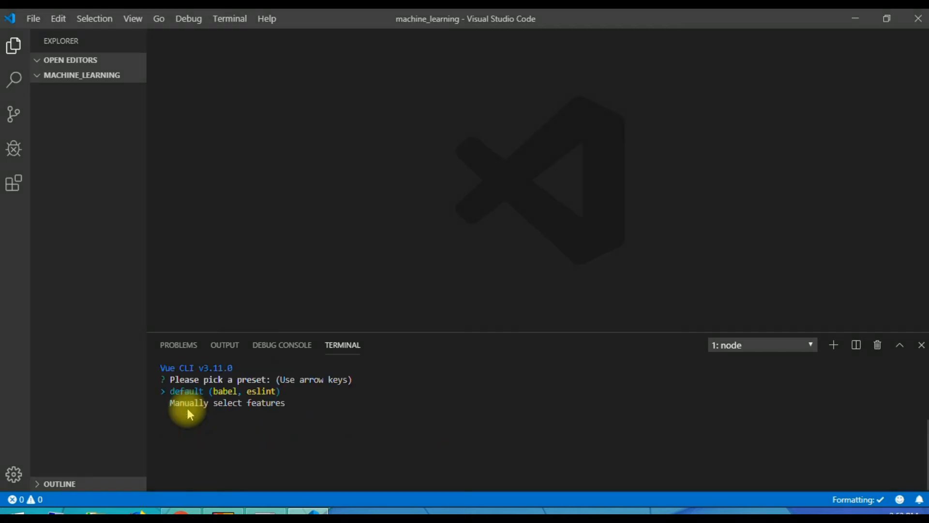
{"action": "key", "text": "Down"}
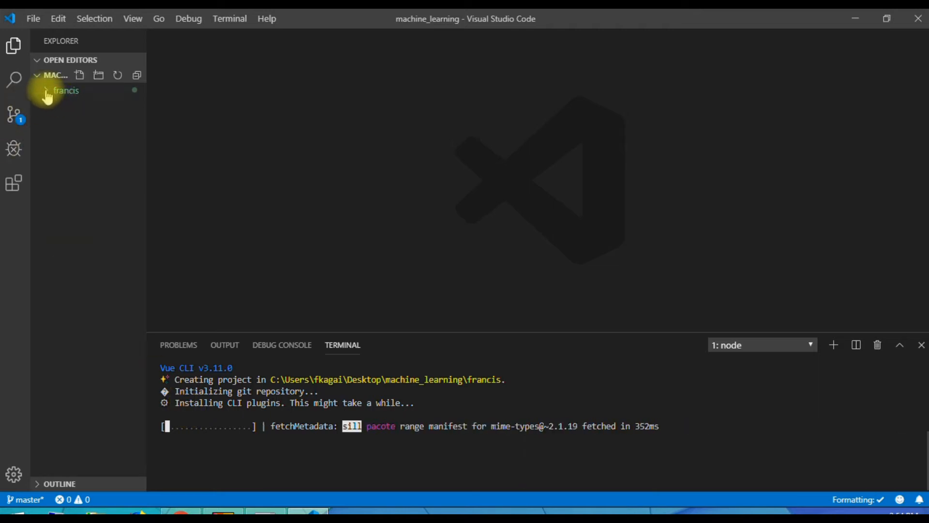
Expand the newly generated francis folder in the Explorer to show package.json
{"action": "left_click", "coordinate": [67, 90]}
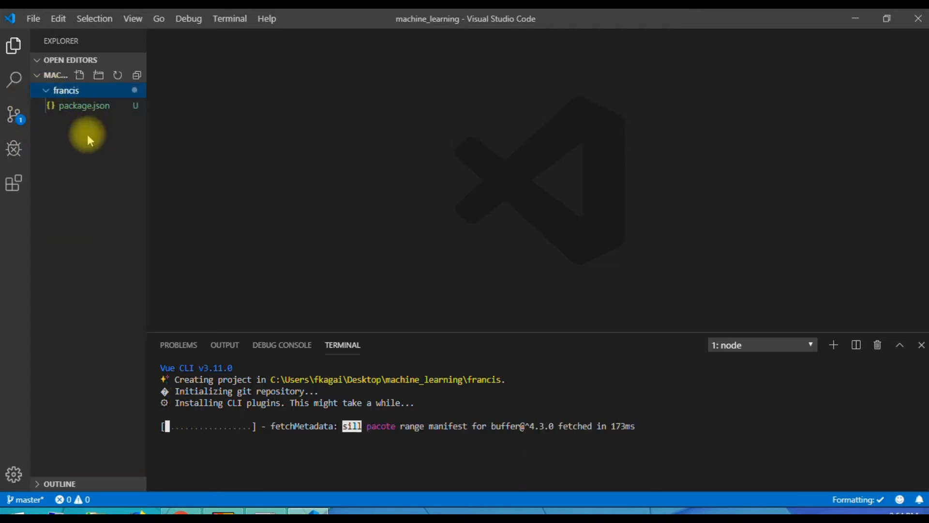
{"action": "mouse_move", "coordinate": [246, 270]}
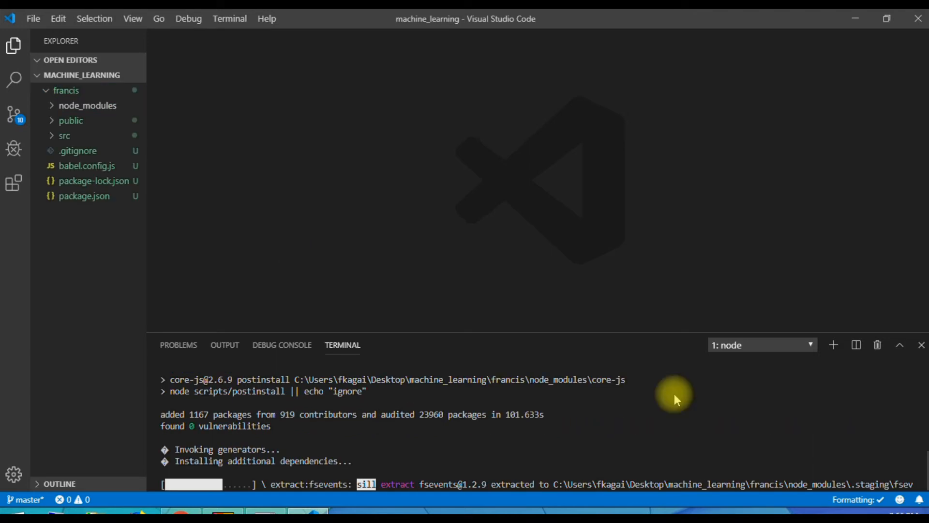
{"action": "mouse_move", "coordinate": [213, 98]}
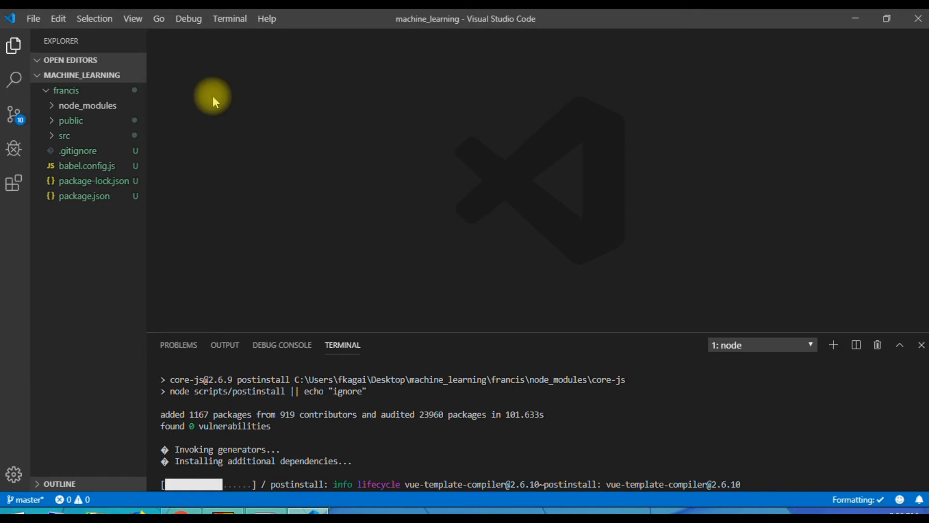
{"action": "mouse_move", "coordinate": [67, 90]}
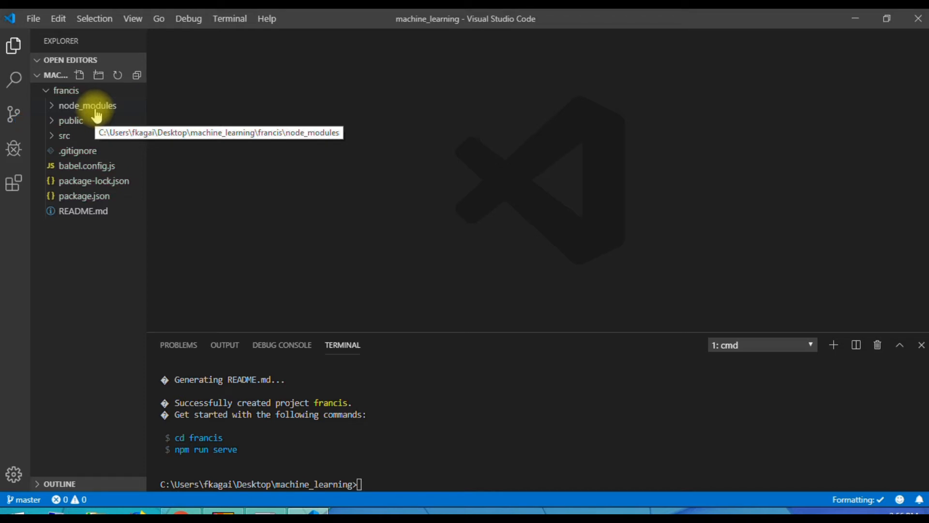
{"action": "mouse_move", "coordinate": [76, 120]}
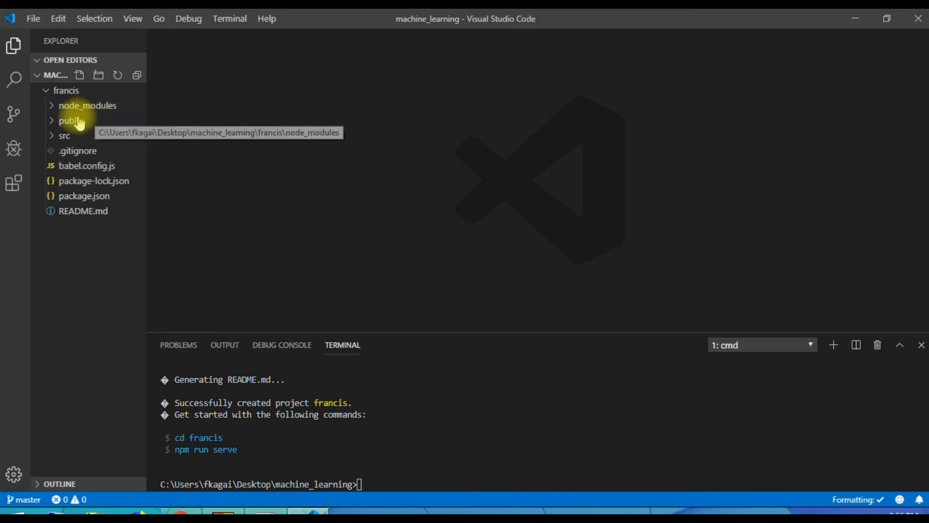
{"action": "mouse_move", "coordinate": [70, 120]}
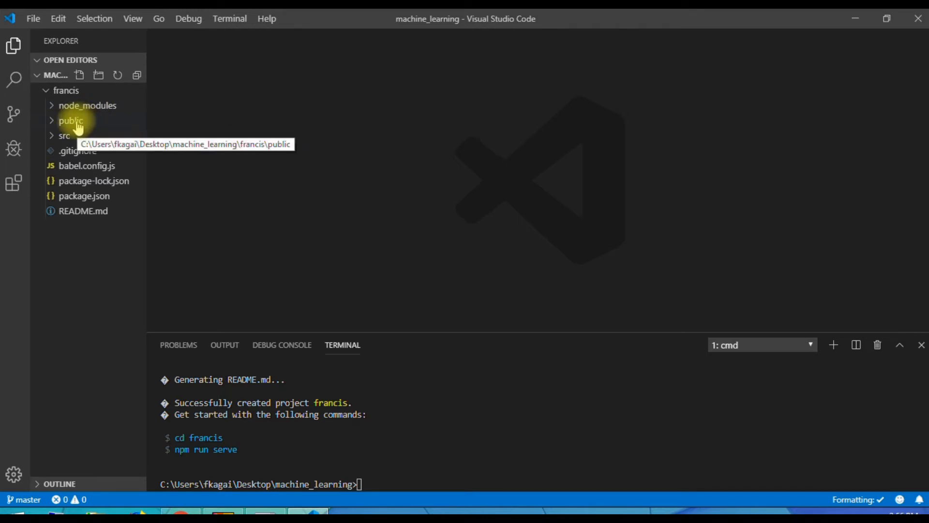
Expand francis's public, src, assets and components folders, revealing App.vue and HelloWorld.vue
{"action": "left_click", "coordinate": [71, 120]}
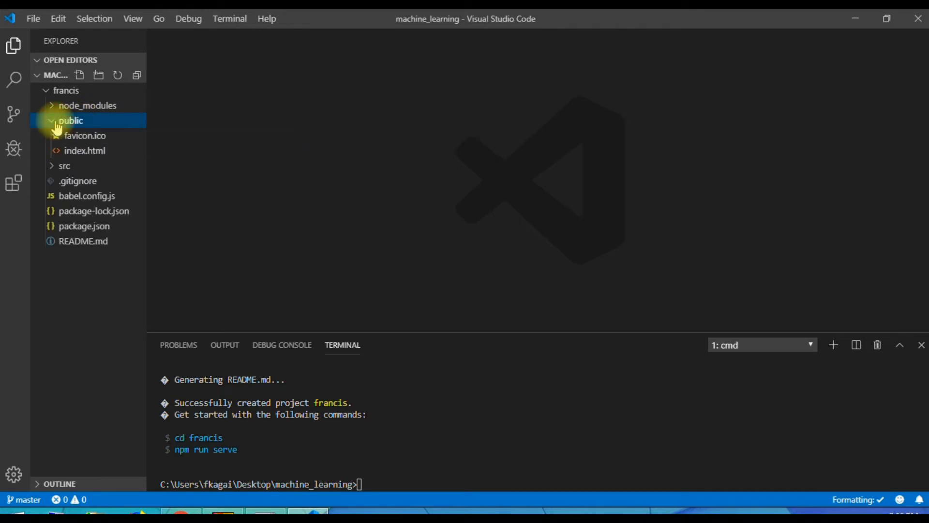
{"action": "mouse_move", "coordinate": [85, 135]}
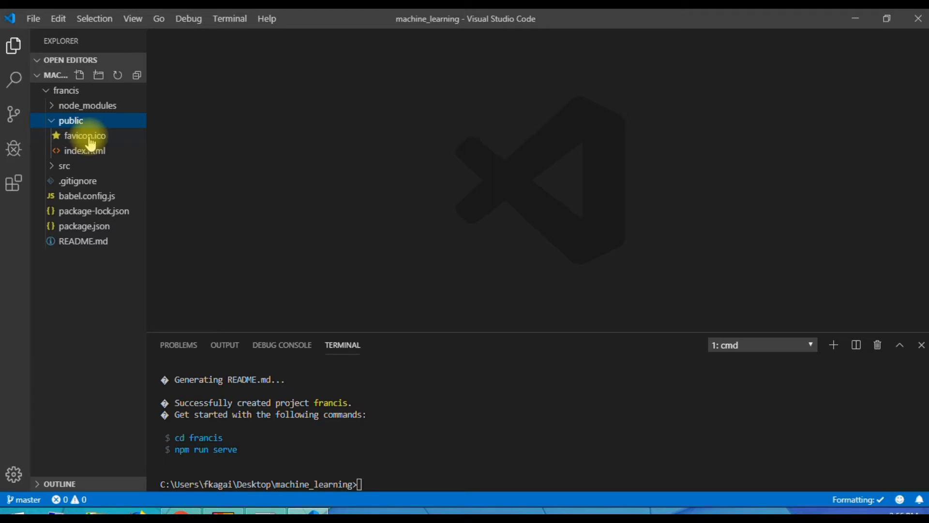
{"action": "mouse_move", "coordinate": [82, 135]}
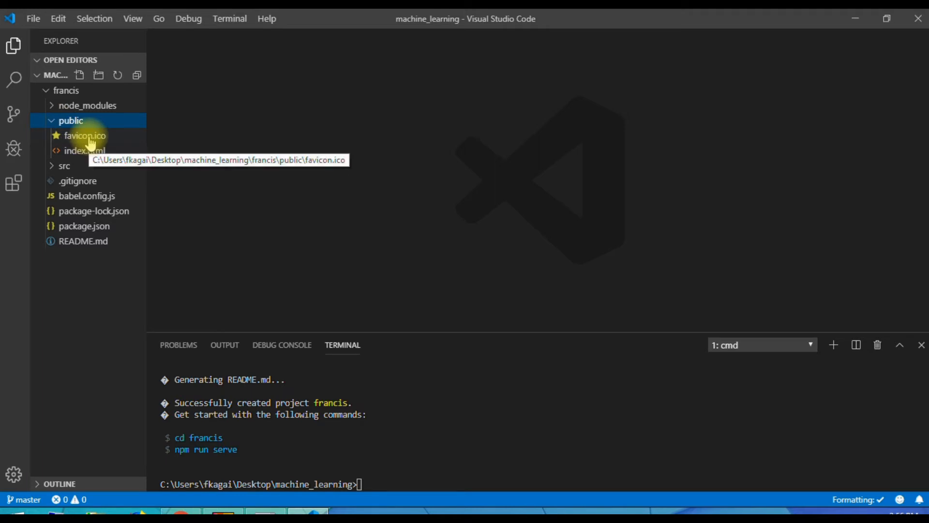
{"action": "mouse_move", "coordinate": [141, 313]}
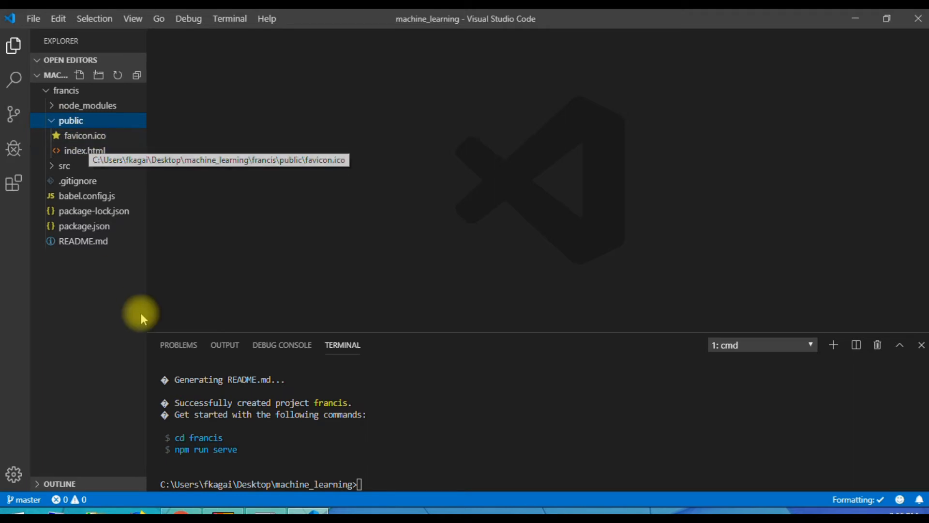
{"action": "mouse_move", "coordinate": [188, 458]}
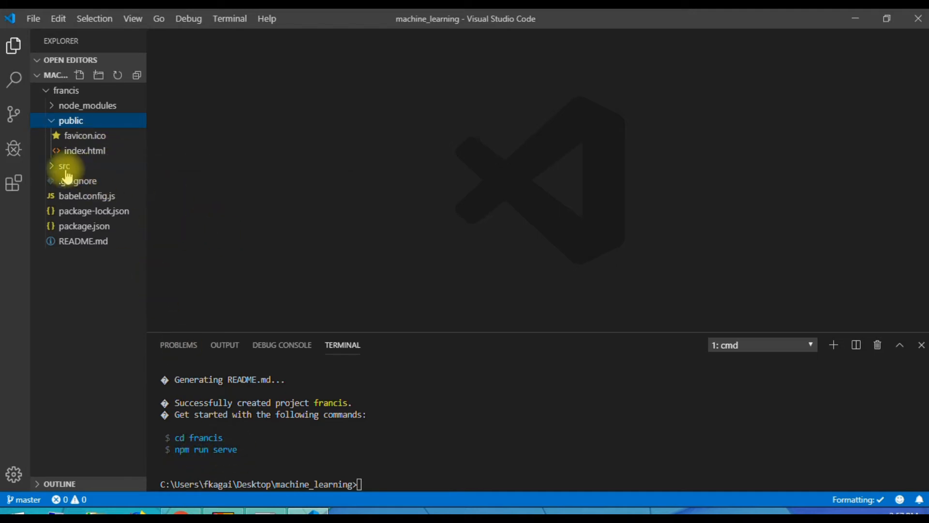
{"action": "left_click", "coordinate": [63, 166]}
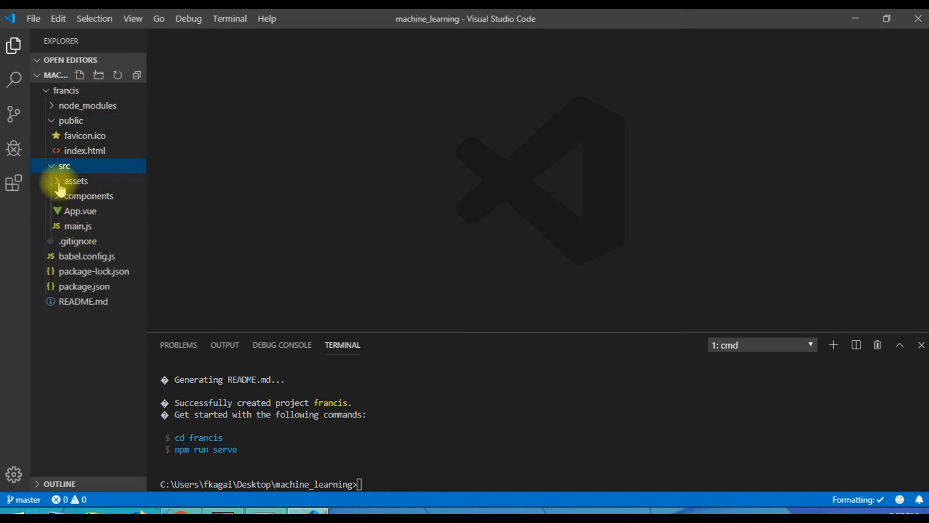
{"action": "left_click", "coordinate": [75, 181]}
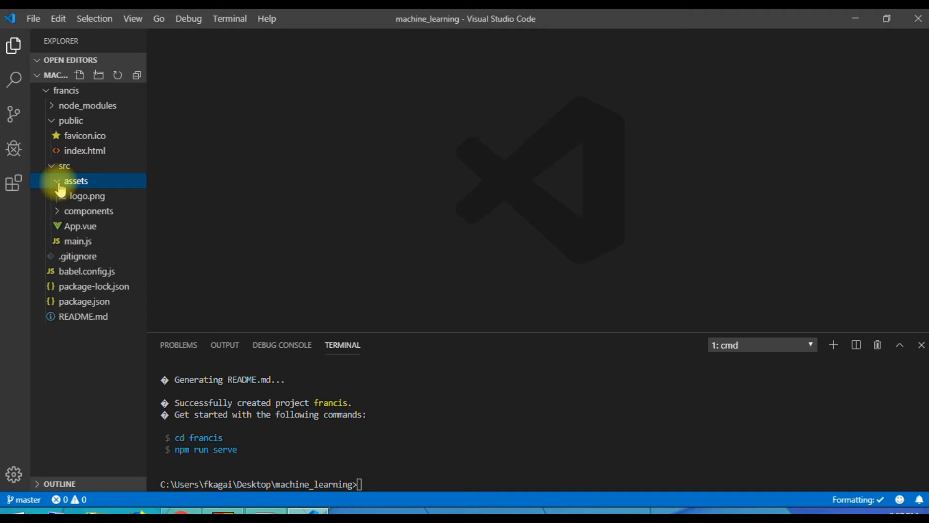
{"action": "left_click", "coordinate": [75, 181]}
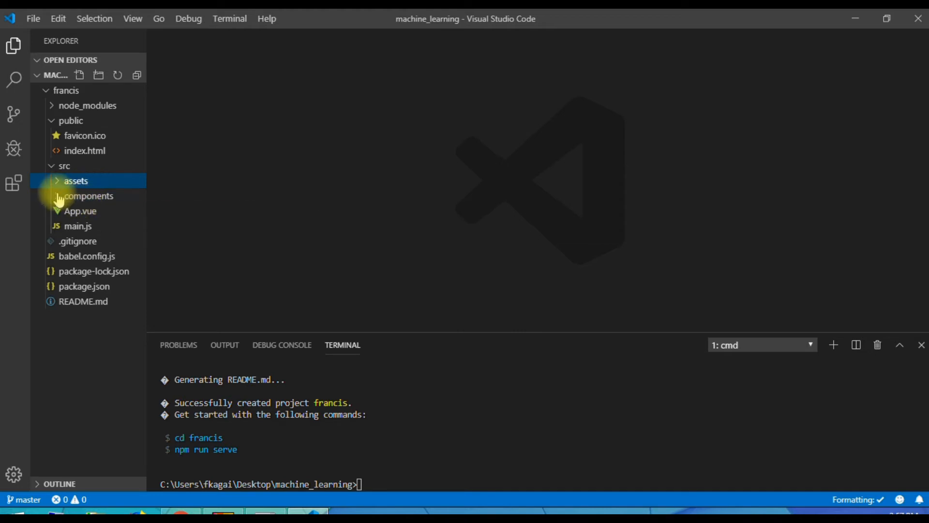
{"action": "left_click", "coordinate": [88, 196]}
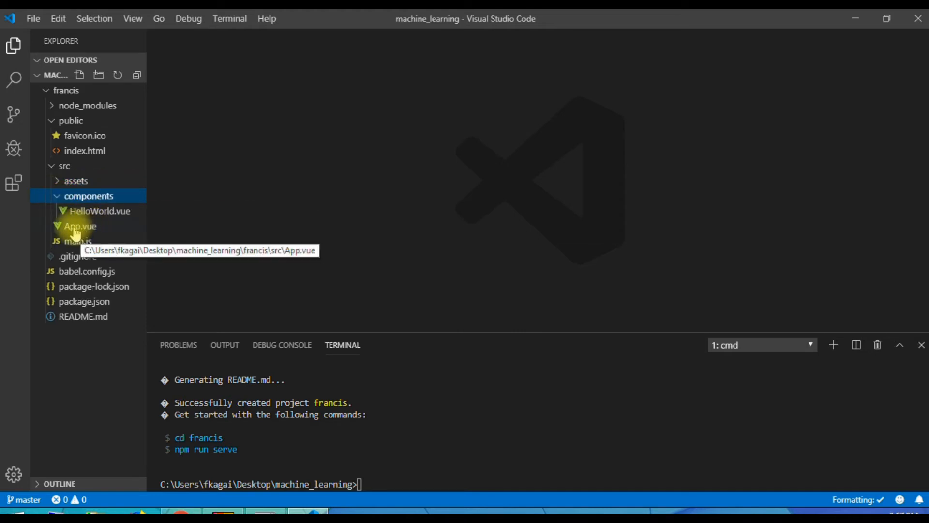
{"action": "mouse_move", "coordinate": [71, 231]}
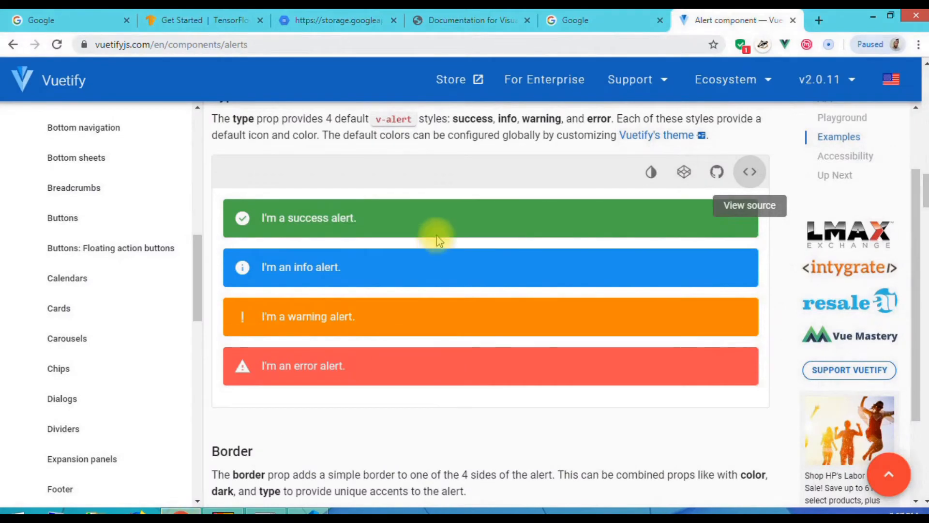
Switch Chrome from the Vuetify alerts docs to the Google tab
{"action": "left_click", "coordinate": [590, 20]}
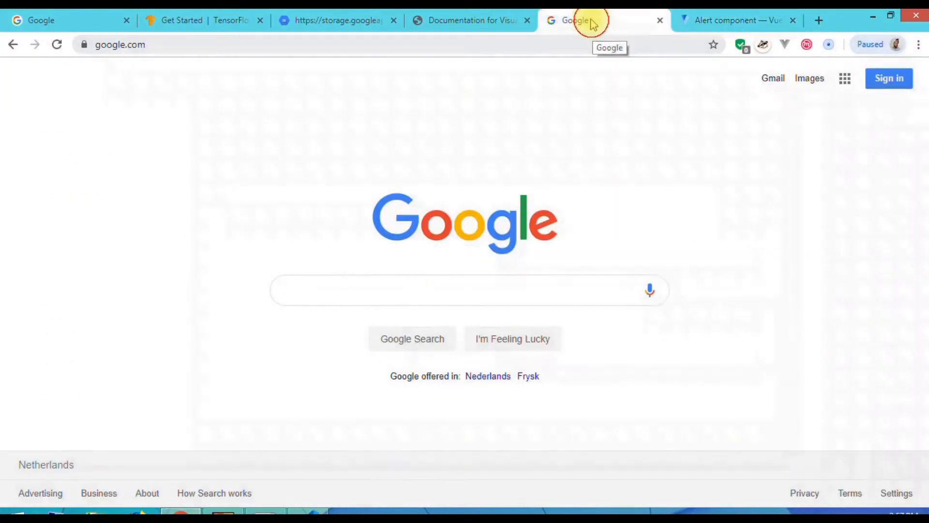
{"action": "mouse_move", "coordinate": [181, 176]}
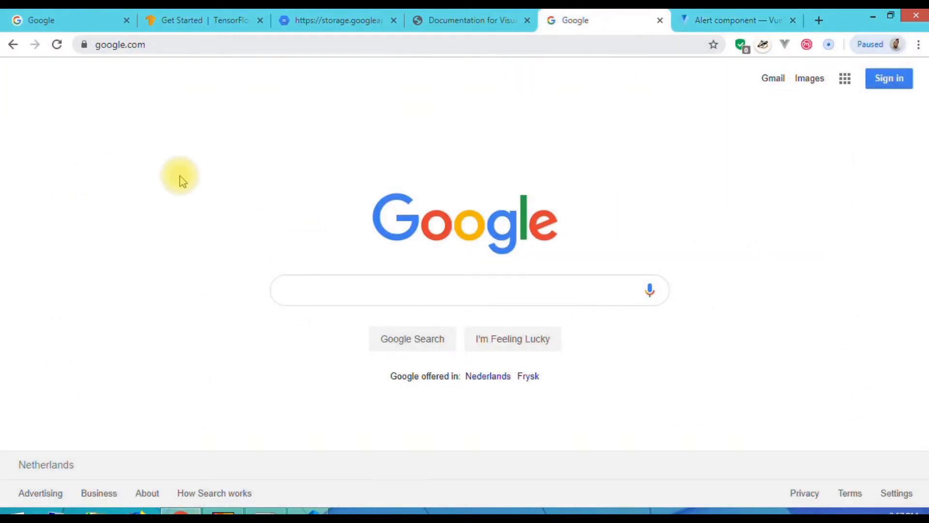
{"action": "mouse_move", "coordinate": [310, 290]}
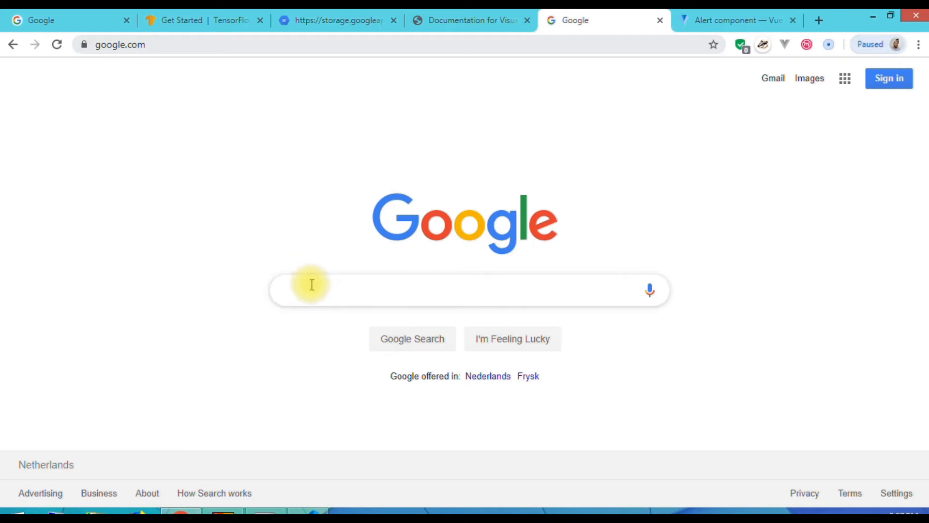
{"action": "mouse_move", "coordinate": [243, 195]}
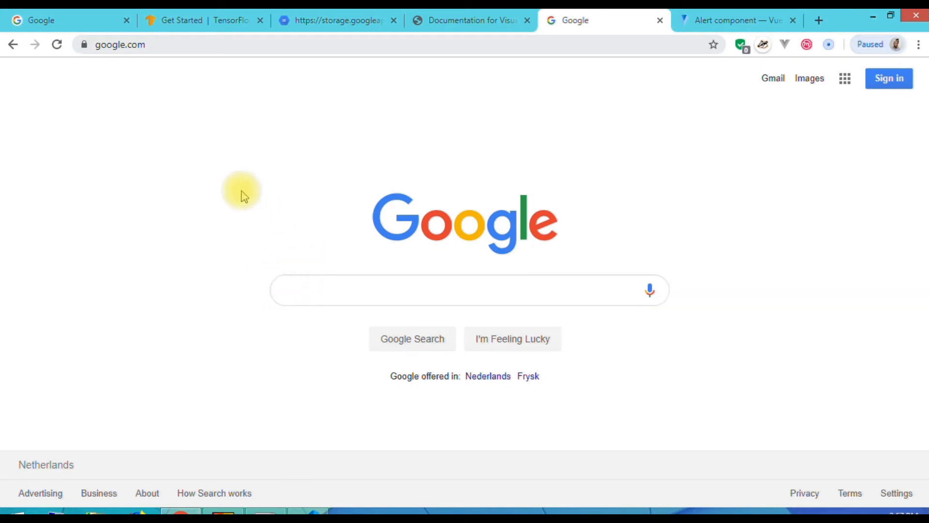
{"action": "mouse_move", "coordinate": [750, 363]}
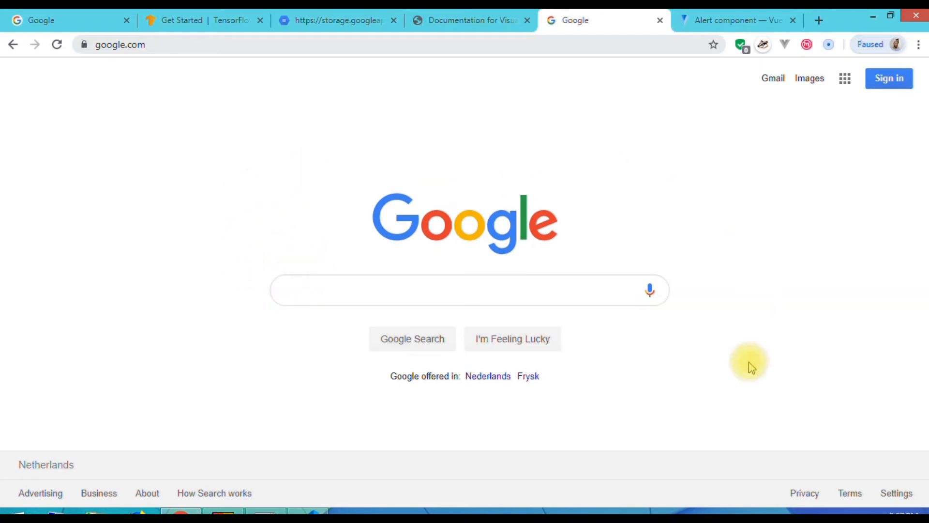
{"action": "mouse_move", "coordinate": [766, 248]}
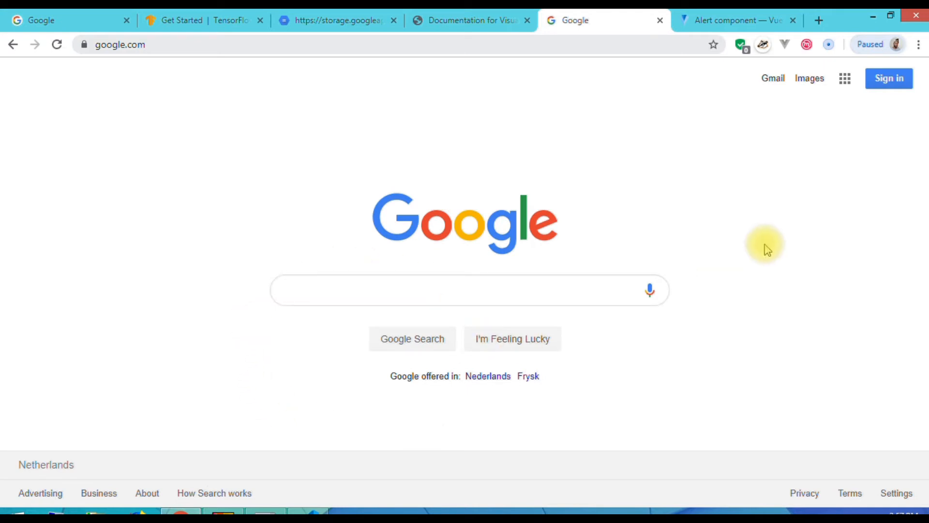
{"action": "mouse_move", "coordinate": [924, 98]}
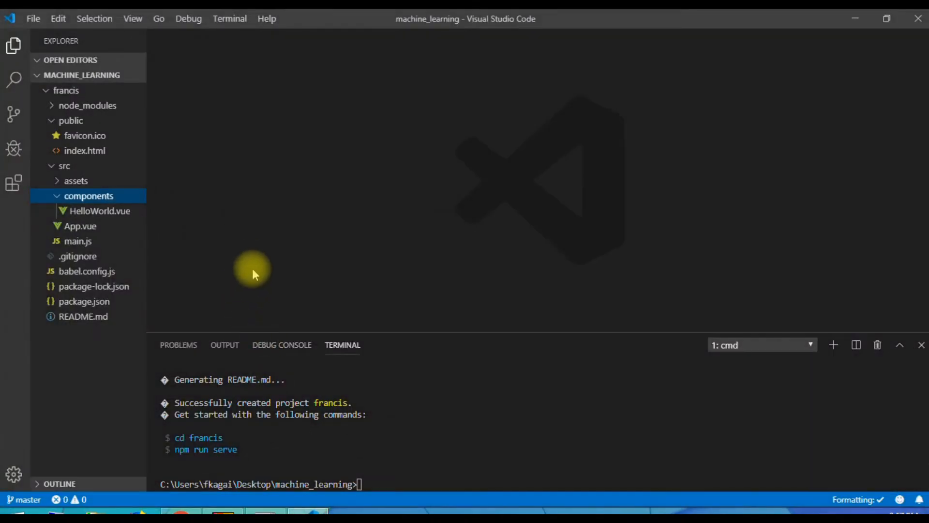
{"action": "mouse_move", "coordinate": [77, 241]}
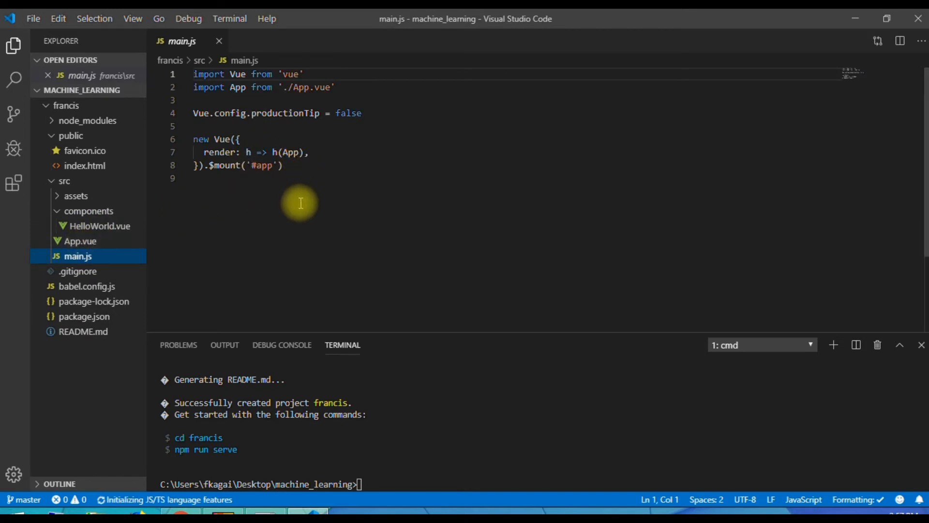
Review main.js, .gitignore and babel.config.js from the Explorer in turn
{"action": "left_click", "coordinate": [77, 271]}
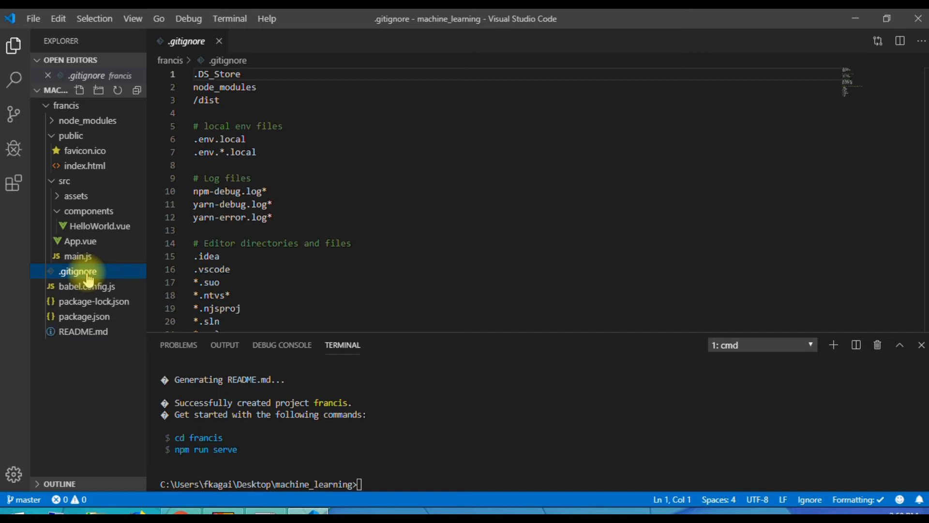
{"action": "left_click", "coordinate": [87, 287]}
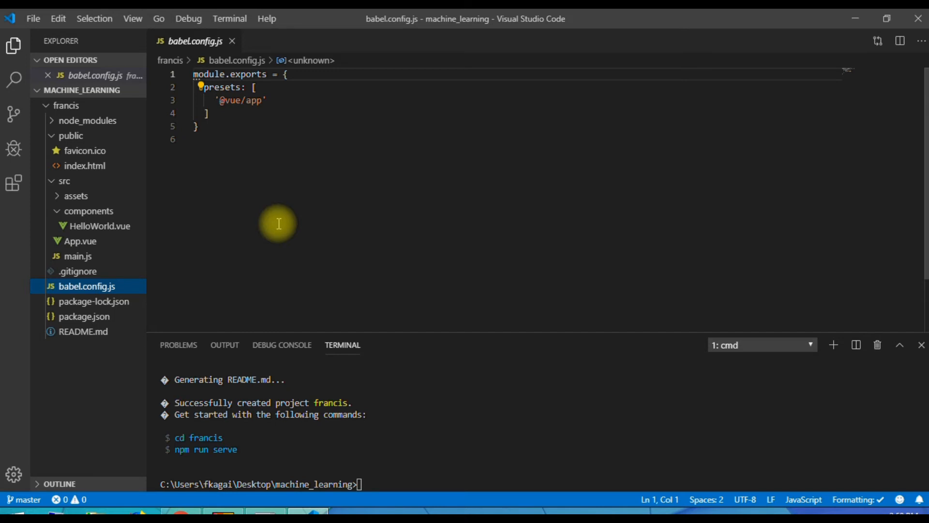
{"action": "left_click", "coordinate": [88, 315]}
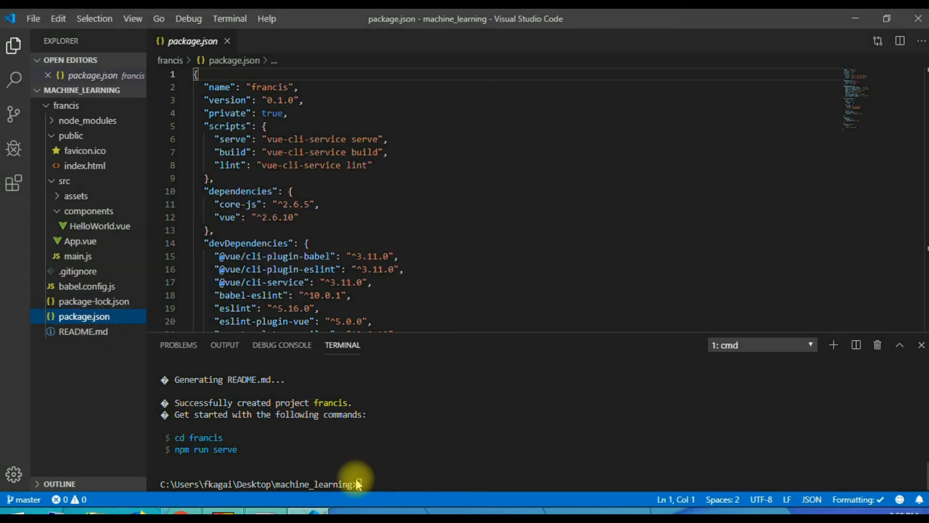
{"action": "mouse_move", "coordinate": [453, 421]}
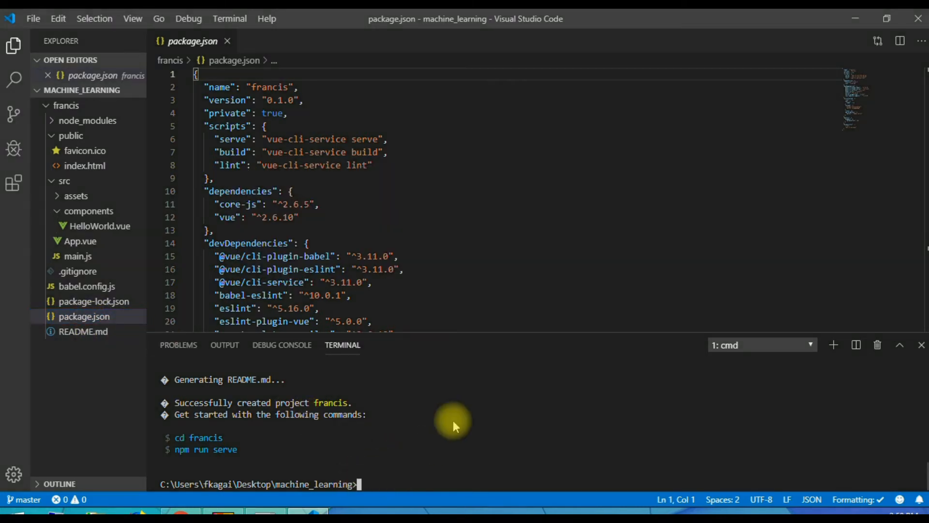
Move the integrated terminal into the francis project folder with cd francis
{"action": "type", "text": "cd"}
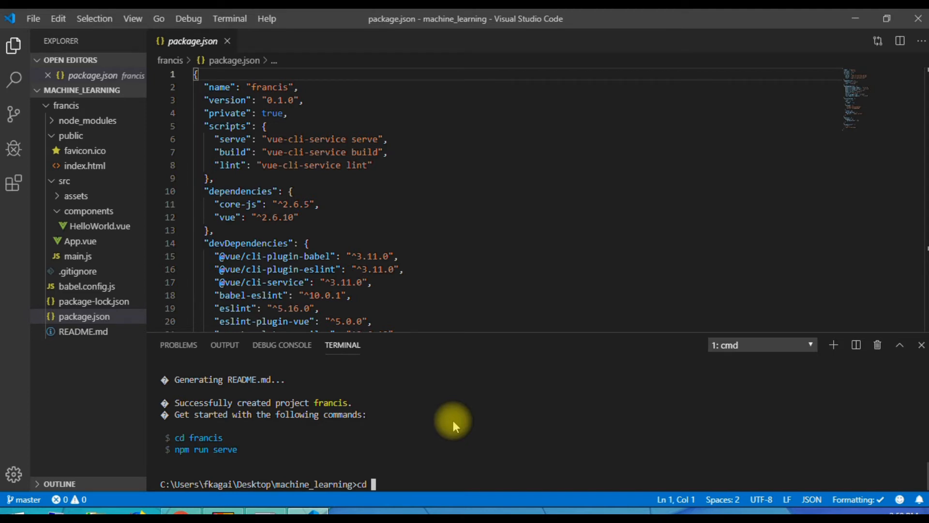
{"action": "type", "text": "fr"}
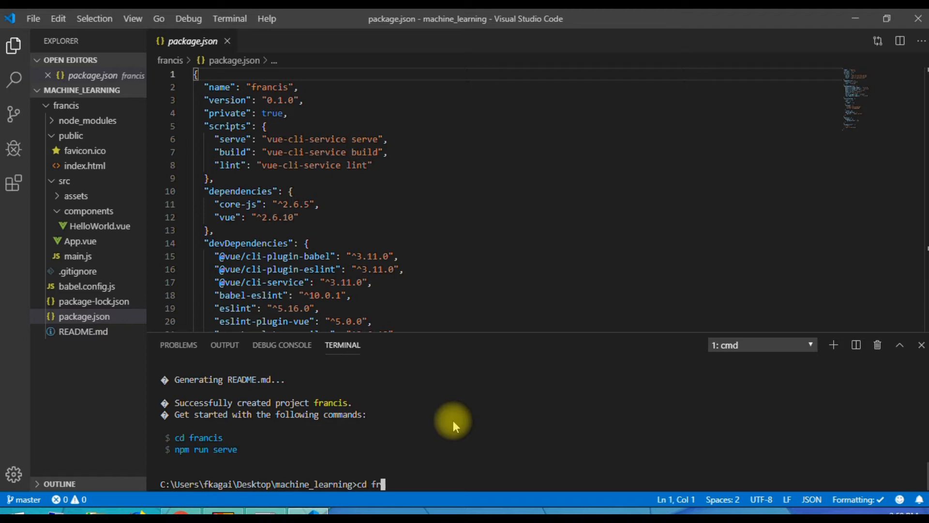
{"action": "type", "text": "anc"}
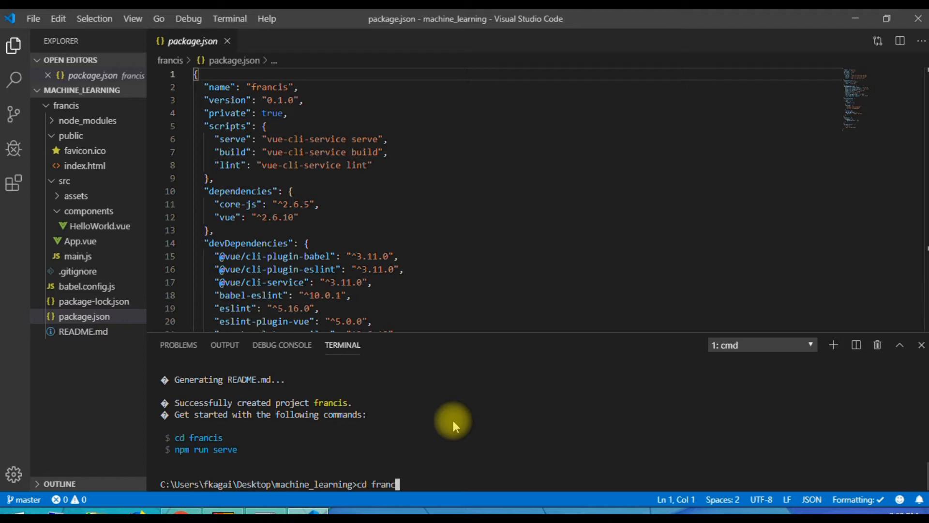
{"action": "type", "text": "is"}
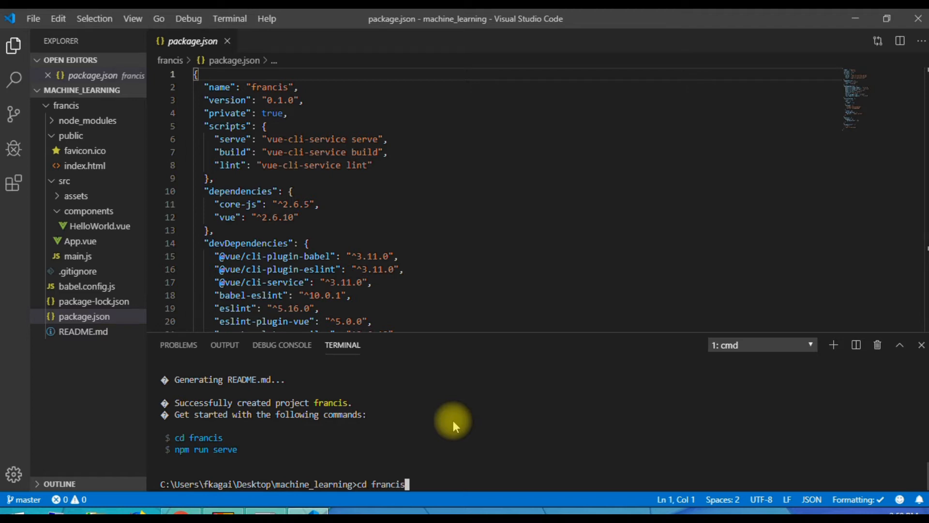
{"action": "key", "text": "Return"}
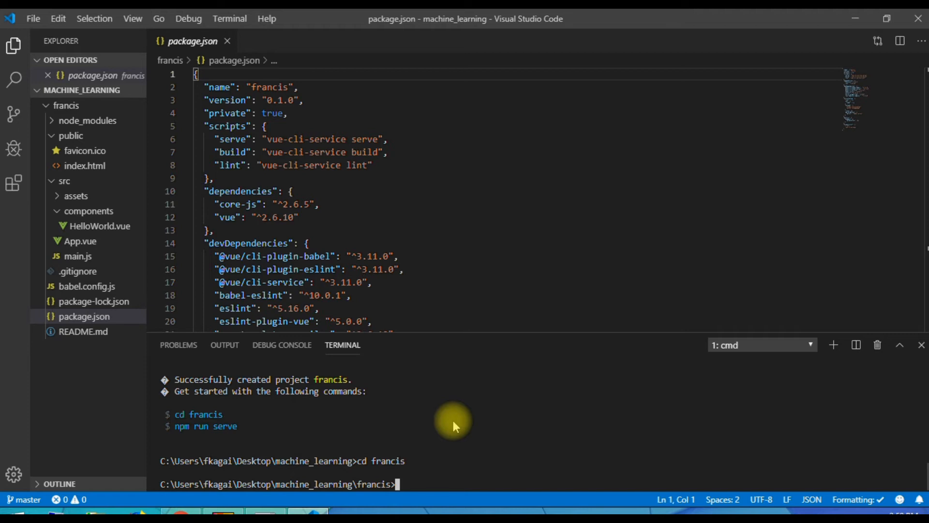
Run vue add vuetify to start adding Vuetify to the project
{"action": "type", "text": "v"}
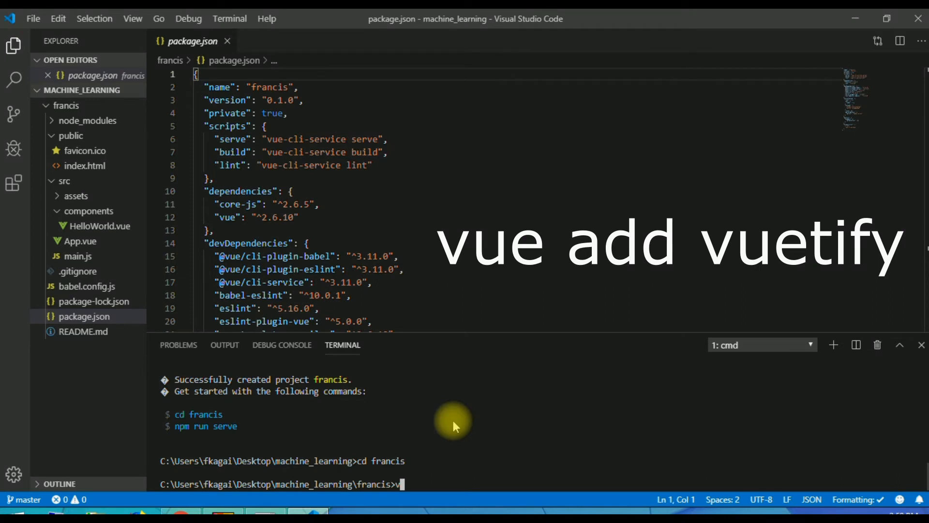
{"action": "type", "text": "ue add vueti"}
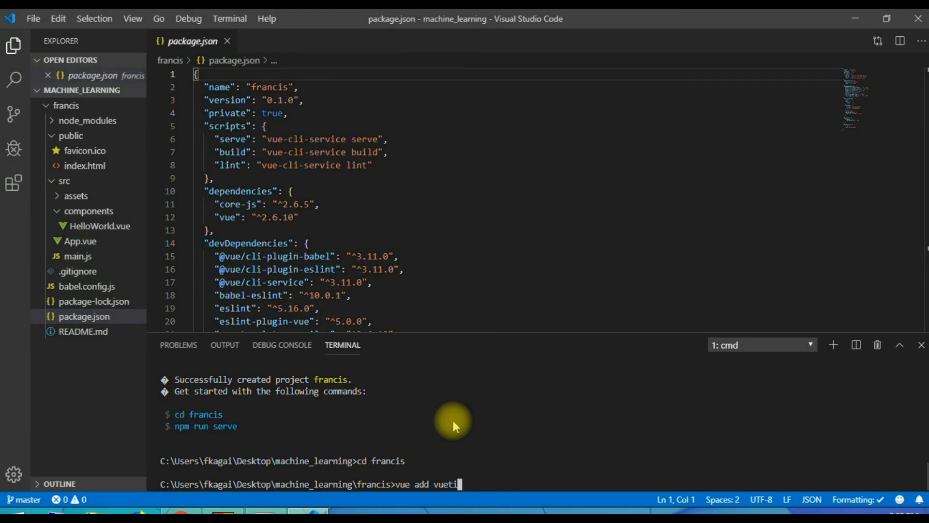
{"action": "type", "text": "fy"}
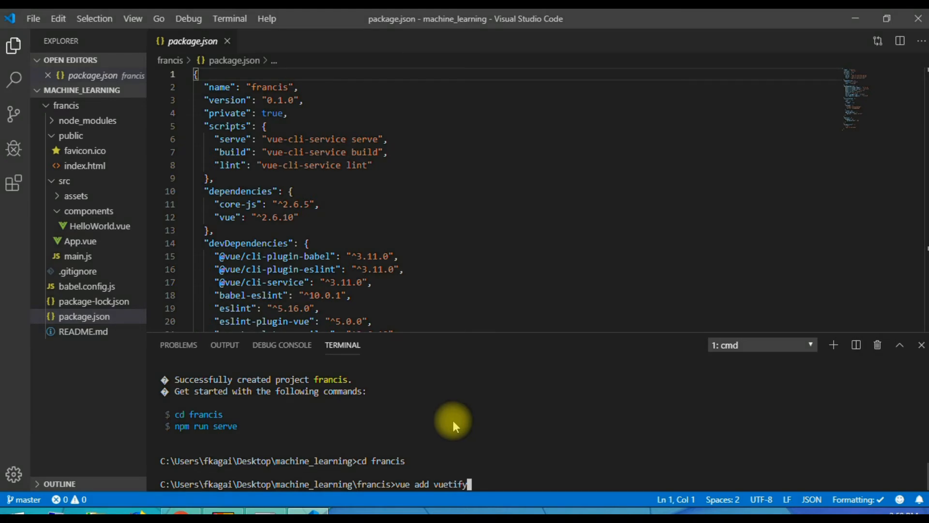
{"action": "key", "text": "Return"}
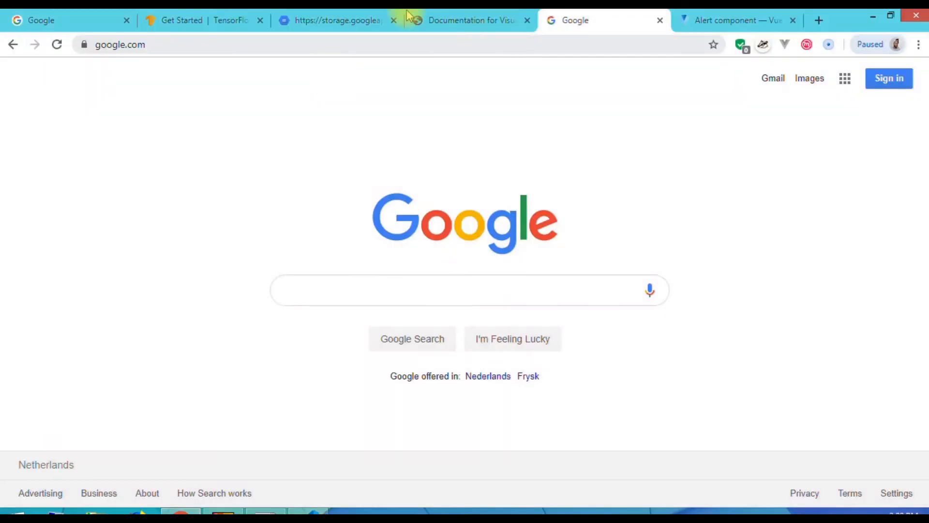
Return to the Vuetify docs and browse the UI Components sidebar to the Avatars page
{"action": "left_click", "coordinate": [735, 21]}
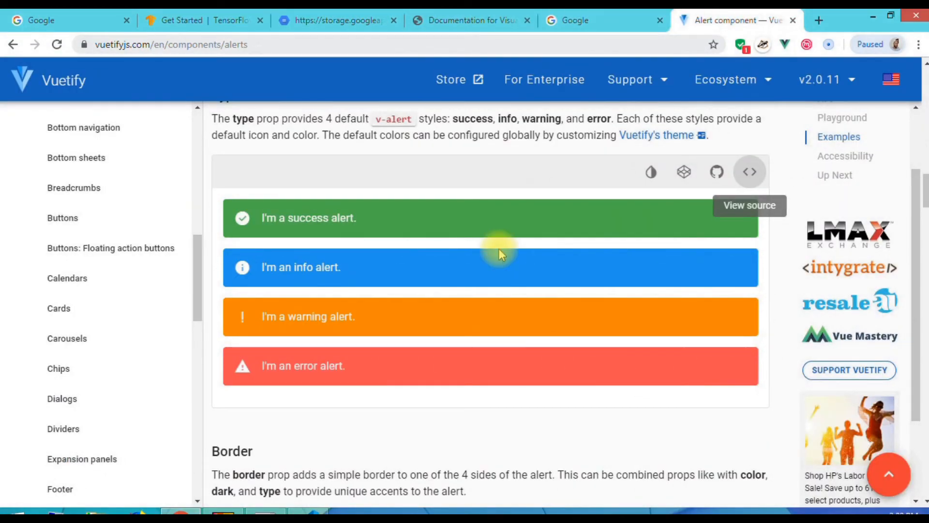
{"action": "mouse_move", "coordinate": [187, 278]}
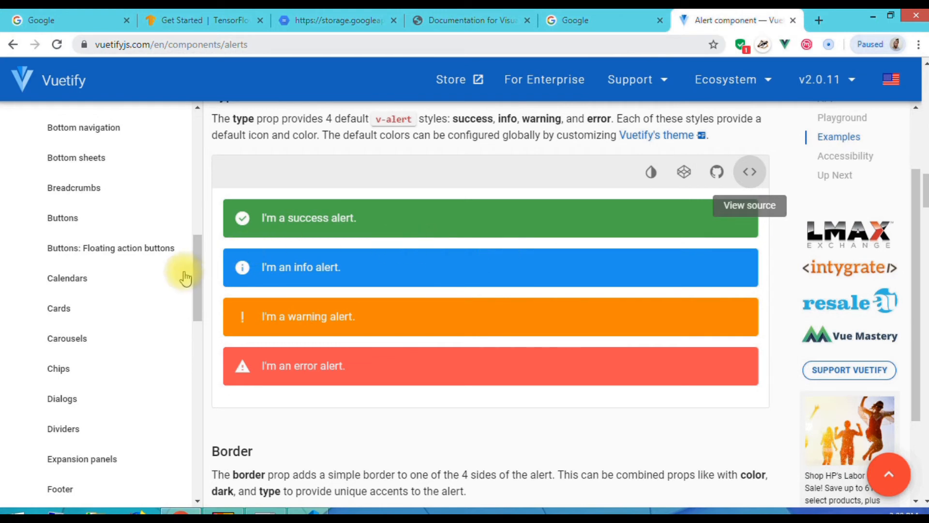
{"action": "scroll", "scroll_direction": "up", "scroll_amount": 3}
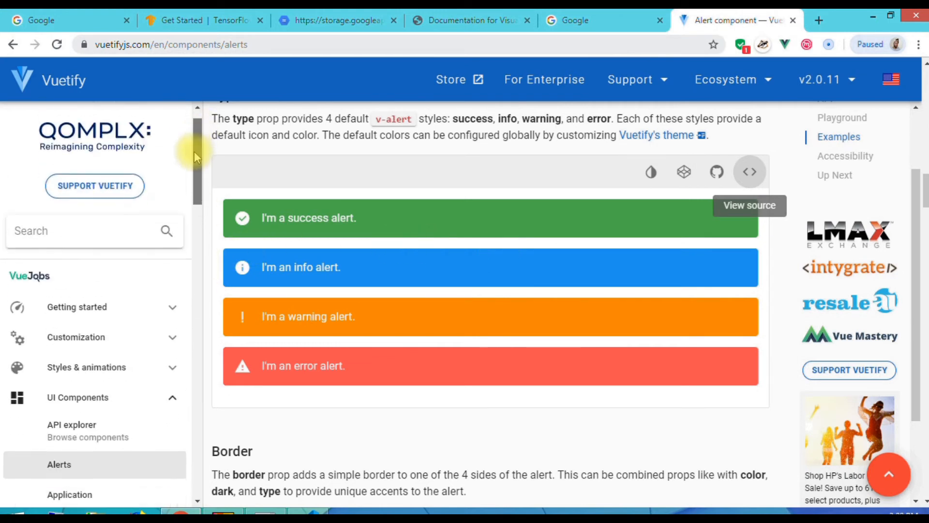
{"action": "scroll", "scroll_direction": "down", "scroll_amount": 3}
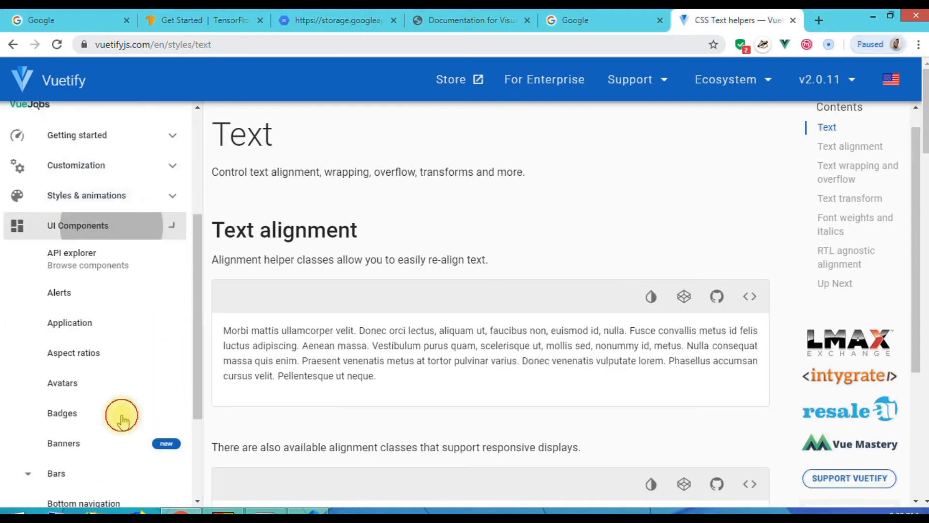
{"action": "scroll", "scroll_direction": "down", "scroll_amount": 3}
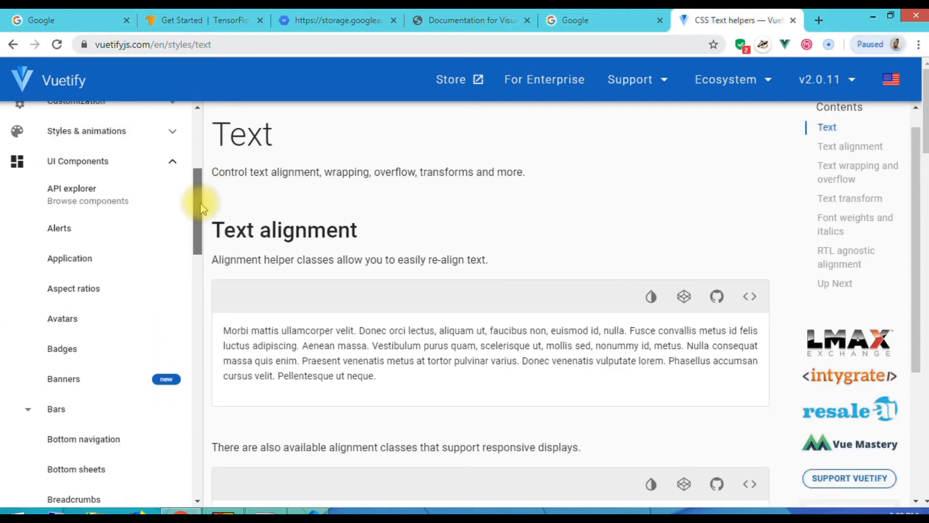
{"action": "scroll", "scroll_direction": "down", "scroll_amount": 3}
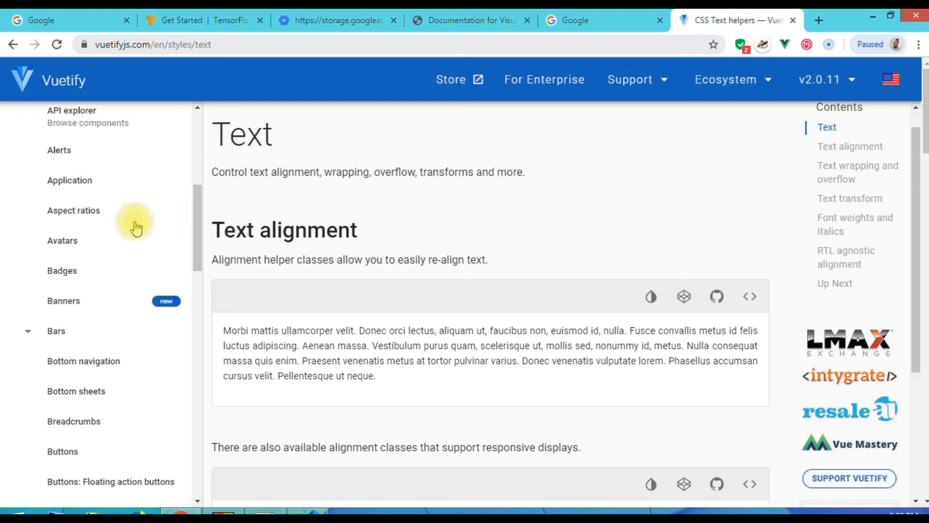
{"action": "left_click", "coordinate": [62, 240]}
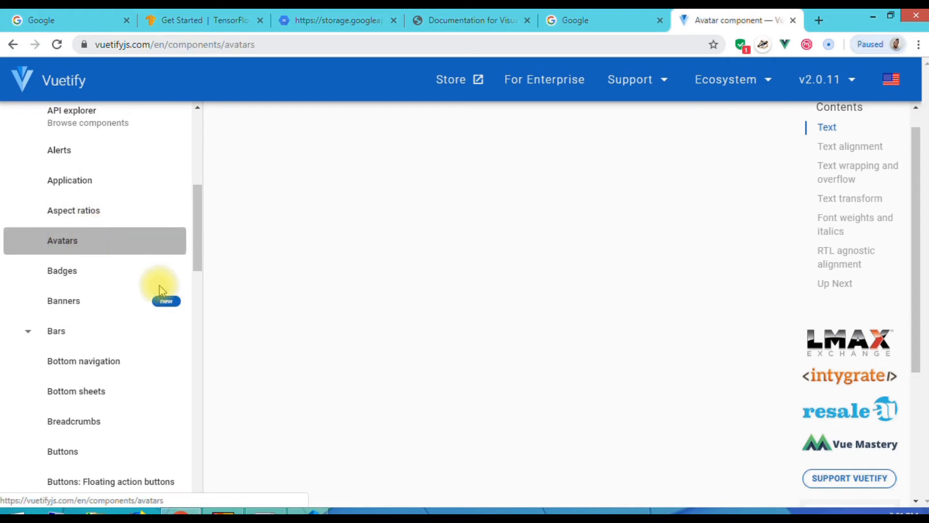
Show the Bottom navigation component page and look through its examples
{"action": "left_click", "coordinate": [83, 361]}
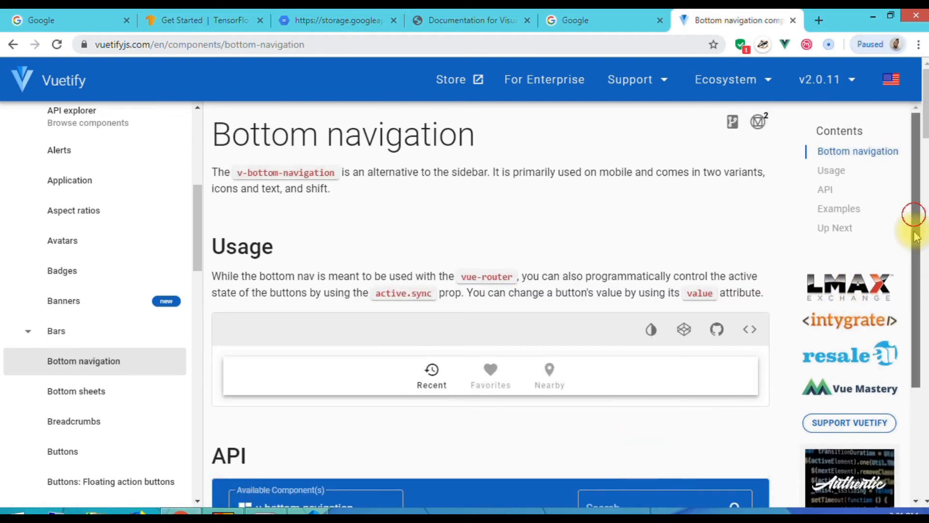
{"action": "scroll", "scroll_direction": "down", "scroll_amount": 3}
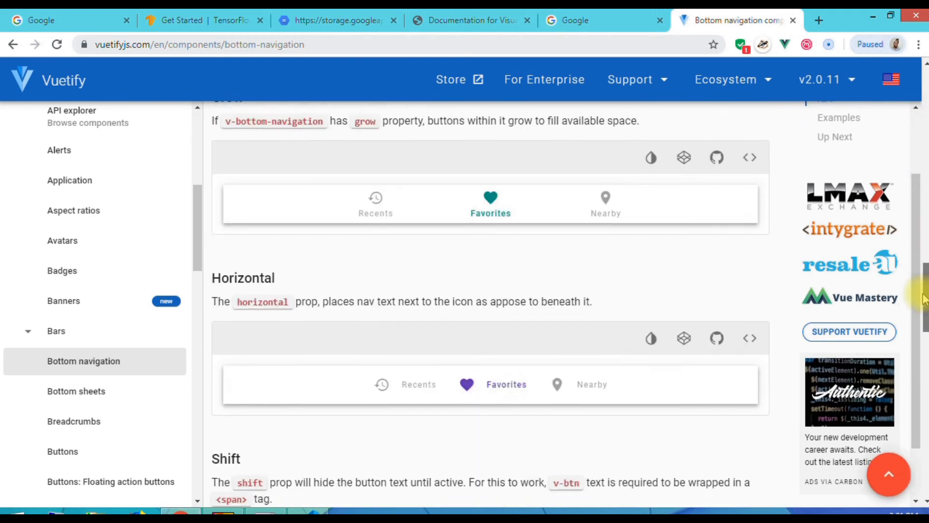
{"action": "scroll", "scroll_direction": "down", "scroll_amount": 3}
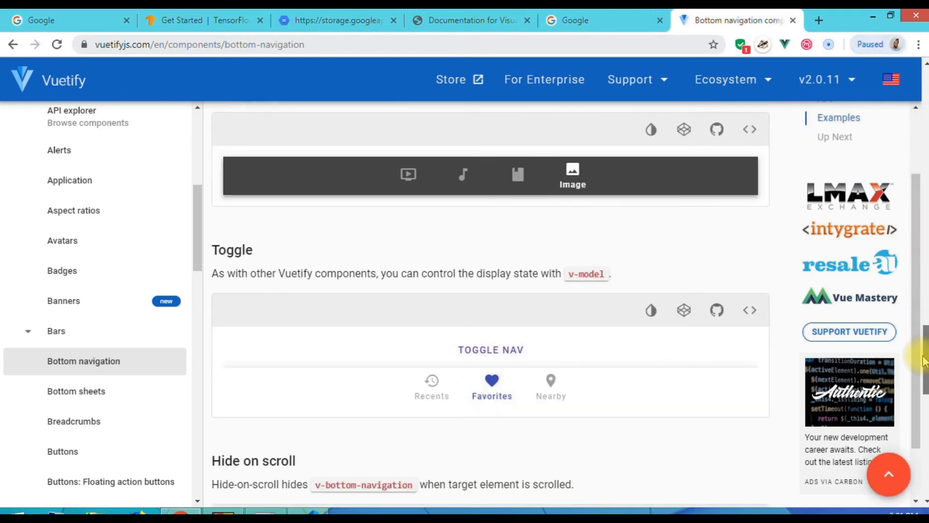
{"action": "mouse_move", "coordinate": [197, 246]}
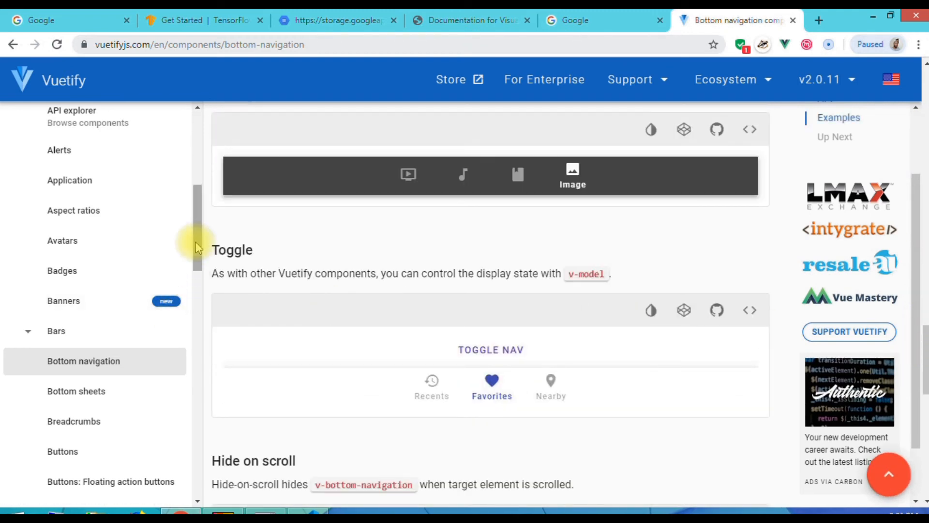
{"action": "scroll", "scroll_direction": "down", "scroll_amount": 3}
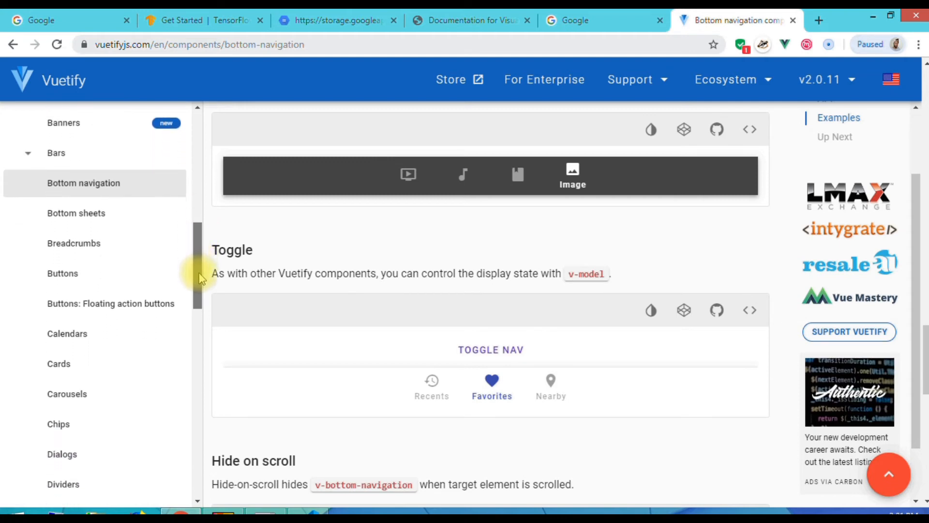
{"action": "scroll", "scroll_direction": "down", "scroll_amount": 3}
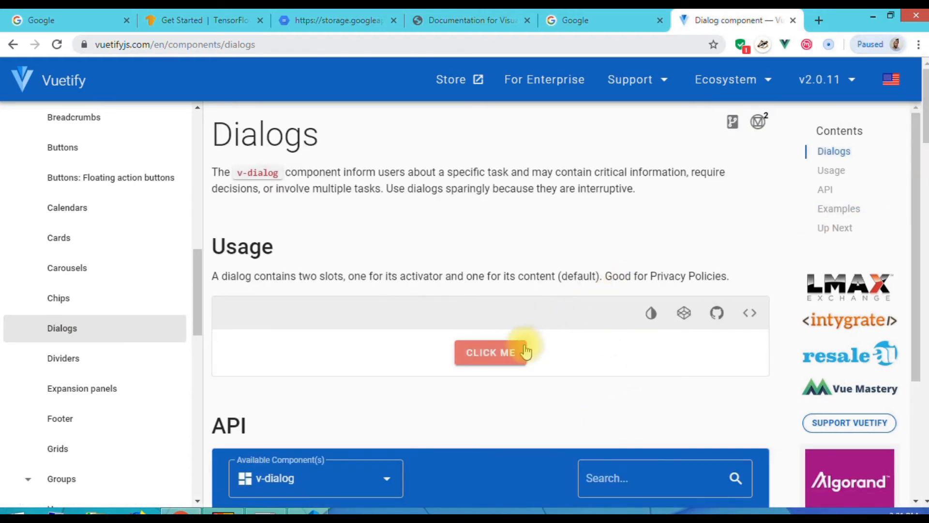
Try the Privacy Policy example dialog via CLICK ME and dismiss it with I ACCEPT
{"action": "left_click", "coordinate": [490, 352]}
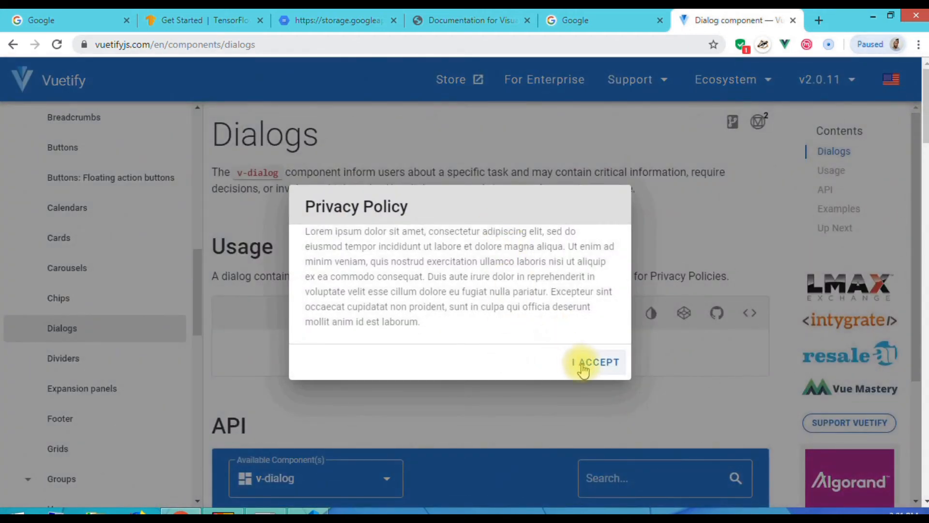
{"action": "left_click", "coordinate": [596, 362]}
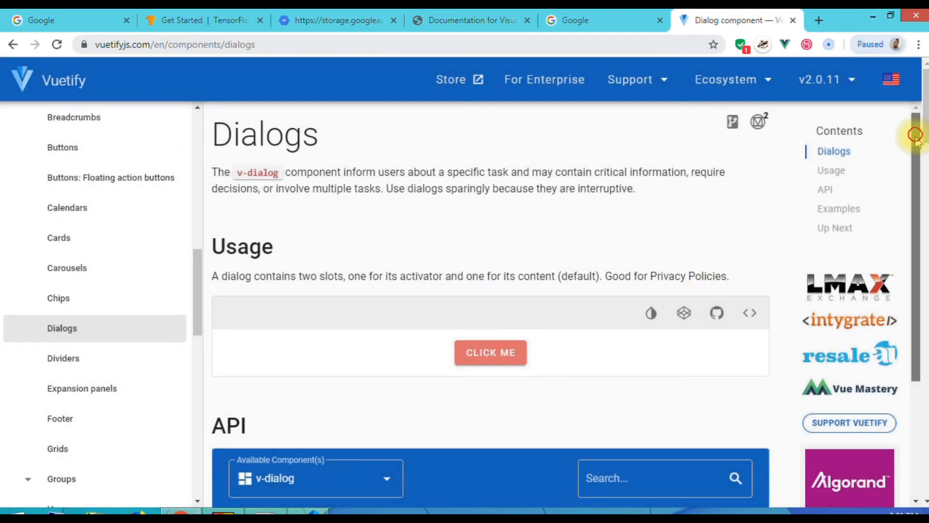
{"action": "scroll", "scroll_direction": "down", "scroll_amount": 3}
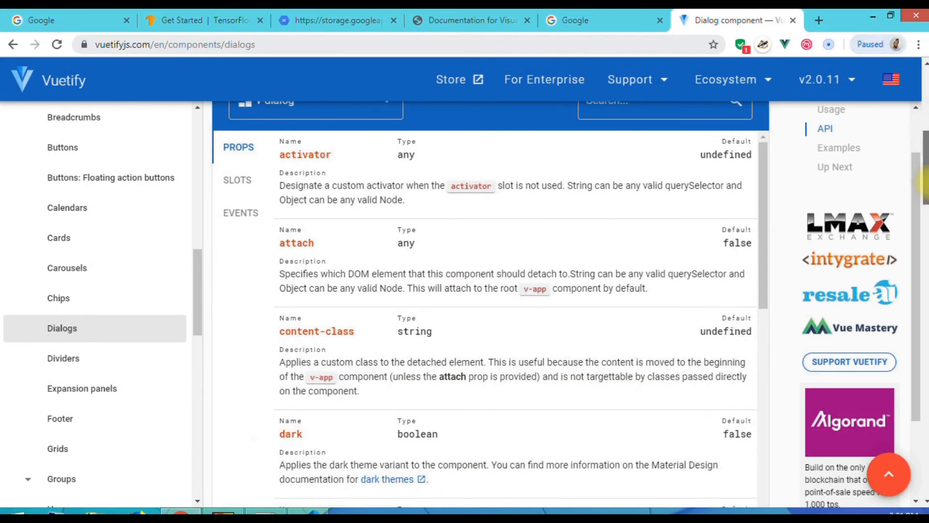
{"action": "scroll", "scroll_direction": "down", "scroll_amount": 3}
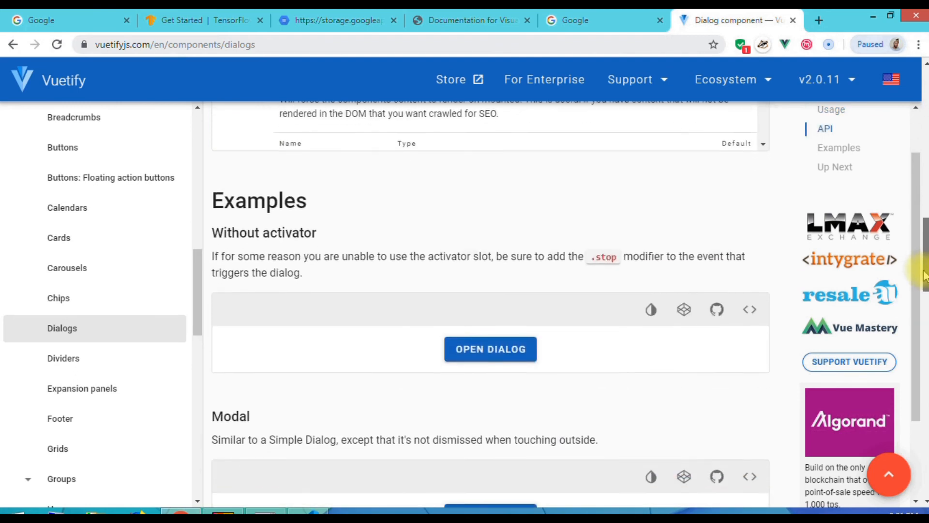
{"action": "scroll", "scroll_direction": "down", "scroll_amount": 3}
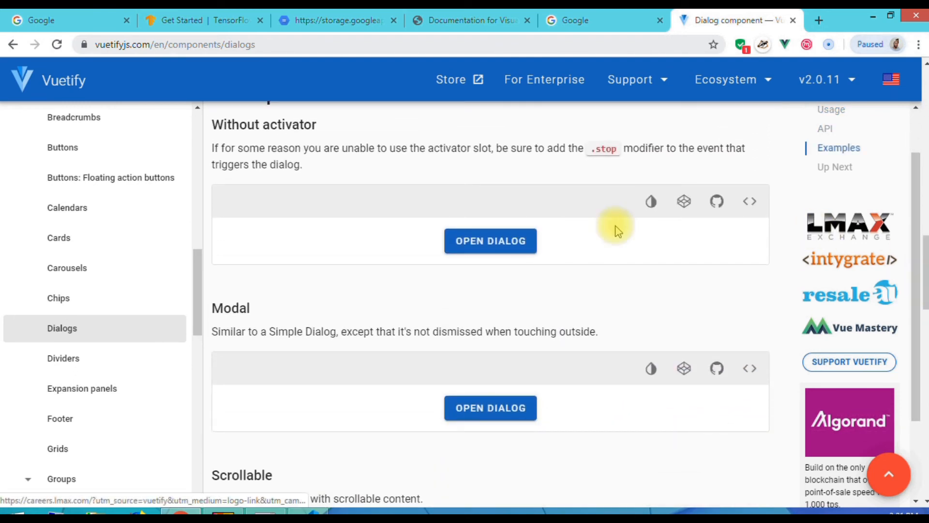
Try the activator-less dialog with DISAGREE, then bring up the User Profile form dialog
{"action": "left_click", "coordinate": [490, 241]}
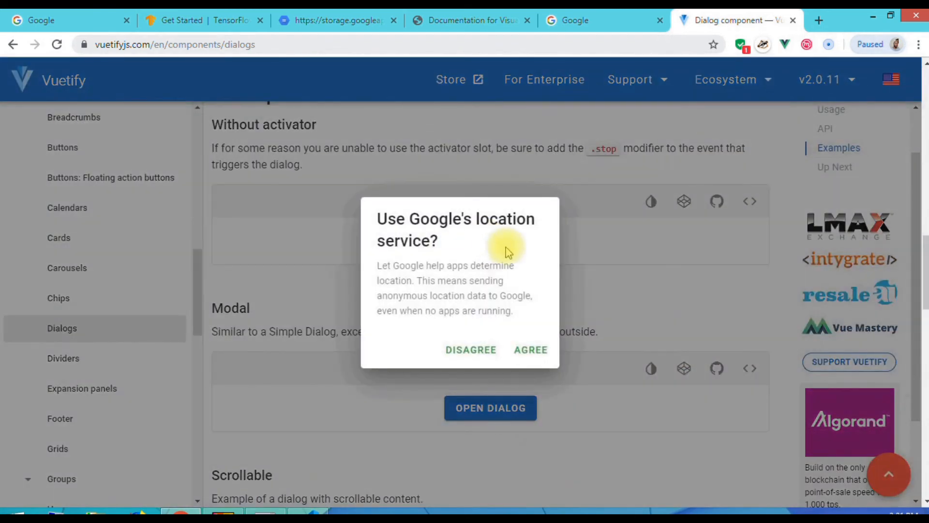
{"action": "mouse_move", "coordinate": [647, 290]}
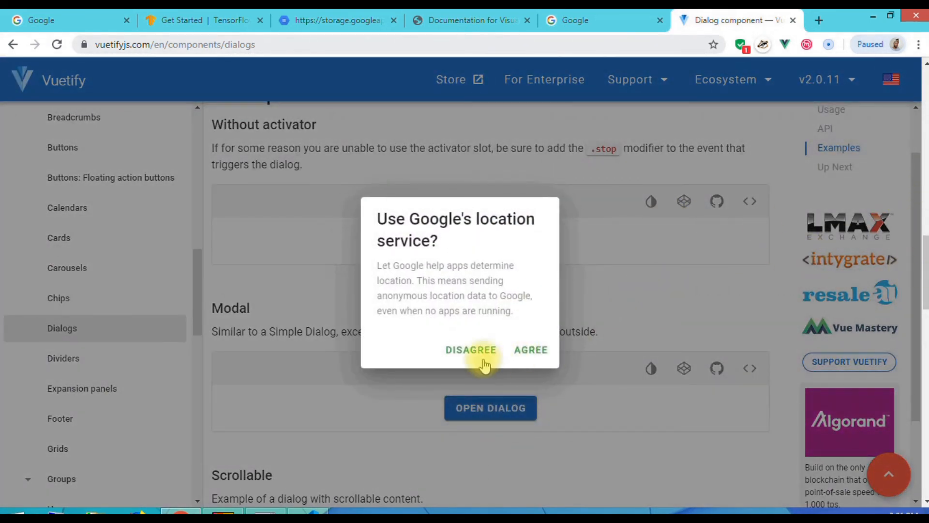
{"action": "left_click", "coordinate": [471, 350]}
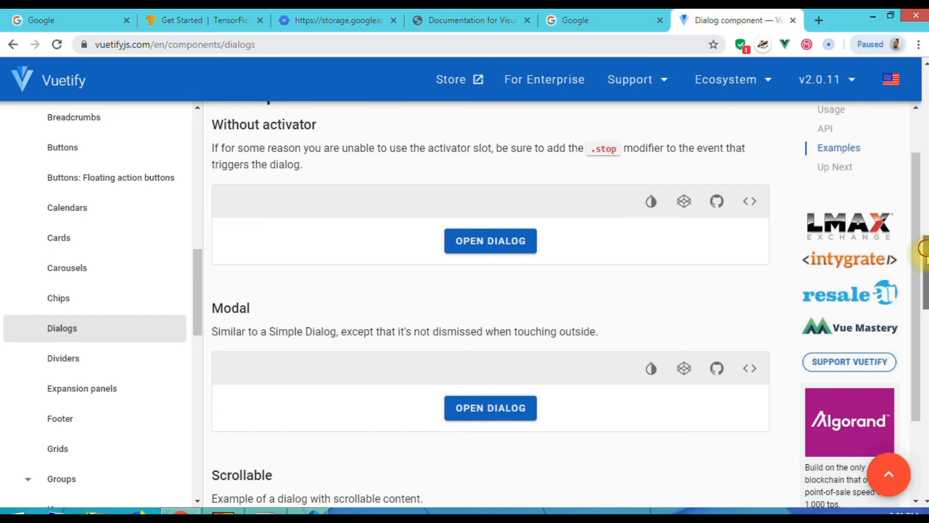
{"action": "scroll", "scroll_direction": "down", "scroll_amount": 3}
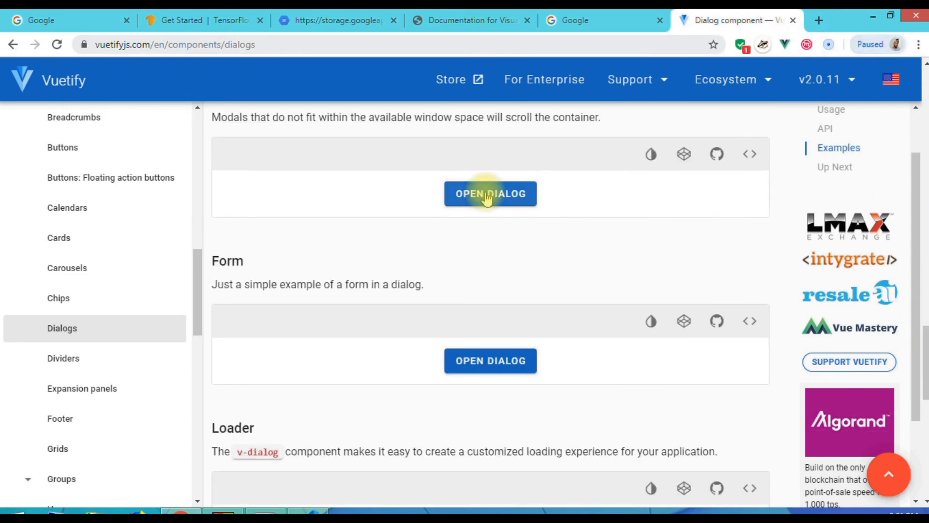
{"action": "mouse_move", "coordinate": [816, 243]}
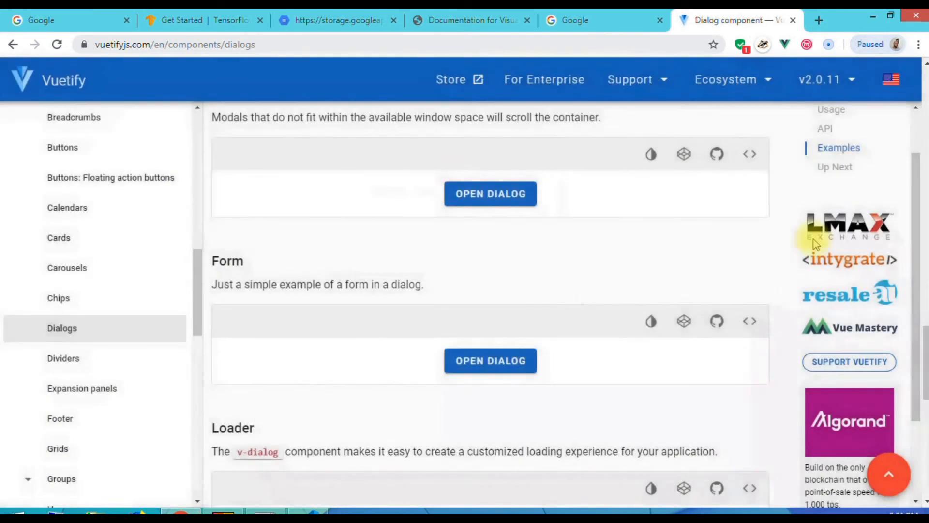
{"action": "left_click", "coordinate": [490, 361]}
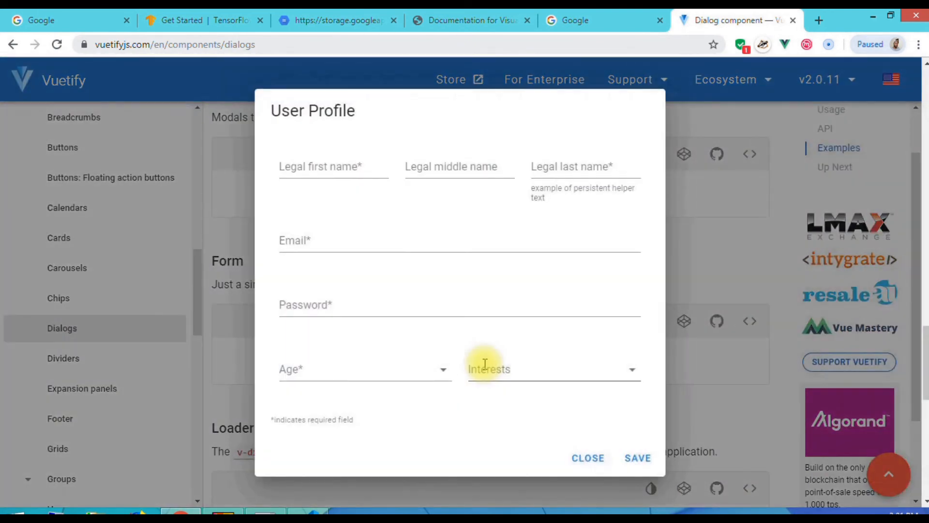
{"action": "mouse_move", "coordinate": [919, 337]}
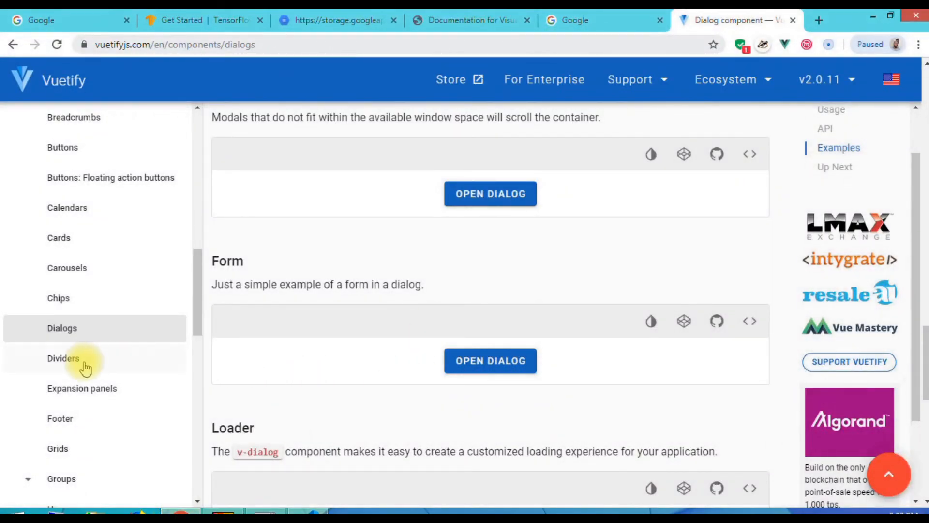
Browse the Dividers and Footer component pages in the Vuetify documentation
{"action": "left_click", "coordinate": [63, 359]}
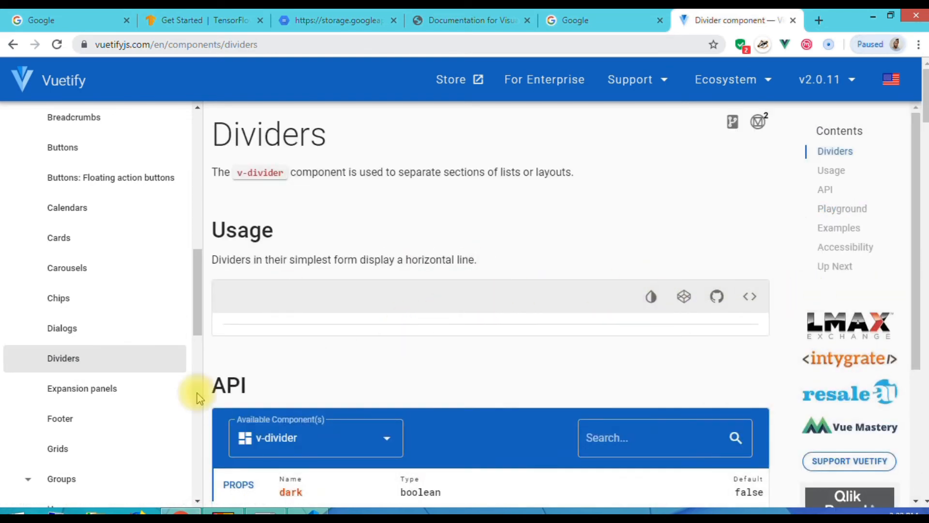
{"action": "left_click", "coordinate": [60, 418]}
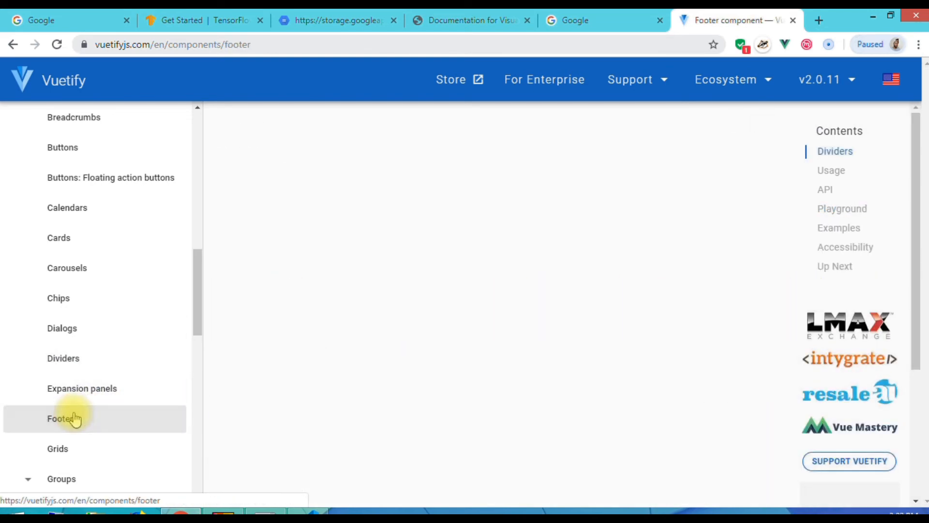
{"action": "left_click", "coordinate": [59, 419]}
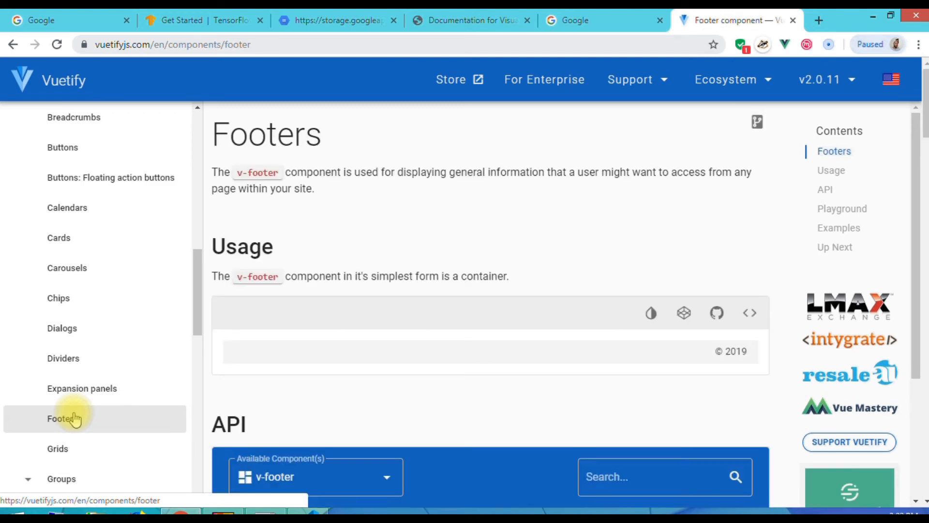
{"action": "scroll", "scroll_direction": "down", "scroll_amount": 3}
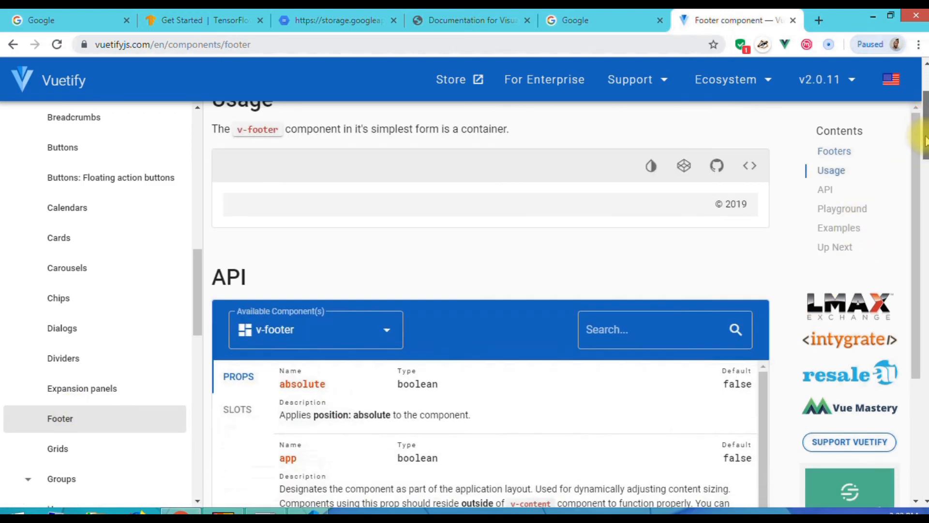
{"action": "scroll", "scroll_direction": "down", "scroll_amount": 3}
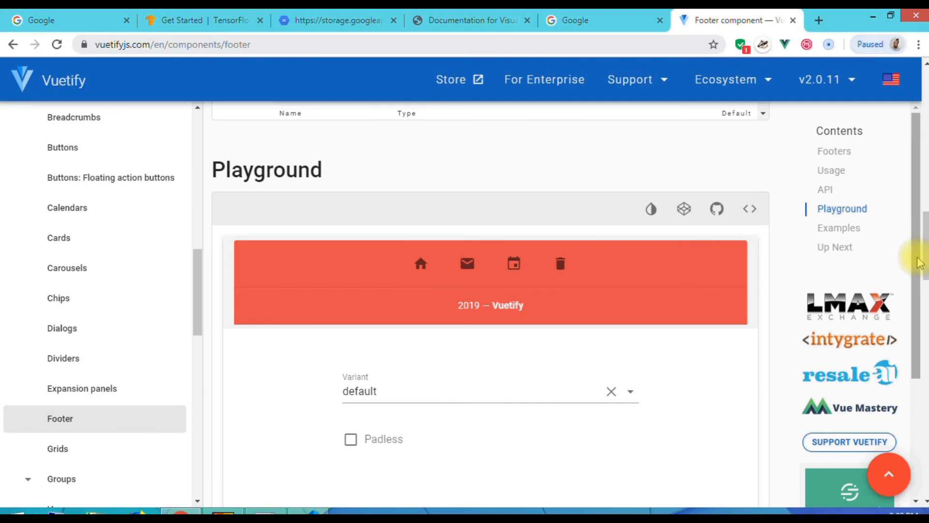
Show the Grid system documentation page from its introduction
{"action": "left_click", "coordinate": [57, 449]}
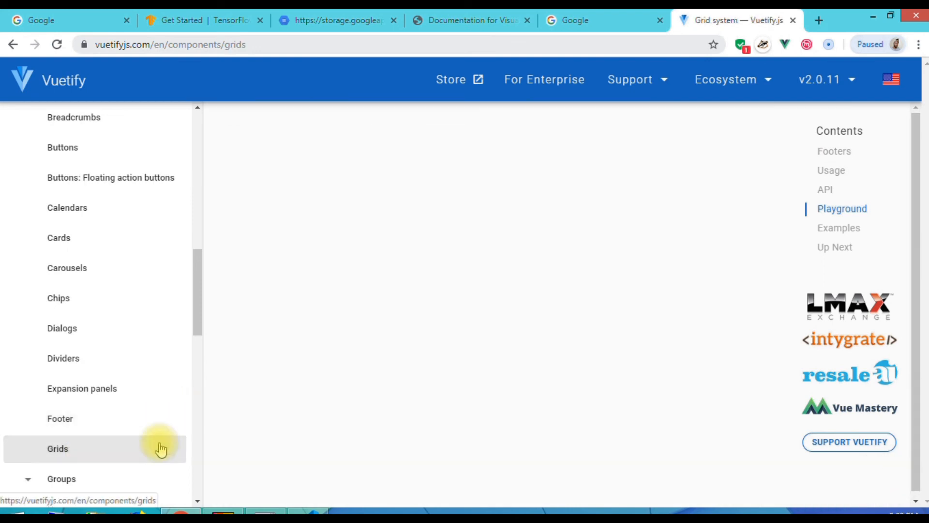
{"action": "mouse_move", "coordinate": [846, 181]}
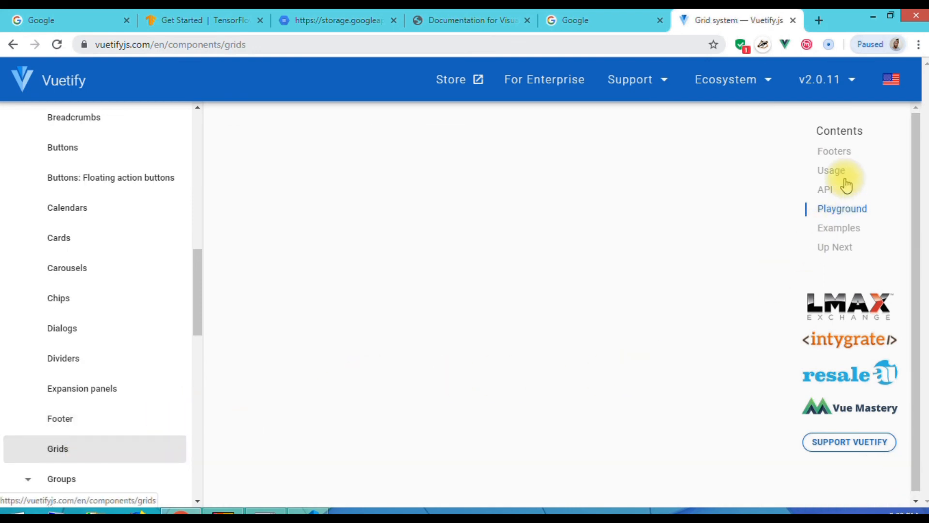
{"action": "scroll", "scroll_direction": "up", "scroll_amount": 3}
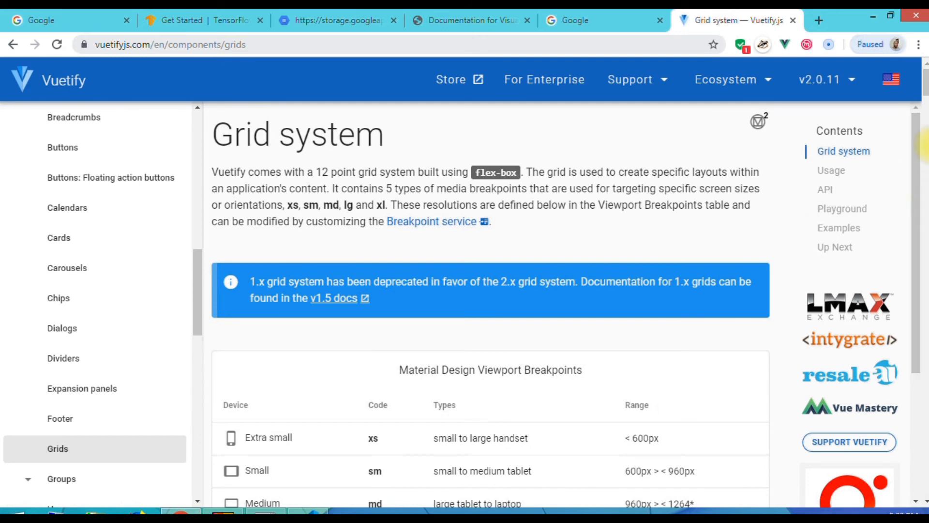
{"action": "scroll", "scroll_direction": "down", "scroll_amount": 3}
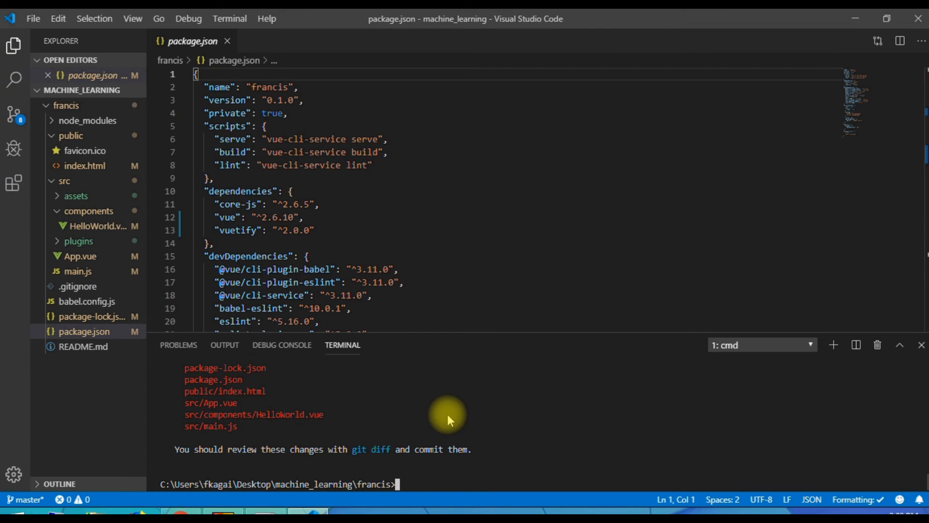
Start the francis dev server with npm run serve so it runs at localhost:8080
{"action": "type", "text": "n"}
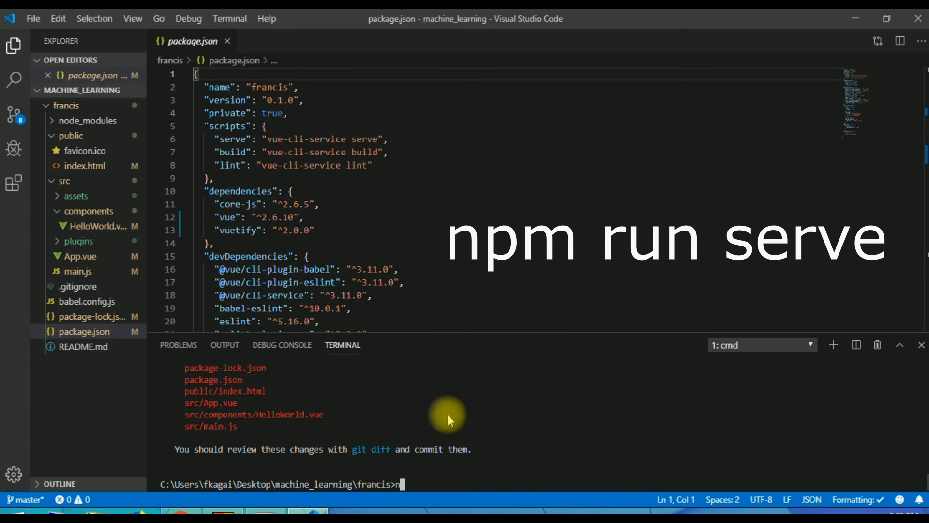
{"action": "type", "text": "pm ru"}
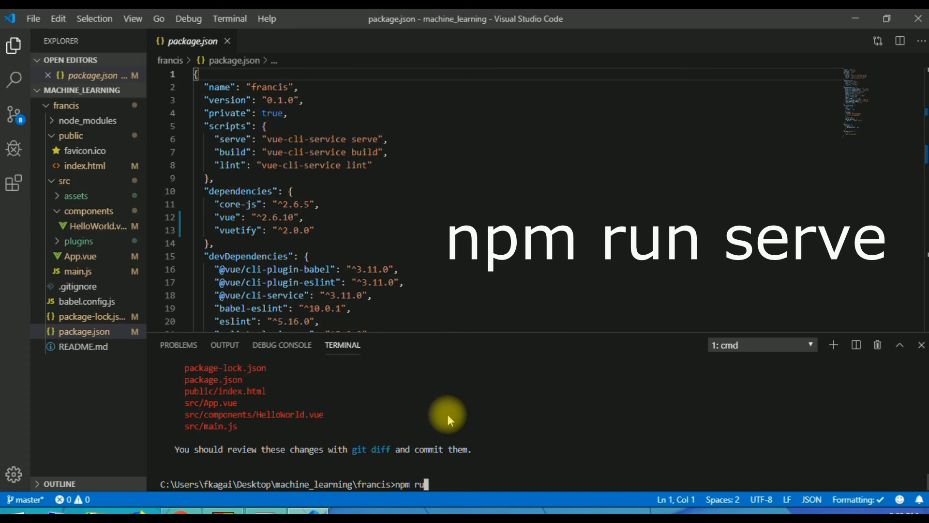
{"action": "type", "text": "n serve"}
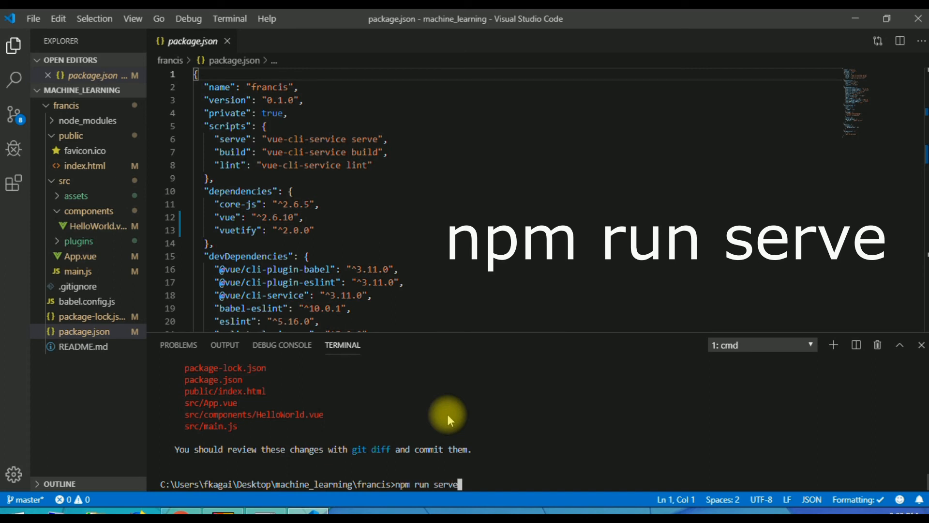
{"action": "key", "text": "Return"}
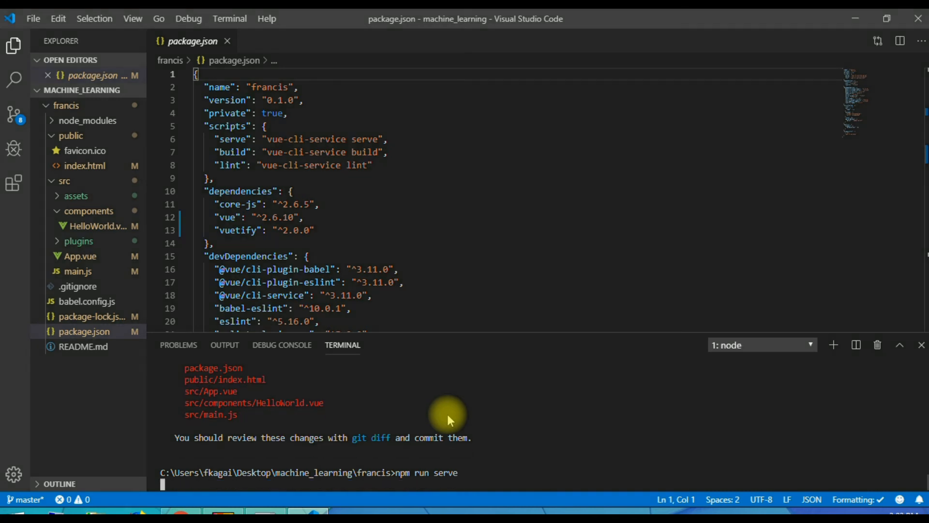
{"action": "key", "text": "Return"}
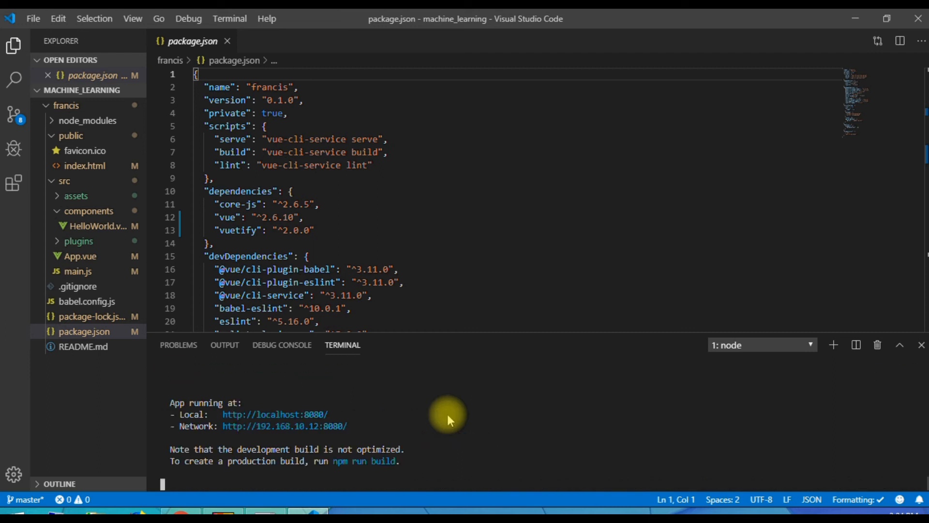
{"action": "mouse_move", "coordinate": [274, 413]}
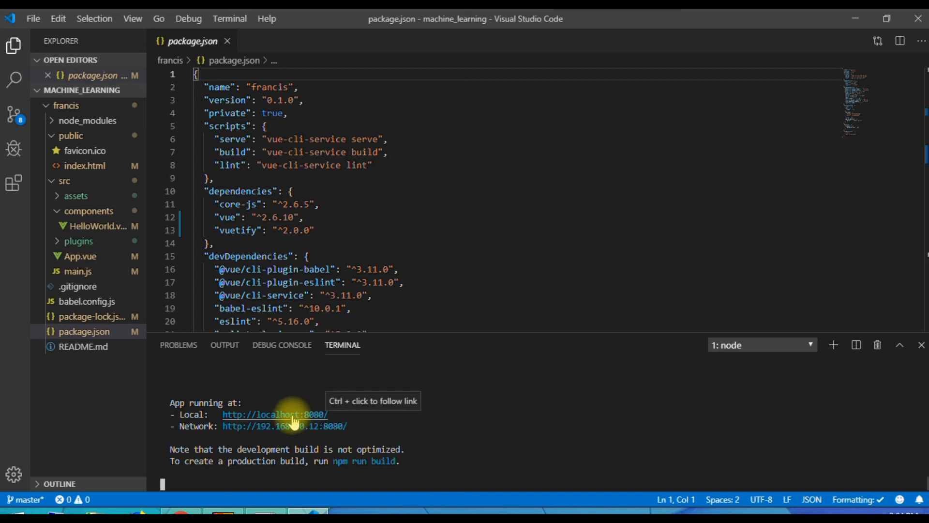
{"action": "mouse_move", "coordinate": [285, 426]}
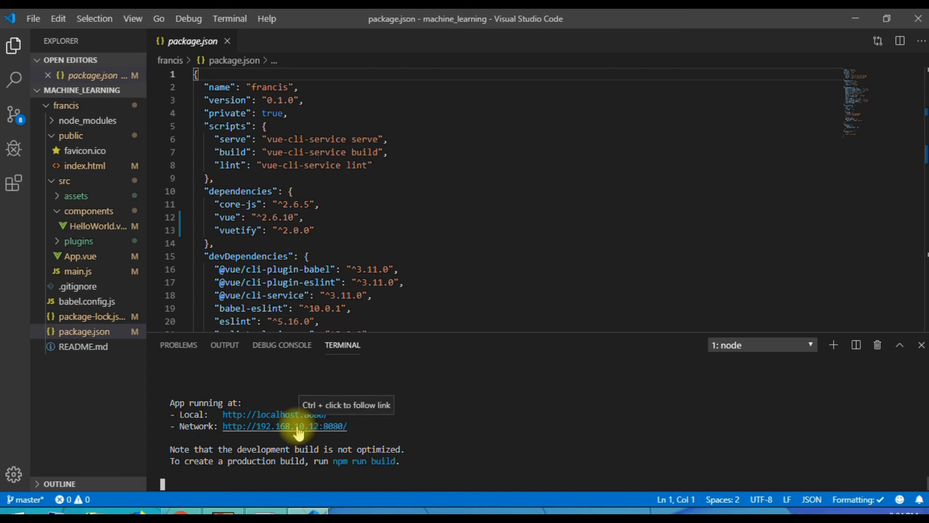
Open the app's Network URL from the terminal, showing the Vuetify welcome page in Firefox
{"action": "left_click", "coordinate": [285, 426]}
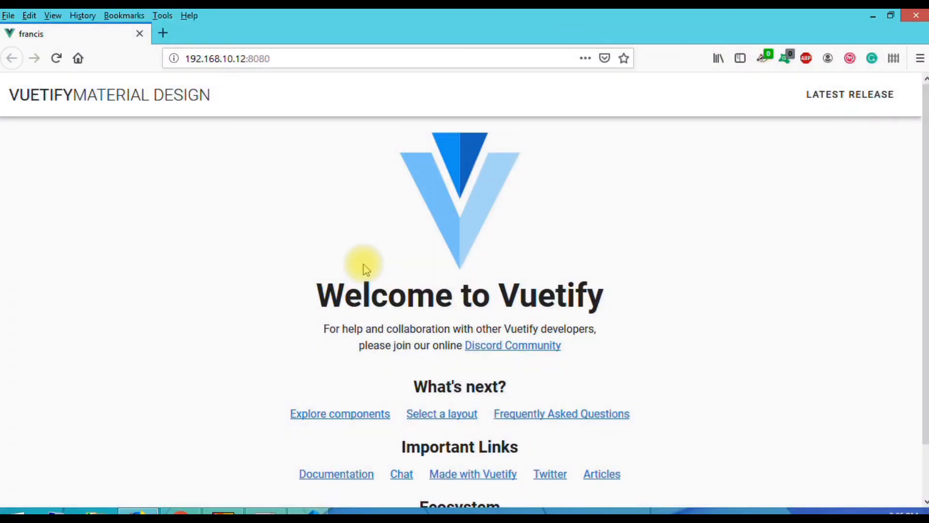
{"action": "mouse_move", "coordinate": [450, 213]}
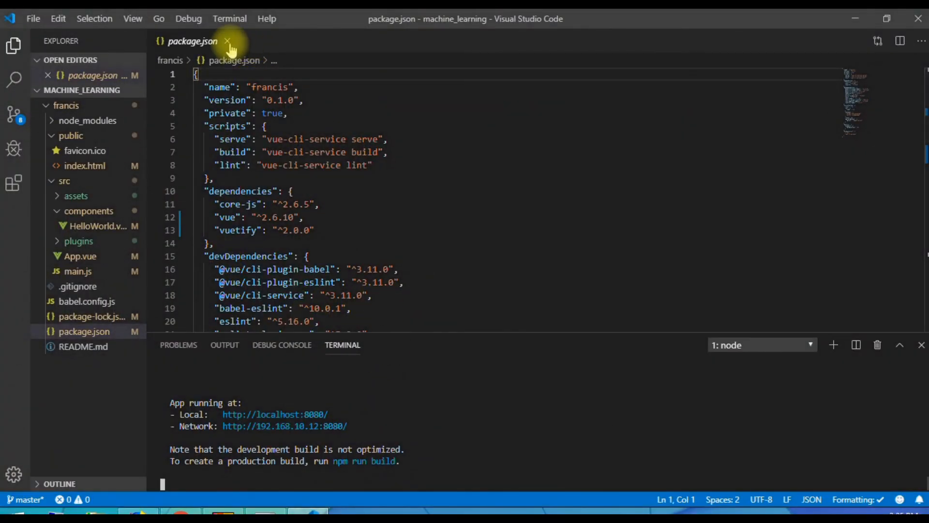
Close package.json and the terminal panel, then bring up App.vue from the src folder
{"action": "left_click", "coordinate": [227, 42]}
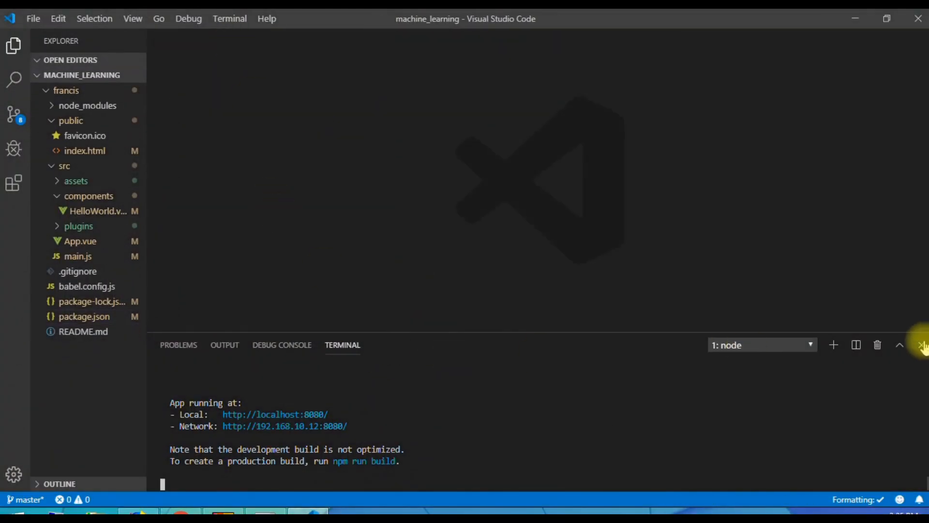
{"action": "left_click", "coordinate": [923, 345]}
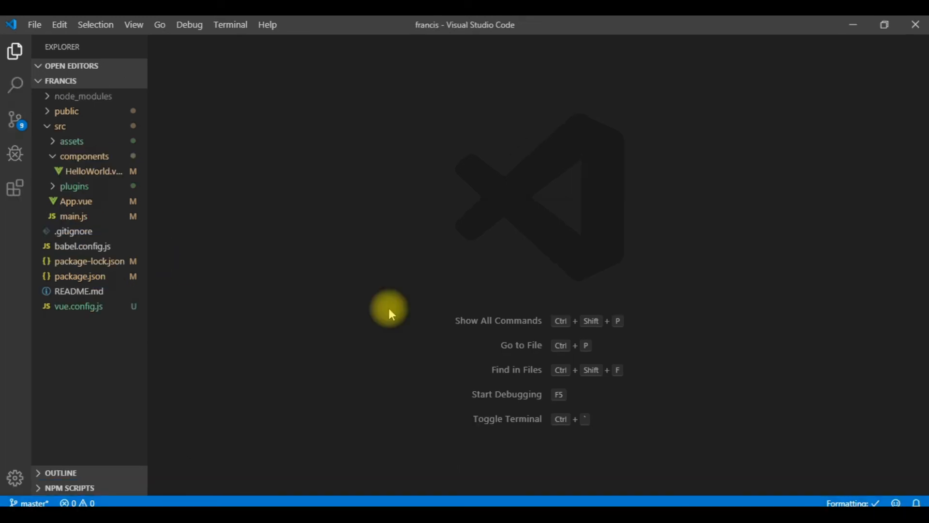
{"action": "mouse_move", "coordinate": [159, 226]}
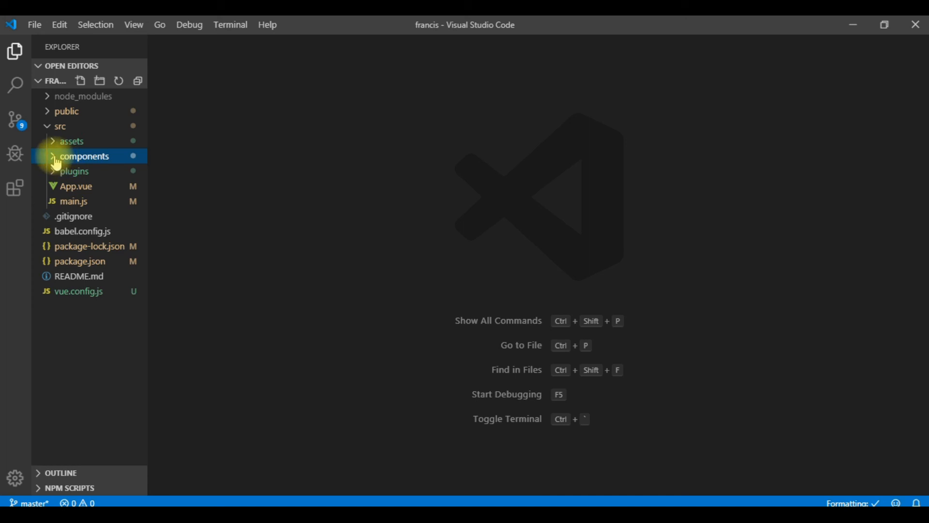
{"action": "mouse_move", "coordinate": [75, 196]}
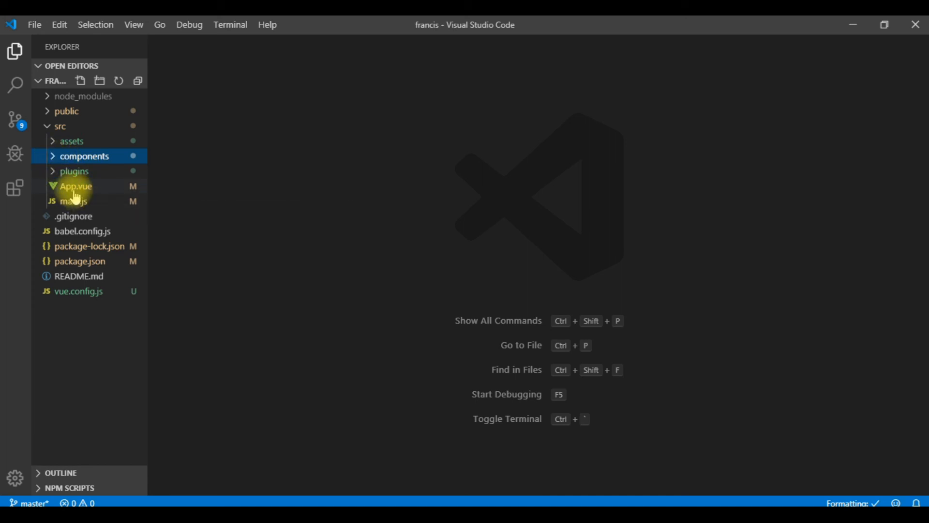
{"action": "left_click", "coordinate": [75, 186]}
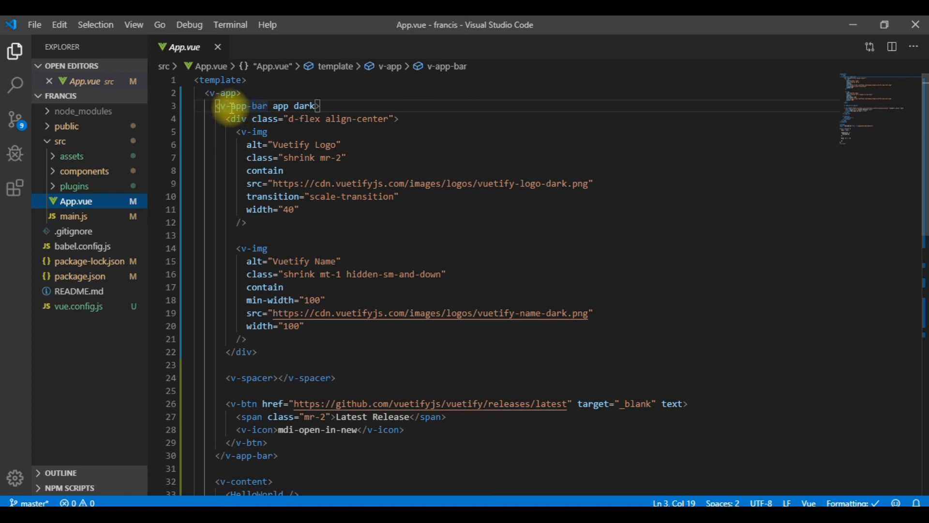
Add flat color="primary" to the v-app-bar tag in App.vue
{"action": "left_click", "coordinate": [249, 456]}
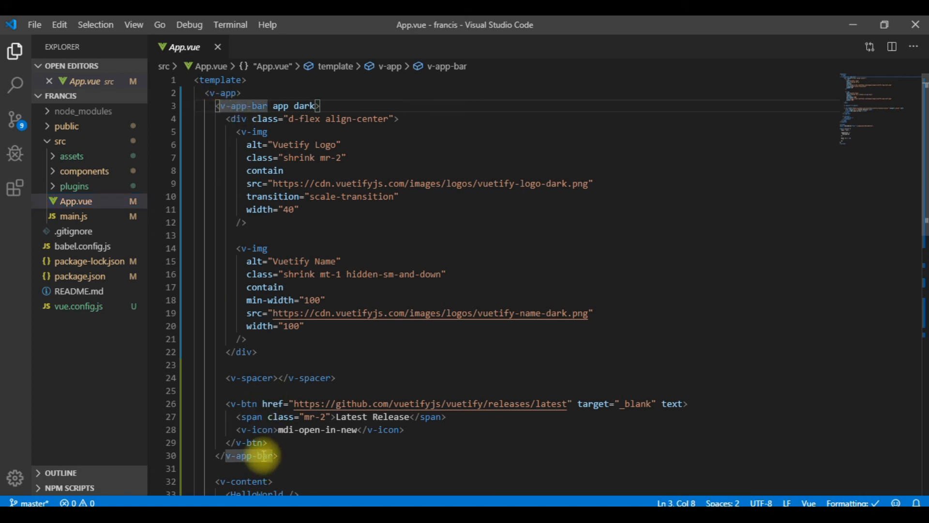
{"action": "mouse_move", "coordinate": [380, 330]}
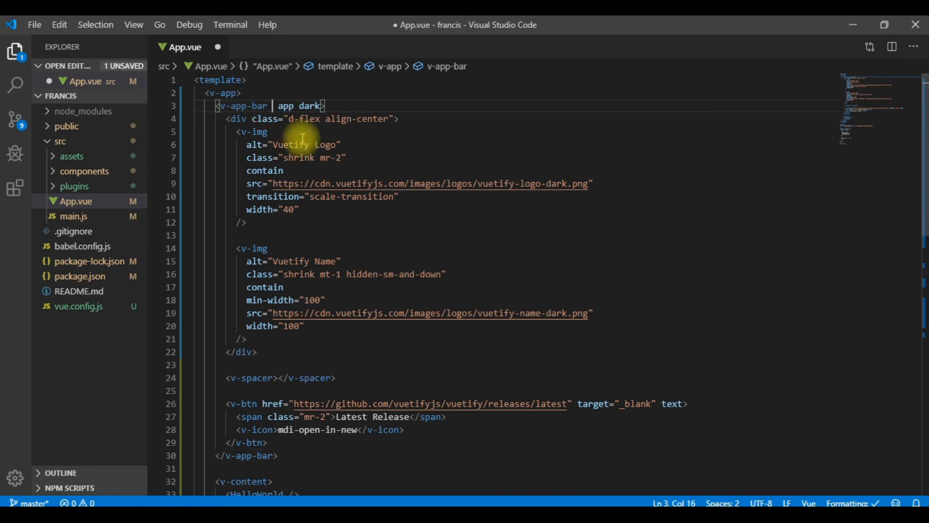
{"action": "type", "text": "flat"}
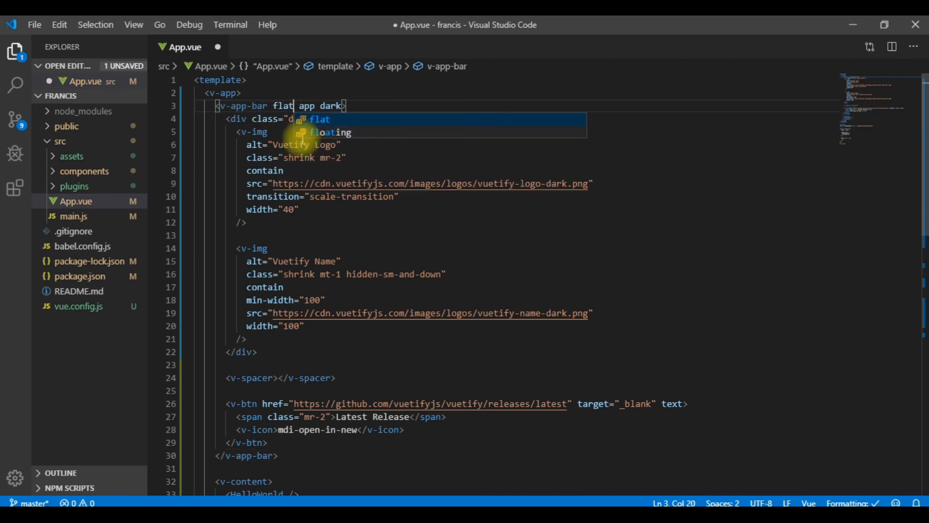
{"action": "type", "text": "c"}
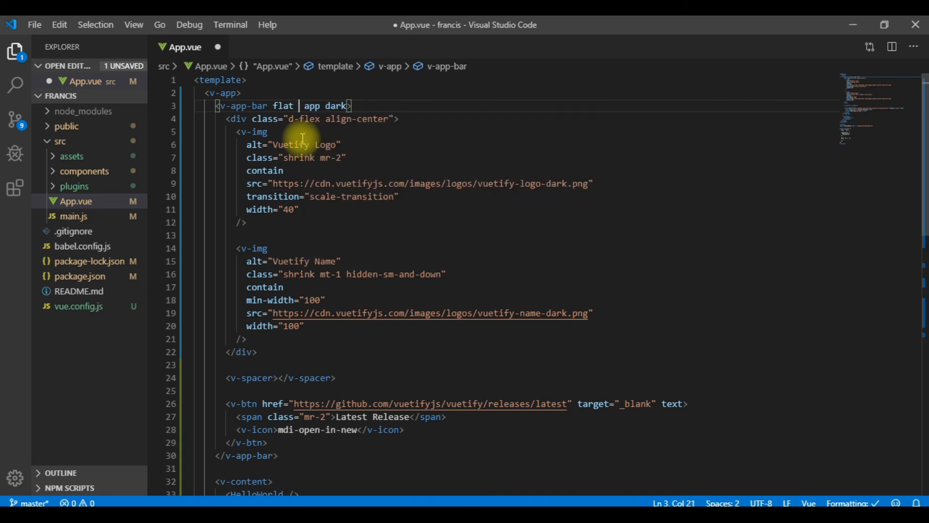
{"action": "type", "text": "color=\""}
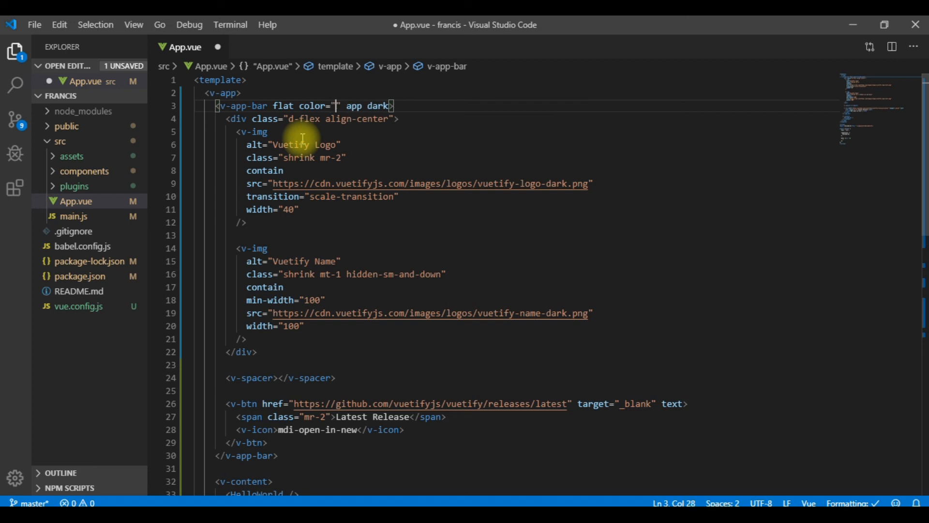
{"action": "type", "text": "prim"}
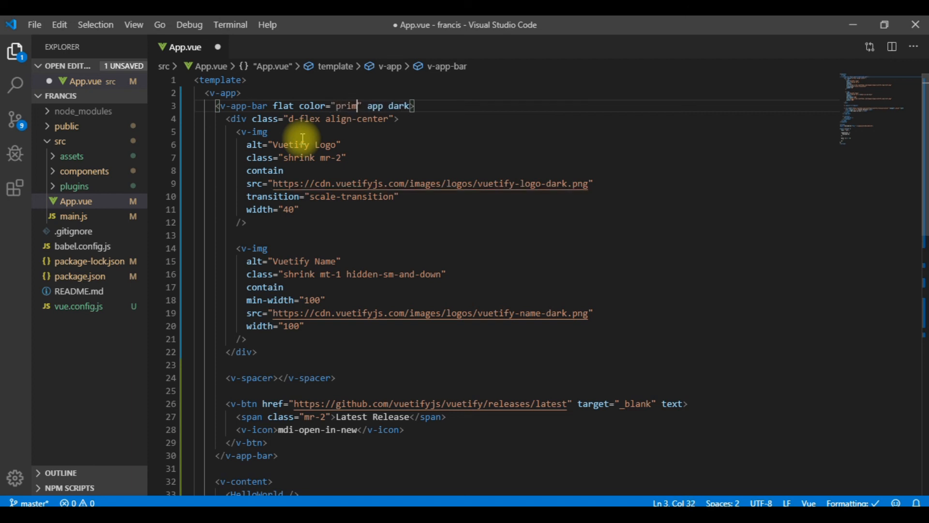
{"action": "type", "text": "ary"}
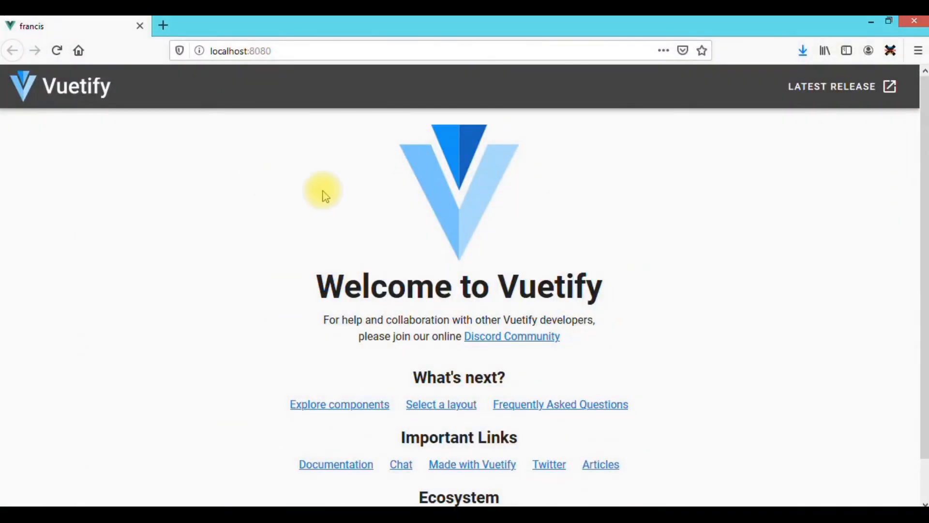
{"action": "mouse_move", "coordinate": [596, 215]}
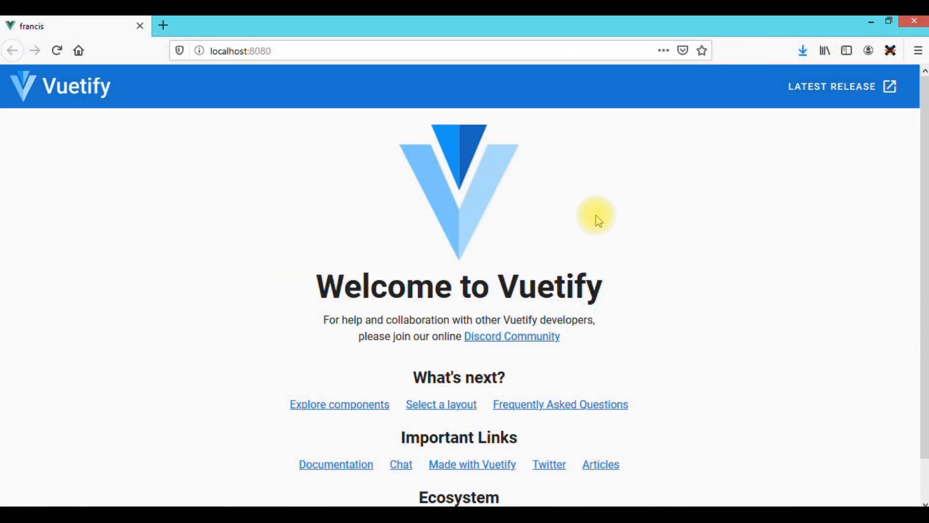
{"action": "mouse_move", "coordinate": [666, 316]}
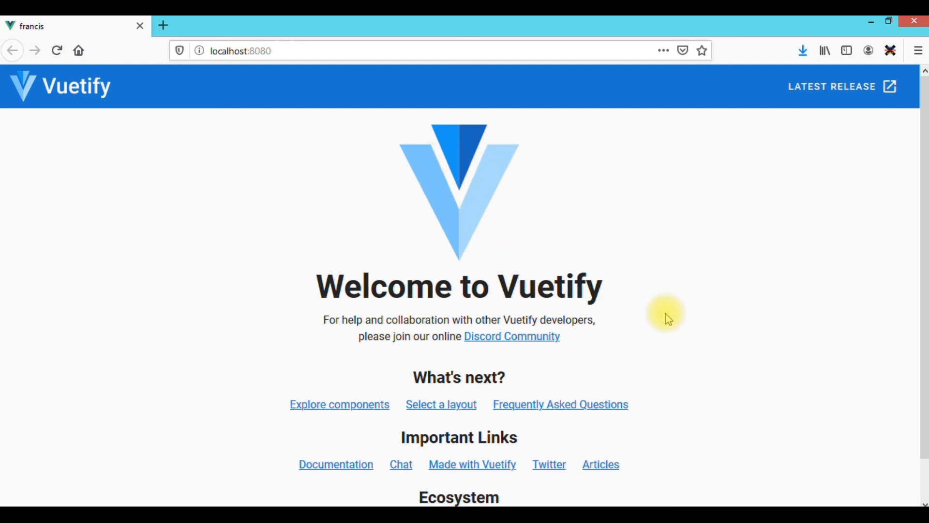
Inspect the reloaded francis page to confirm the app bar is now flat primary blue
{"action": "scroll", "scroll_direction": "down", "scroll_amount": 3}
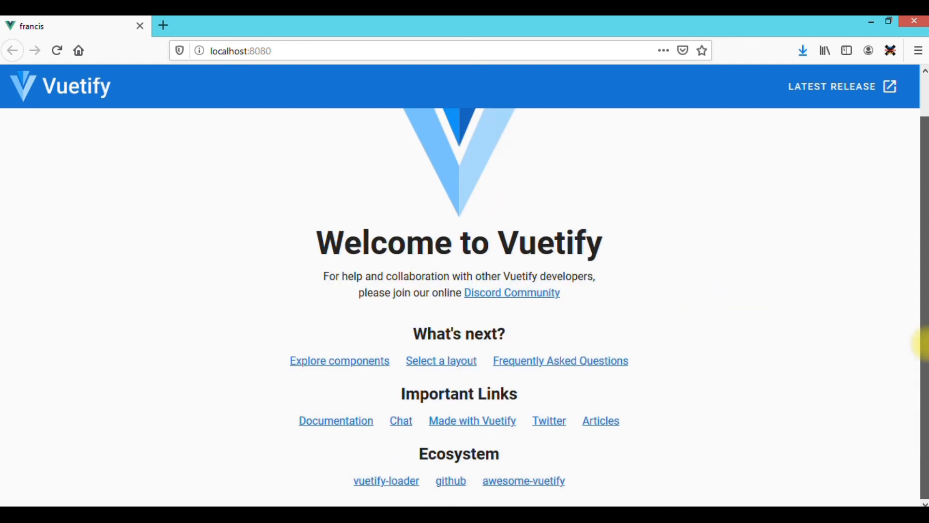
{"action": "scroll", "scroll_direction": "up", "scroll_amount": 3}
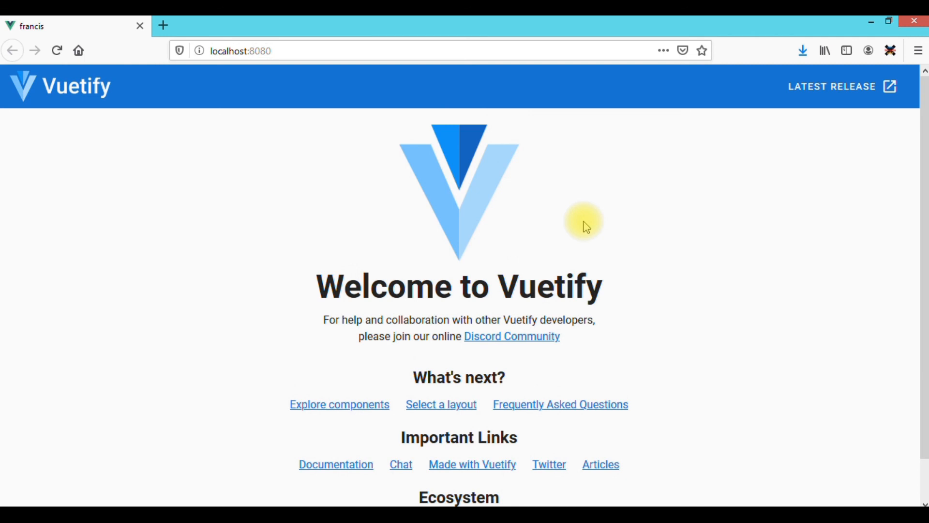